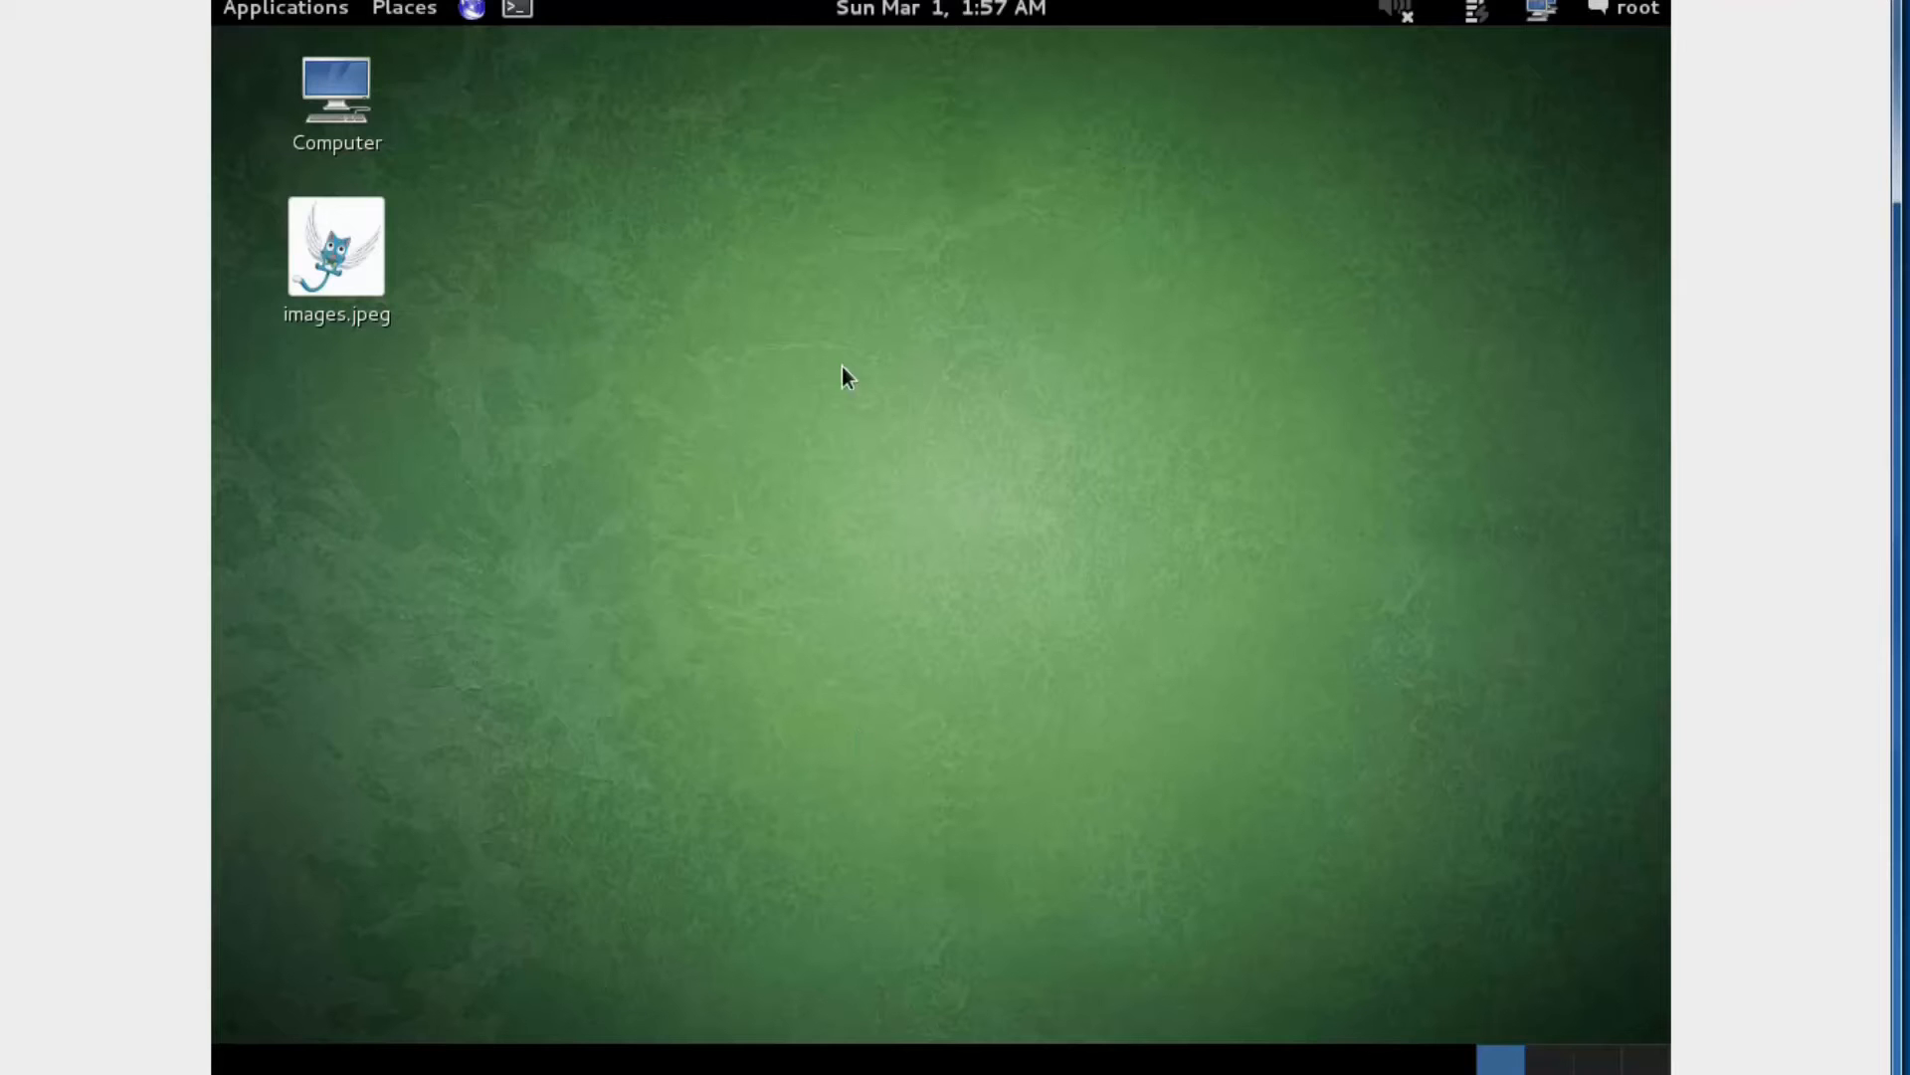
Open a terminal, list the hci0 adapter details with hciconfig, and bring hci0 up.
left_click(516, 9)
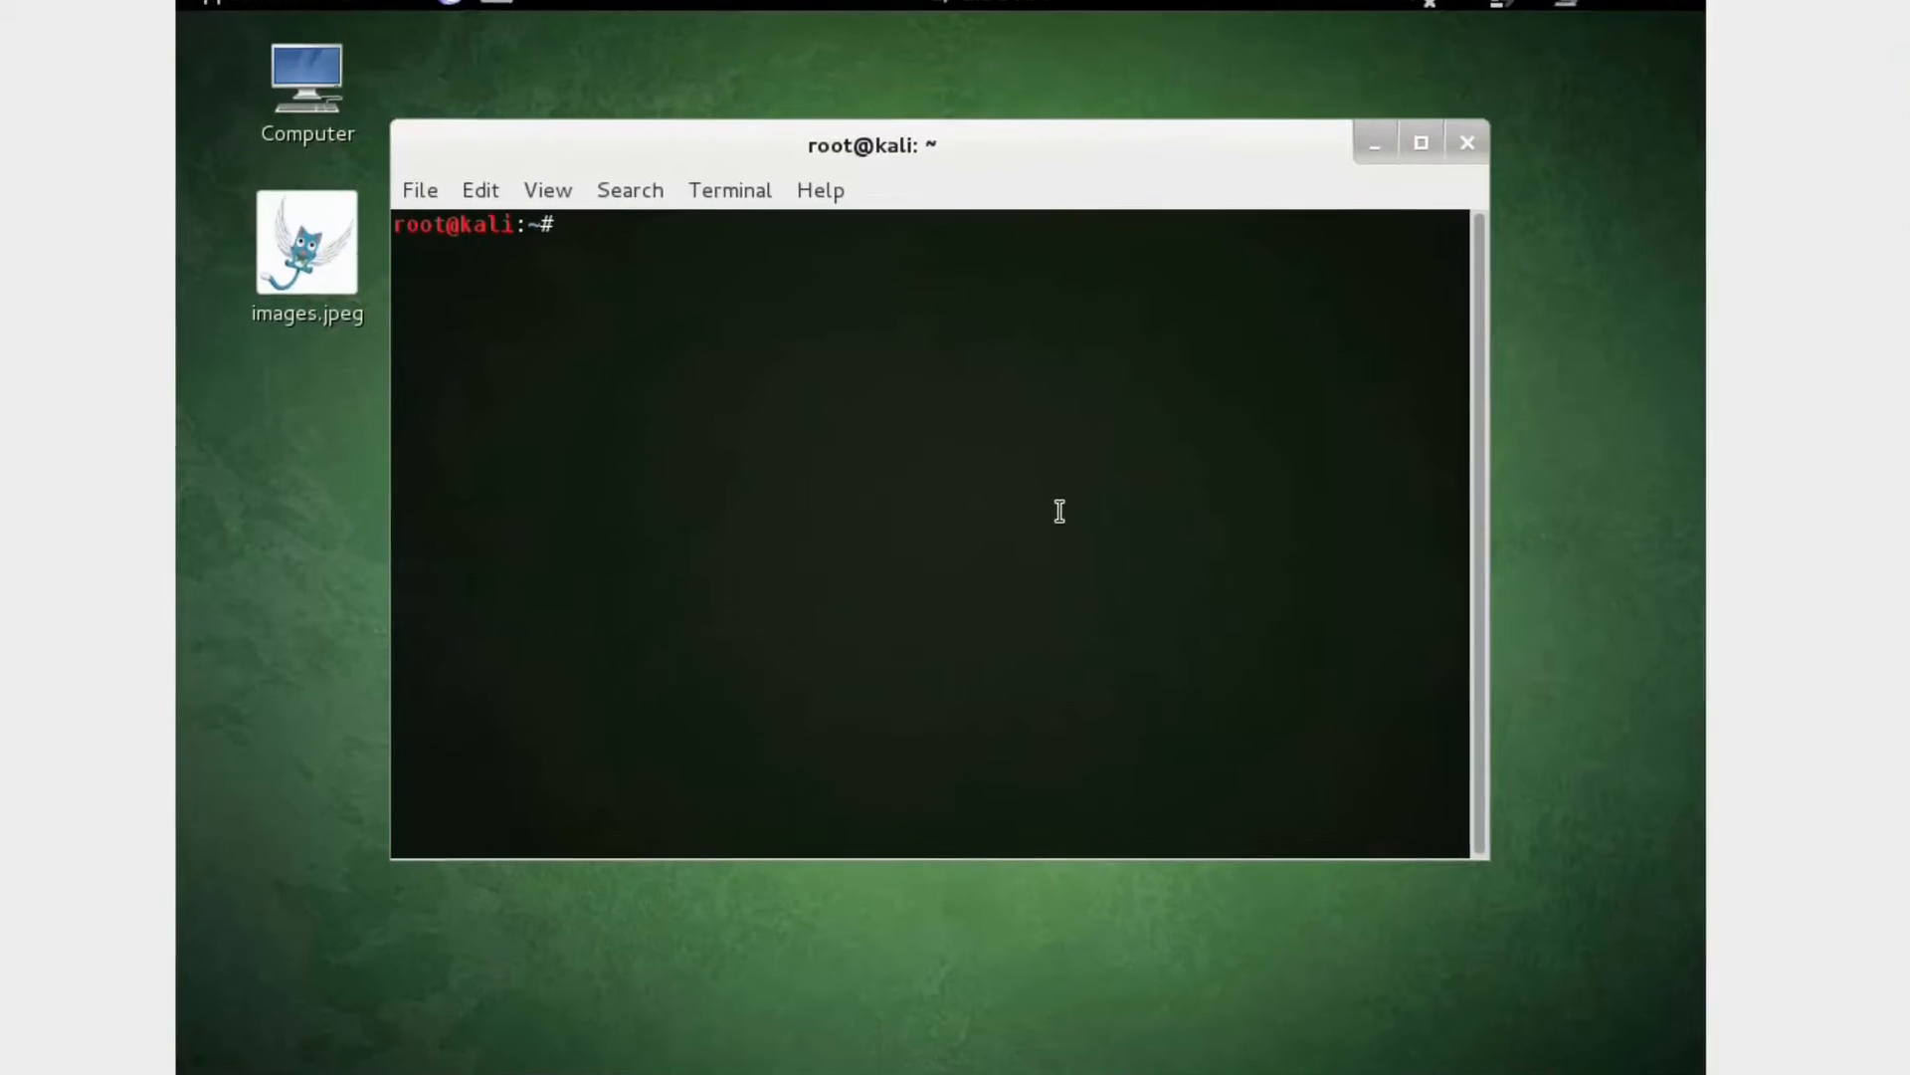
type("hciconfig")
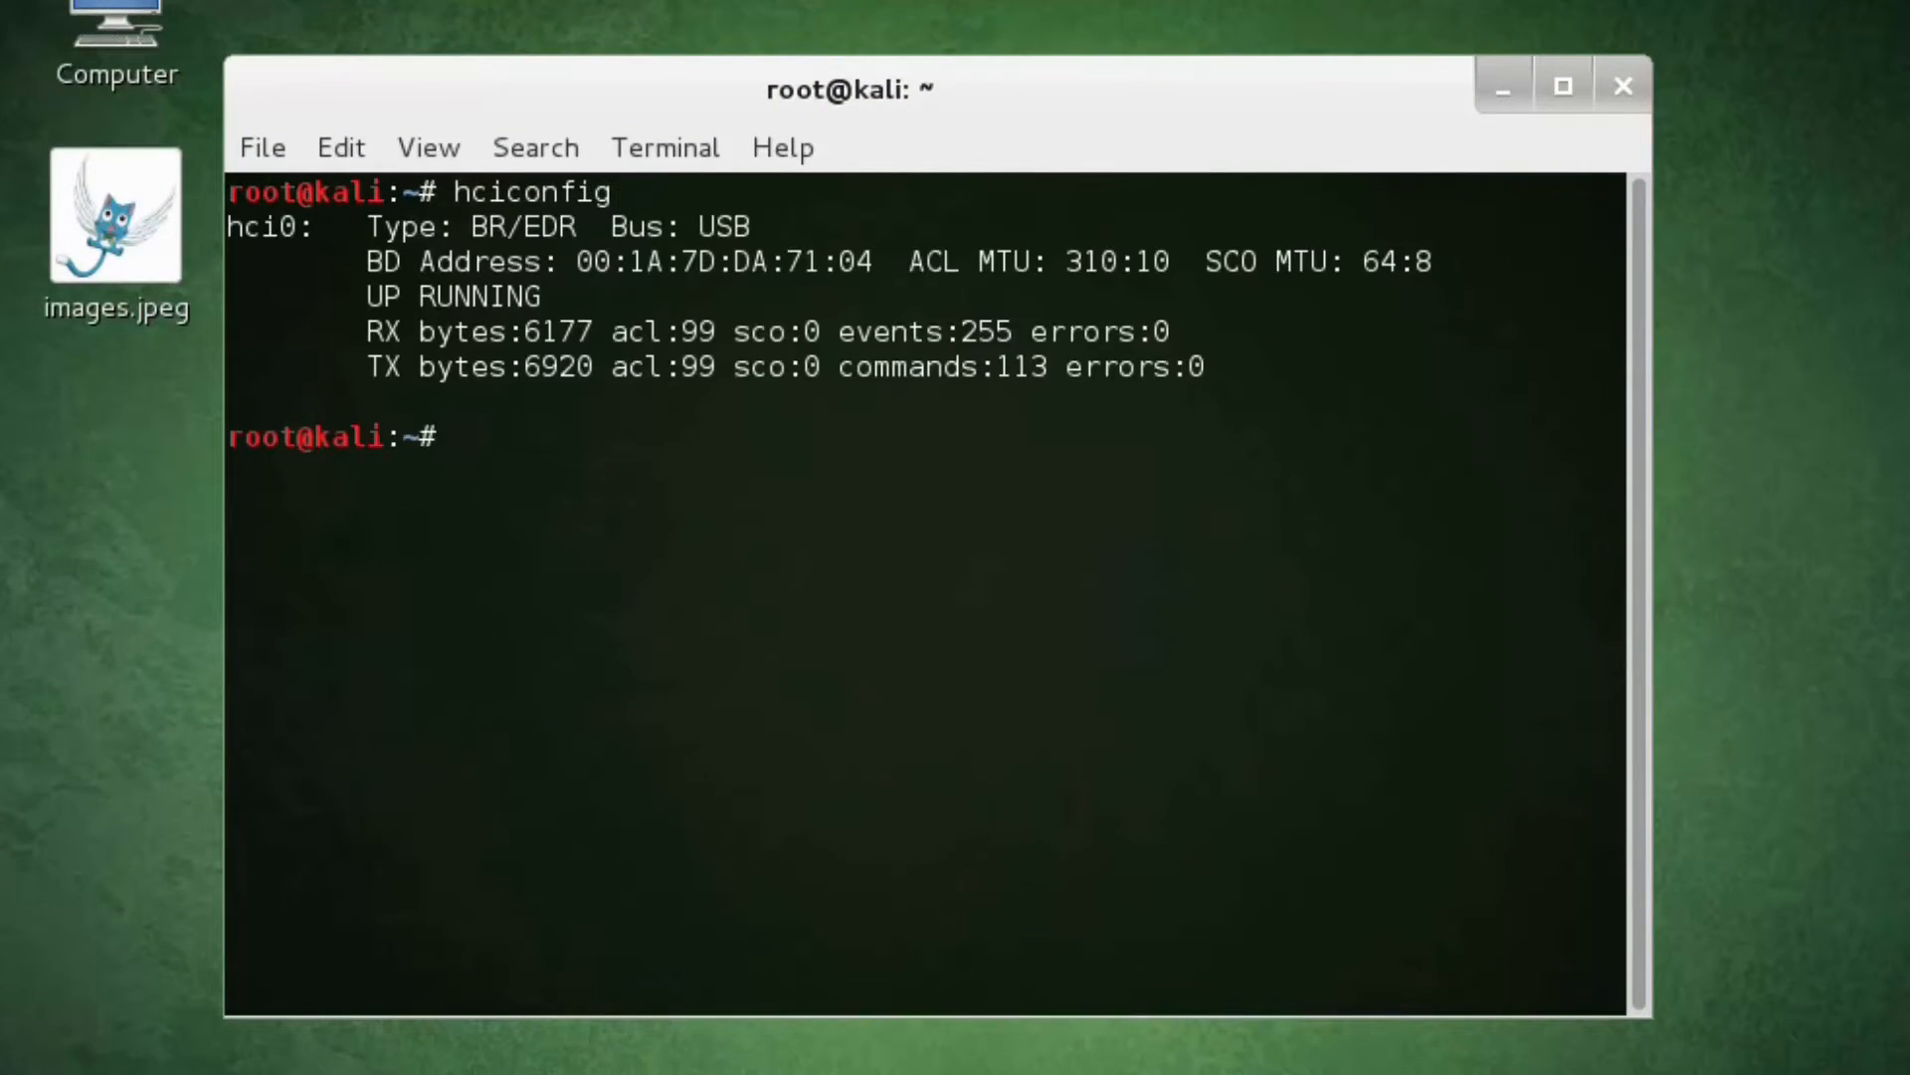
mouse_move(881, 582)
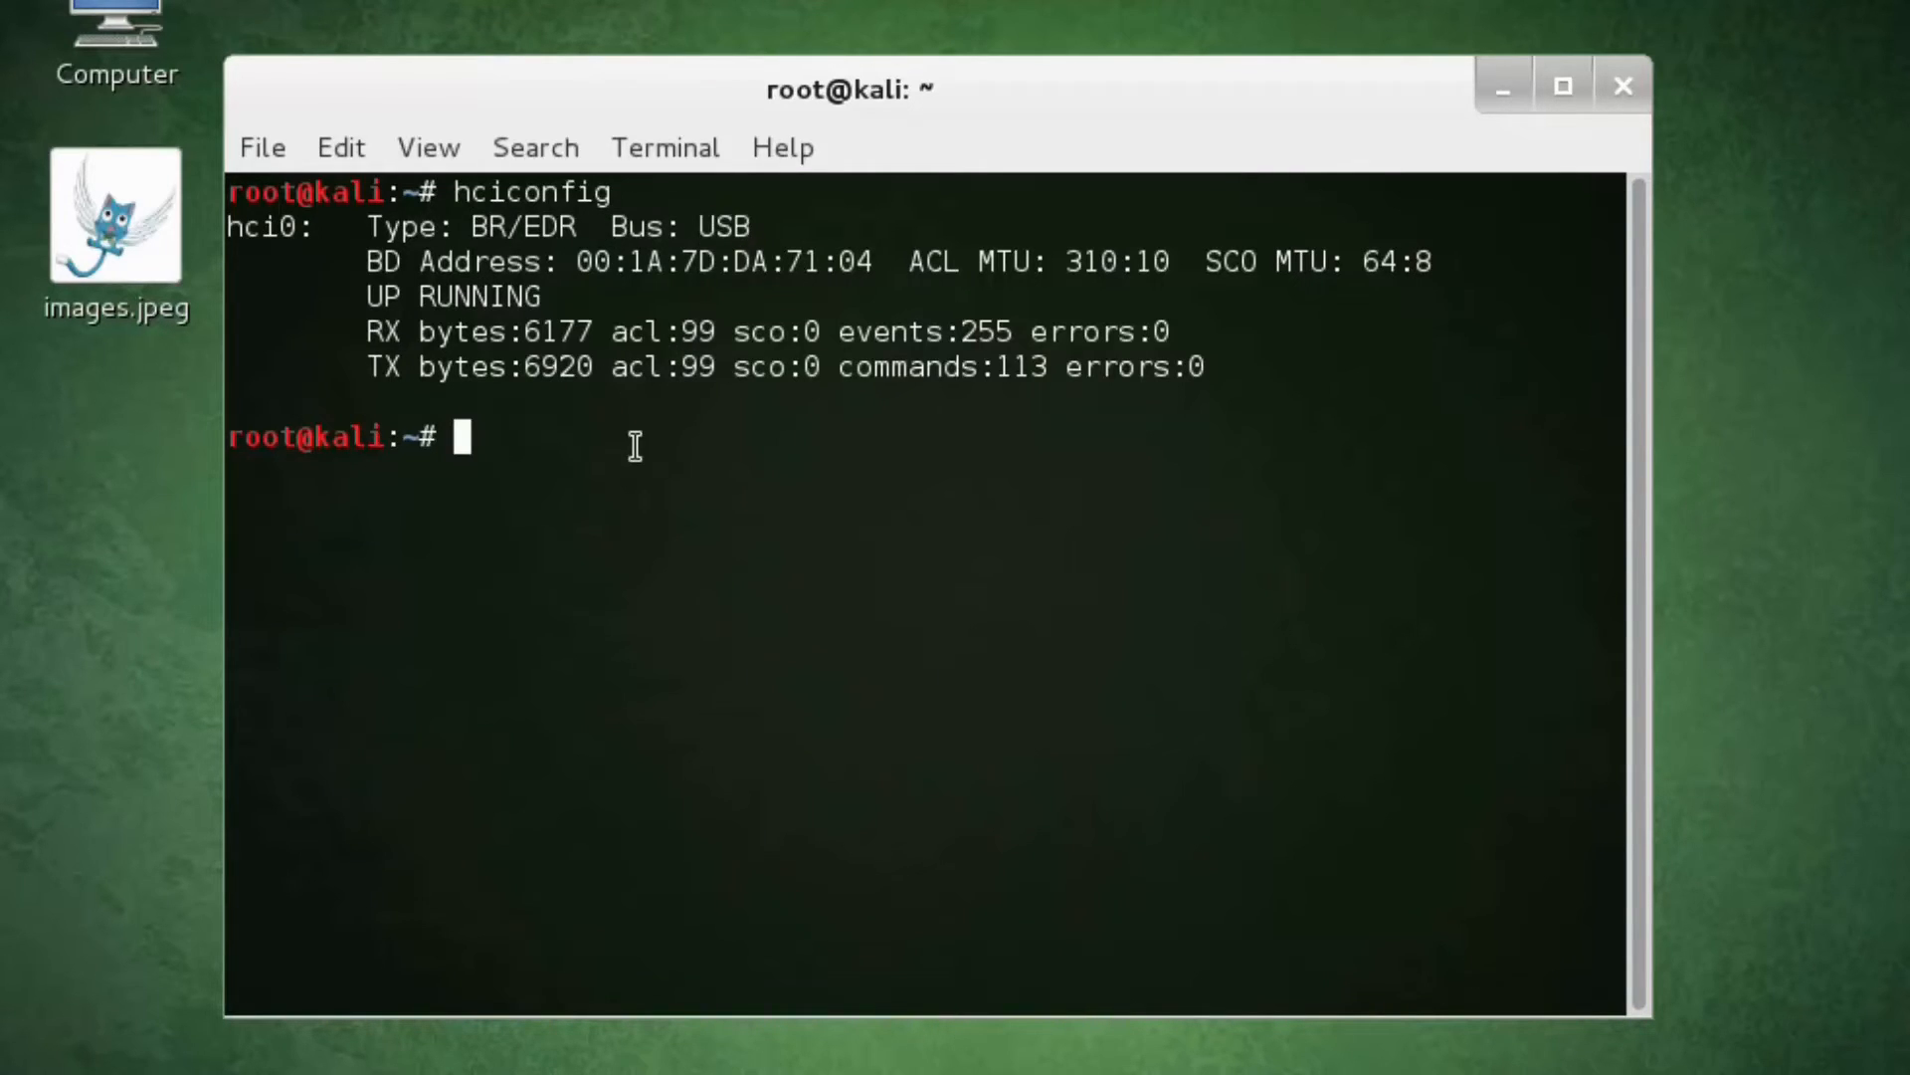
type("hciconfig hci0 up")
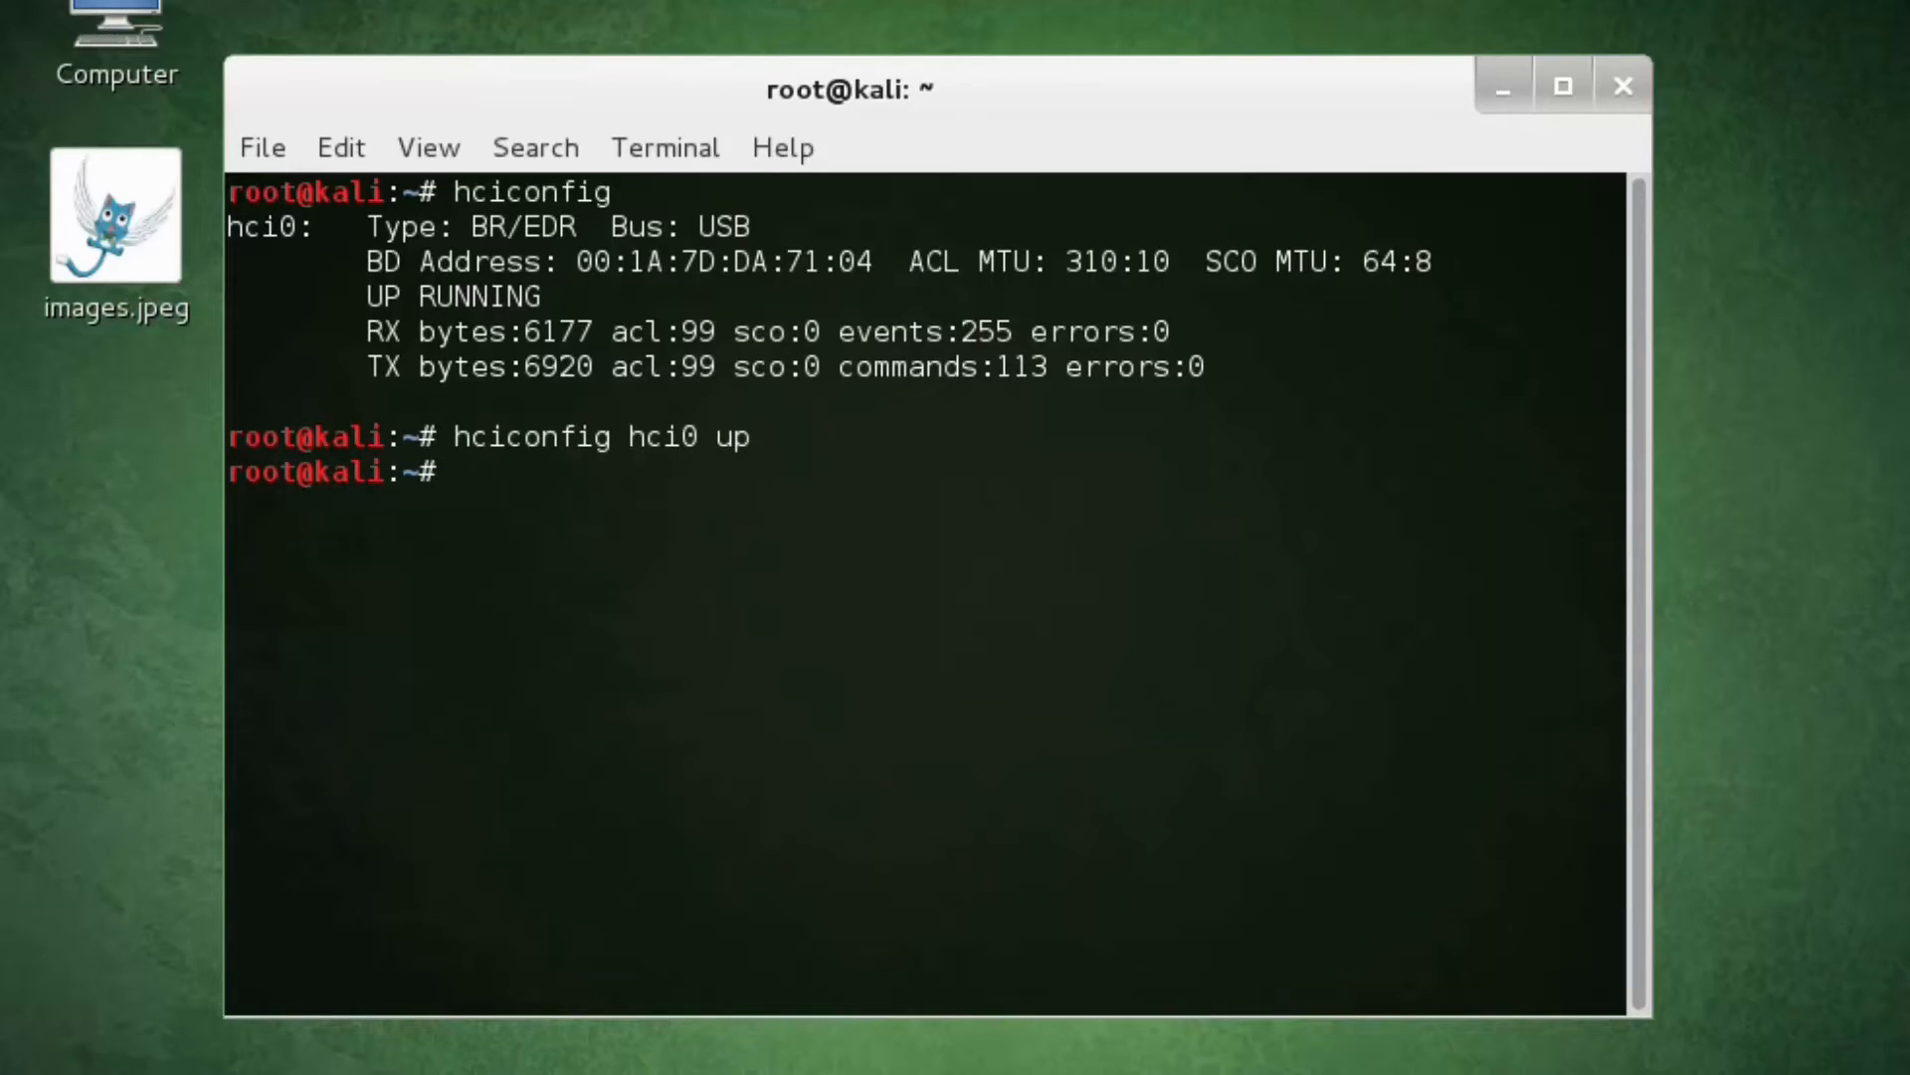
type("hci")
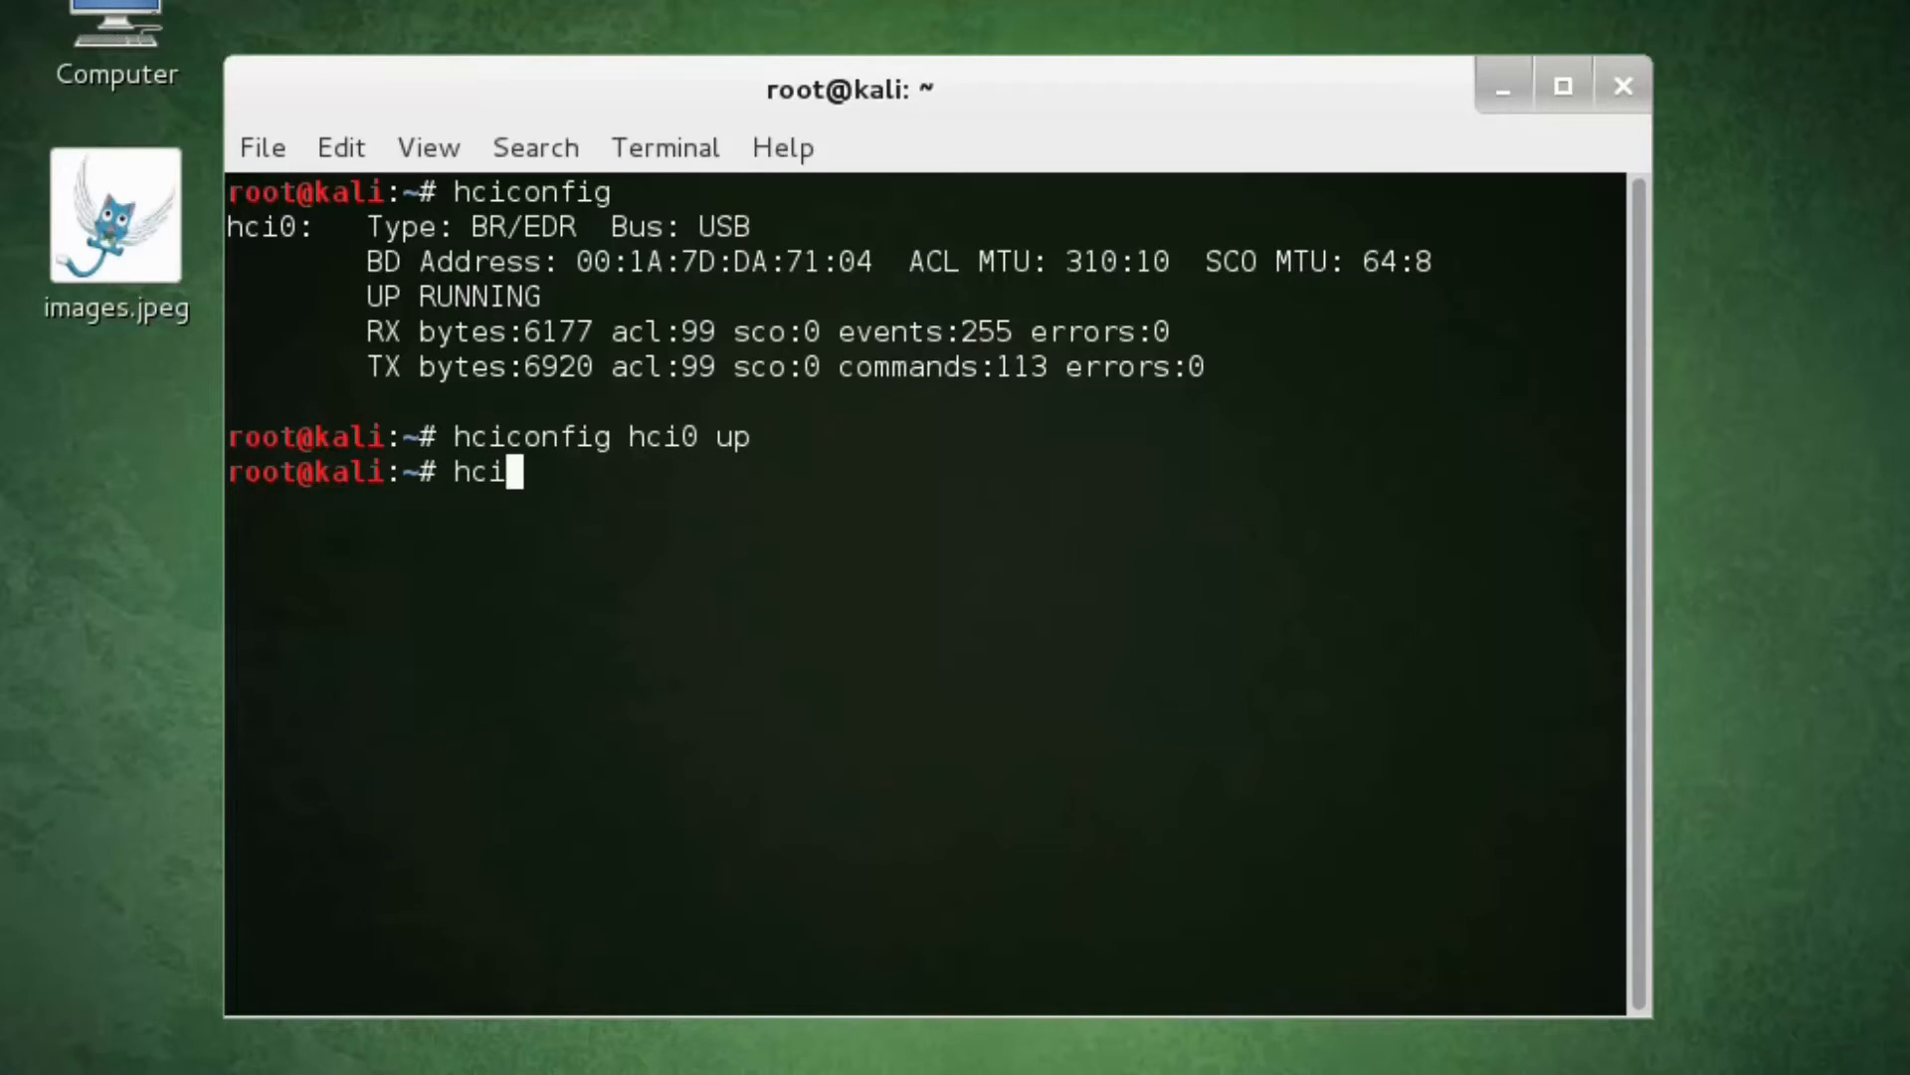
type("tool")
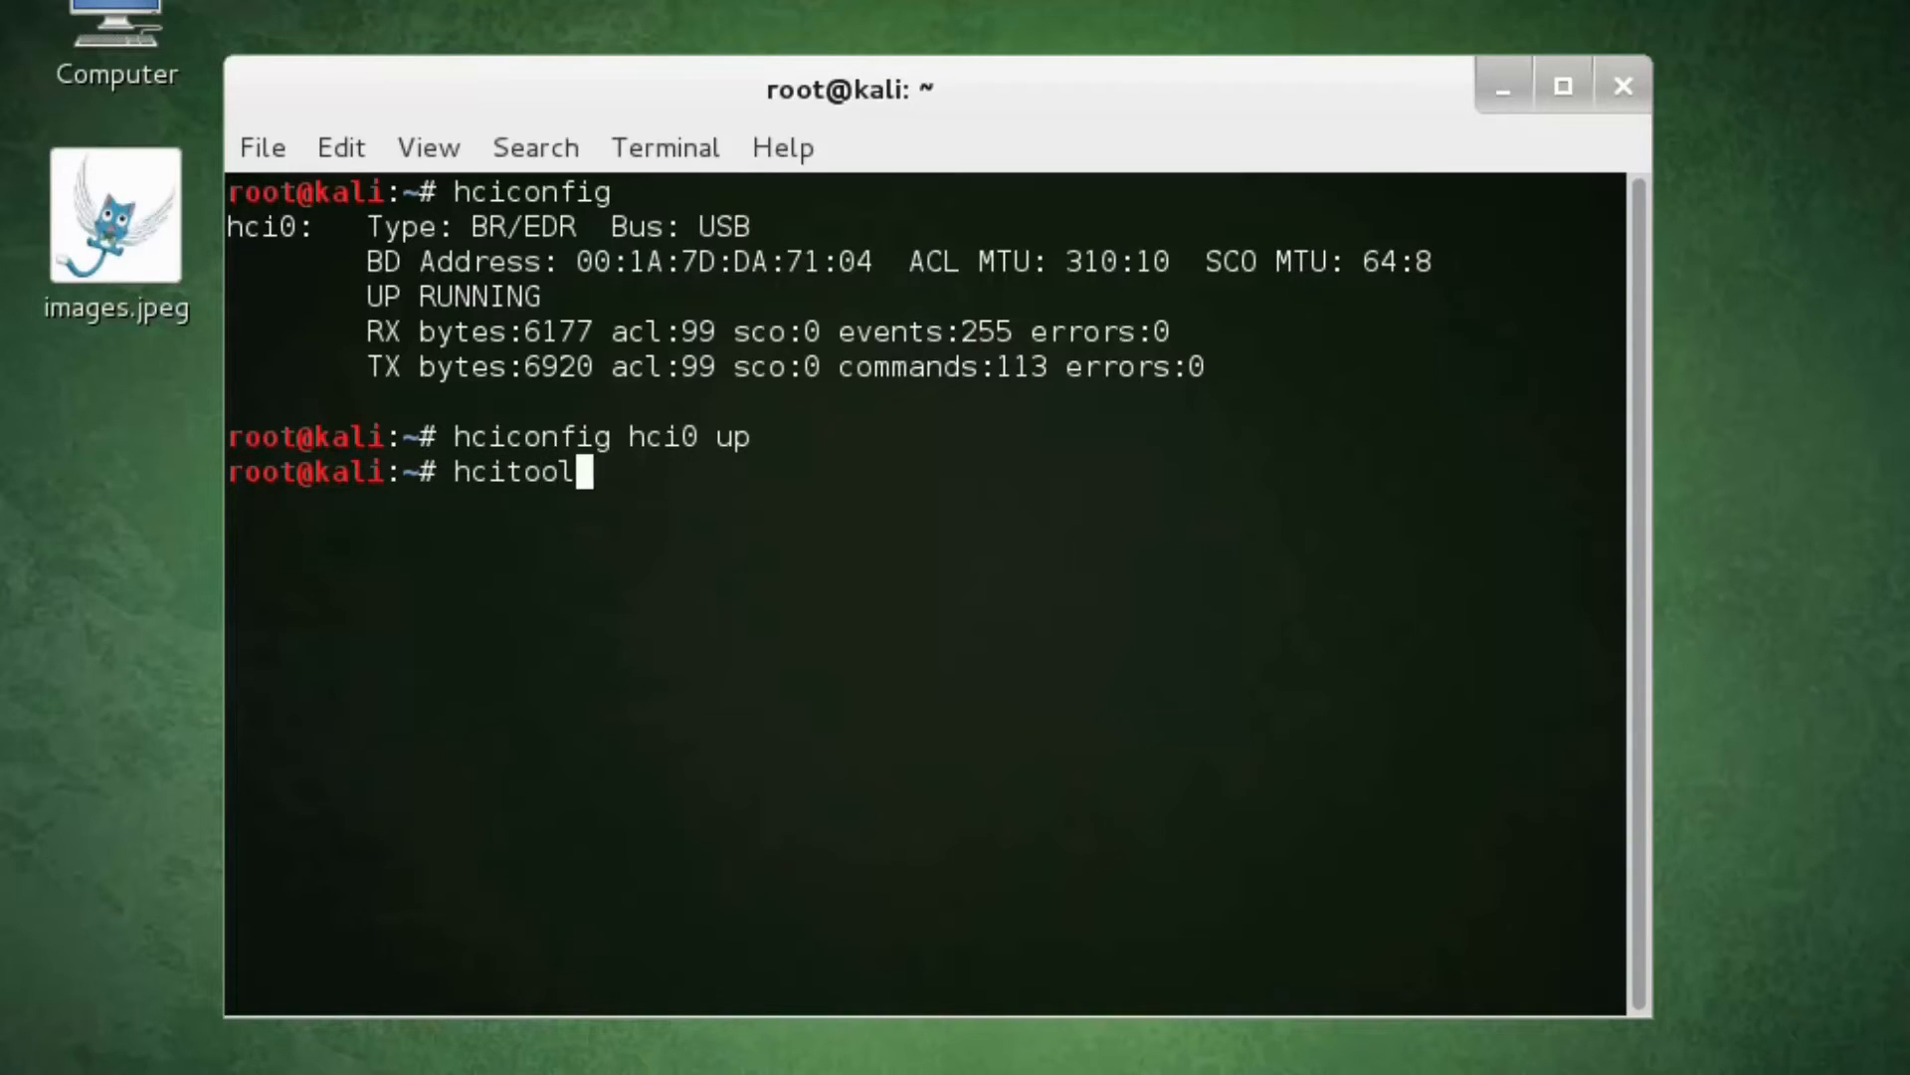
type("scan")
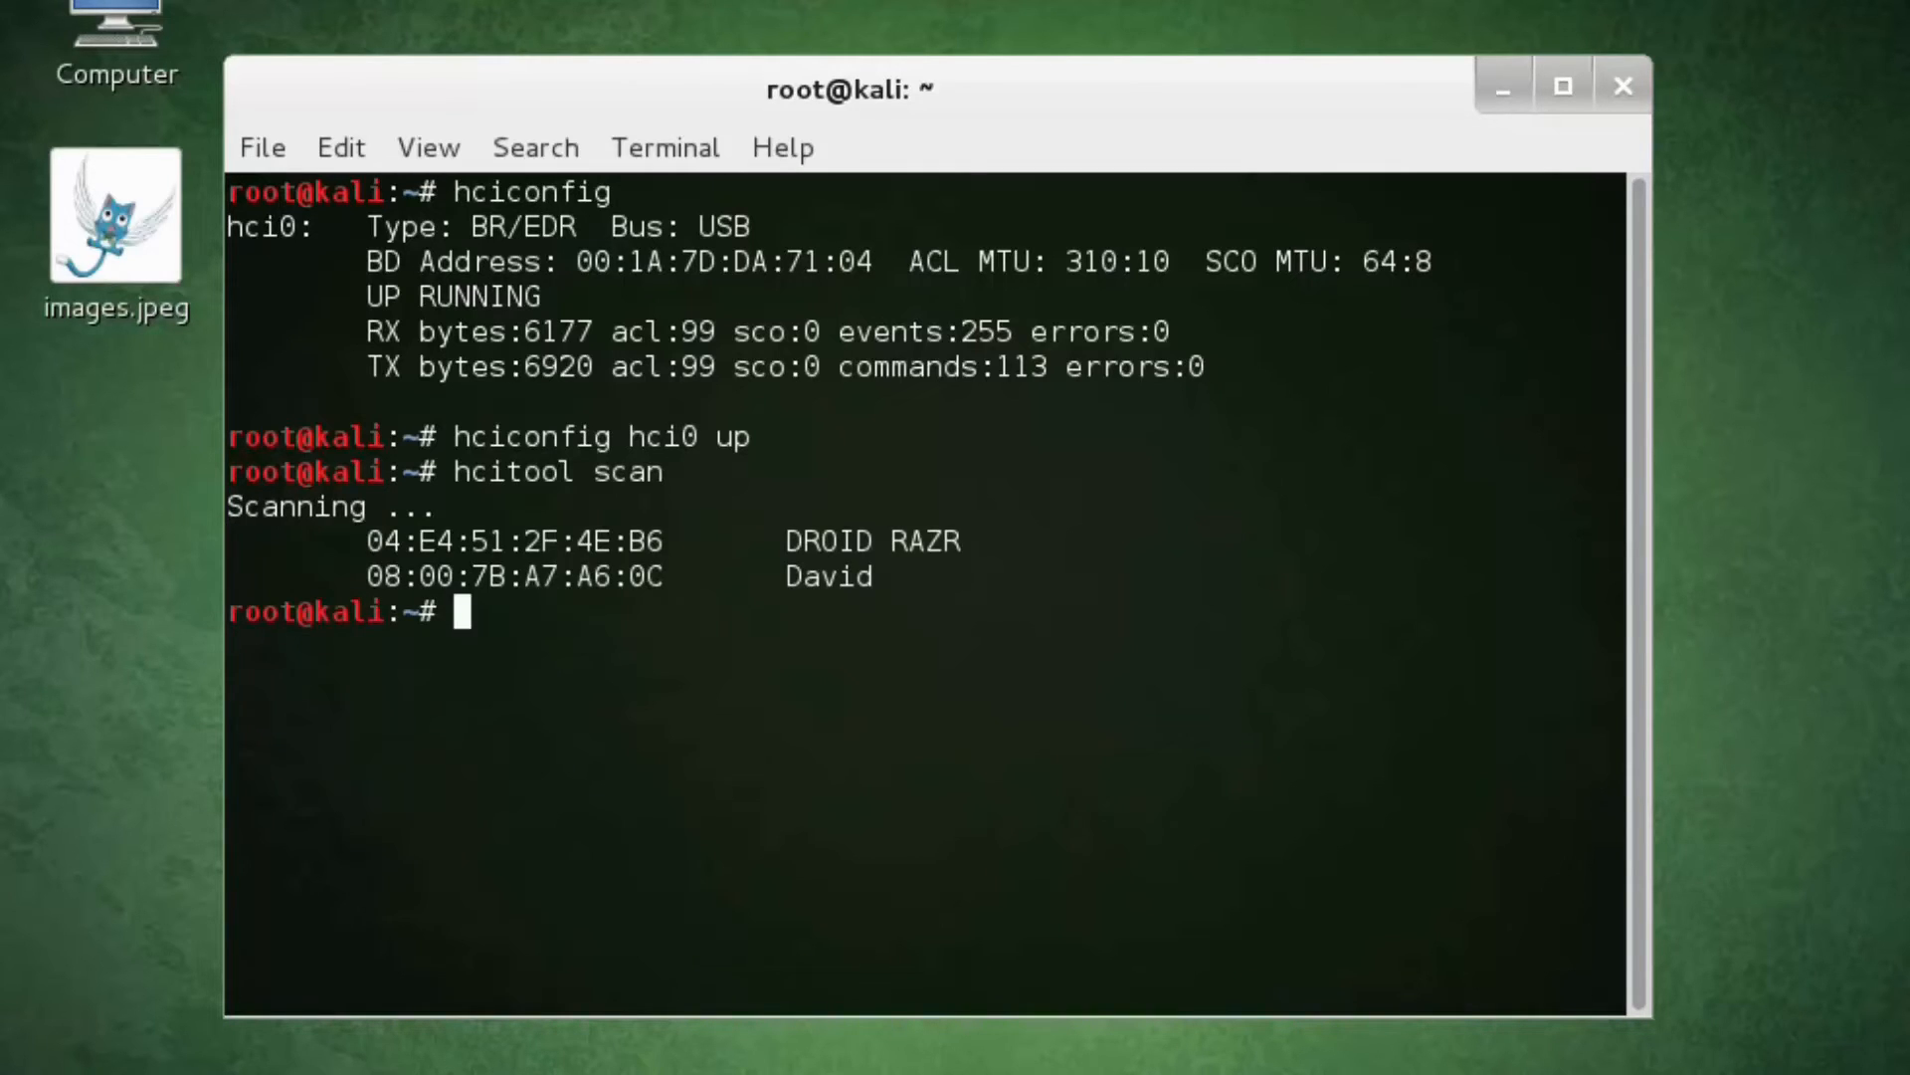
mouse_move(563, 427)
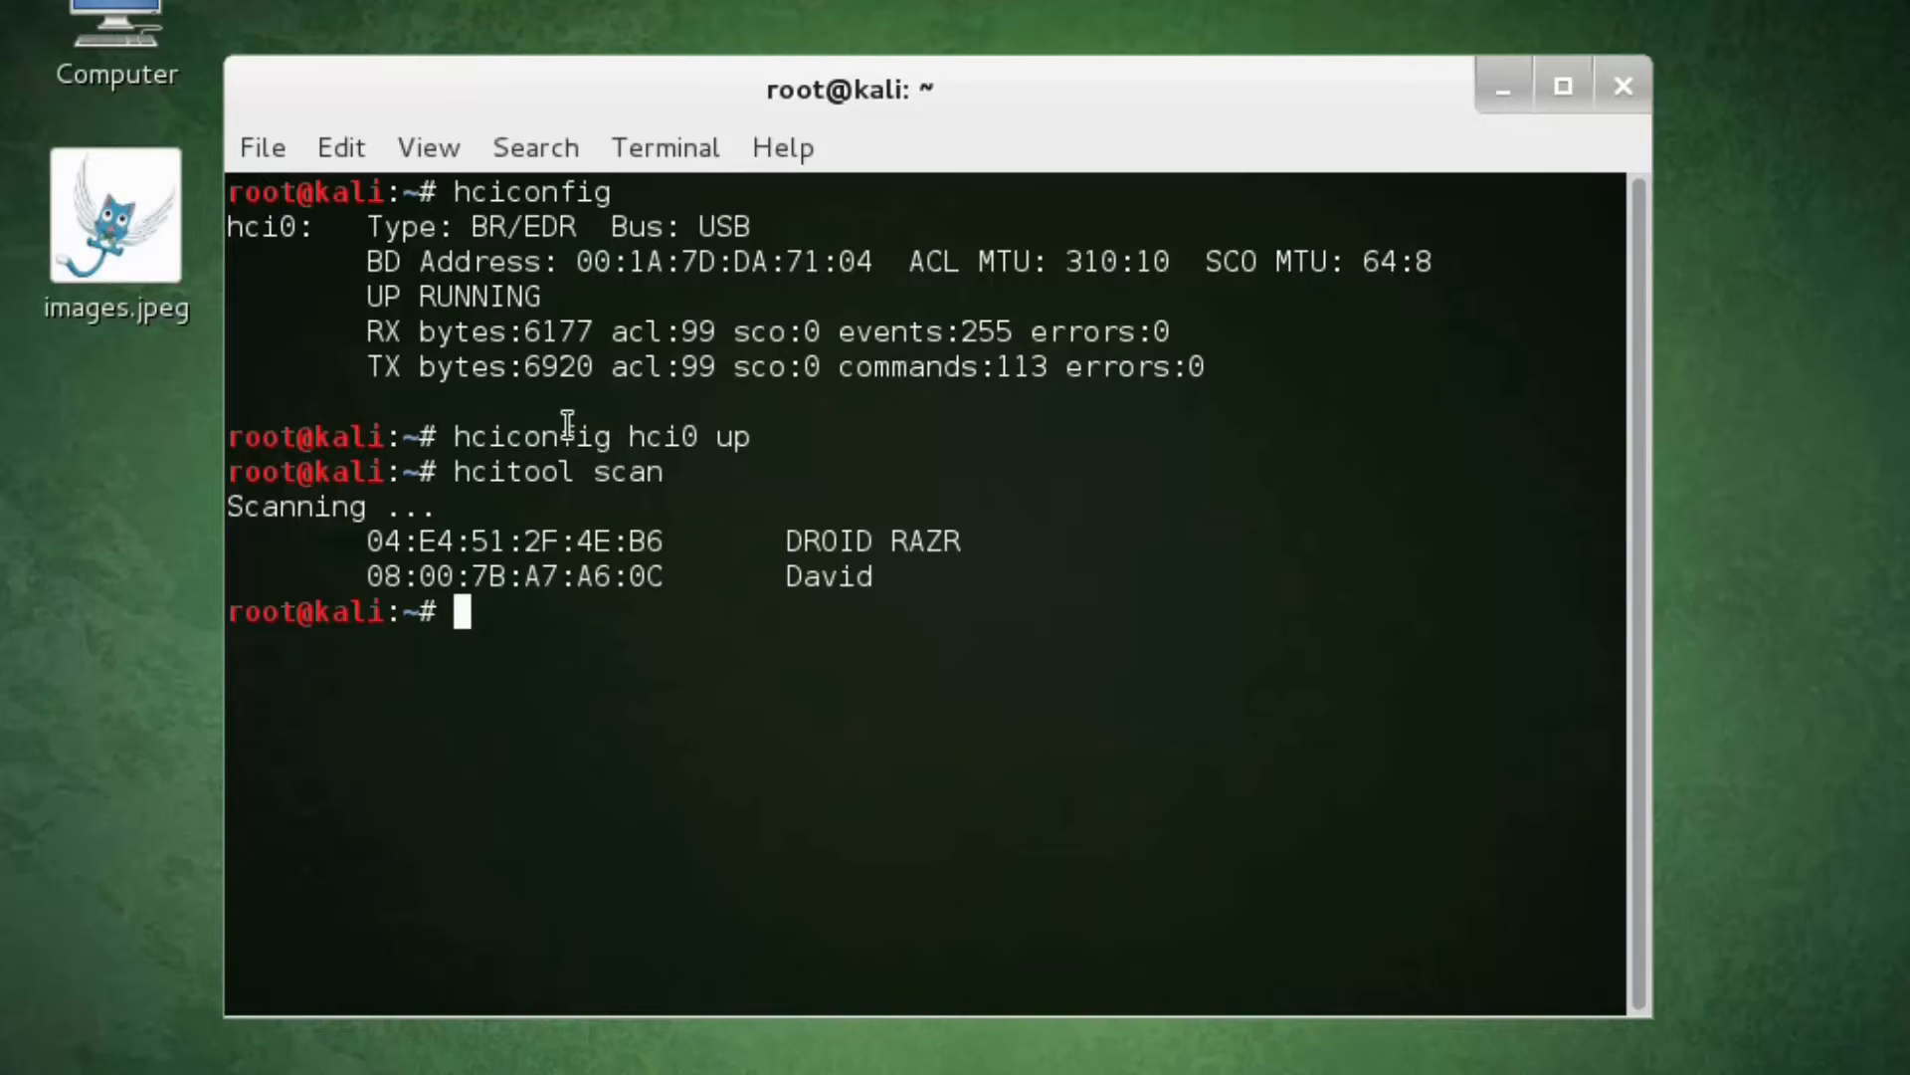
double_click(515, 575)
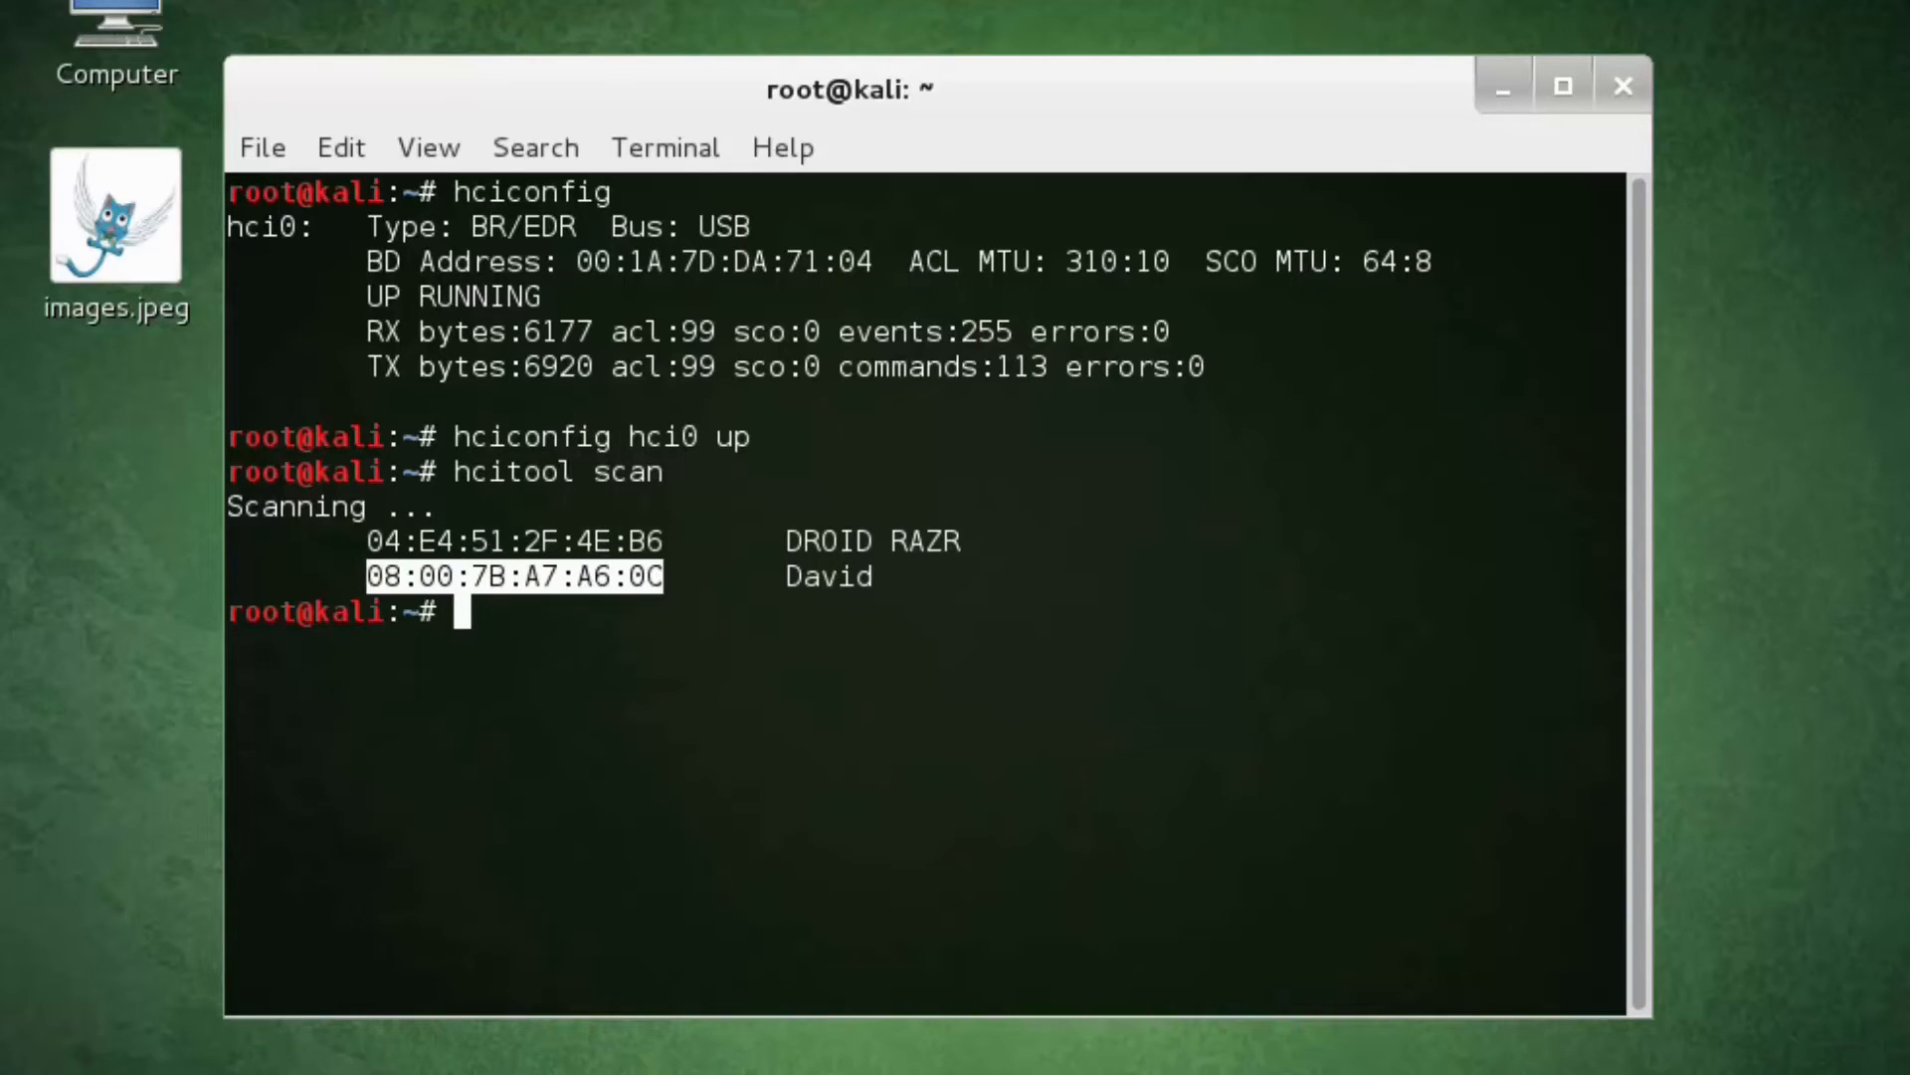
mouse_move(608, 657)
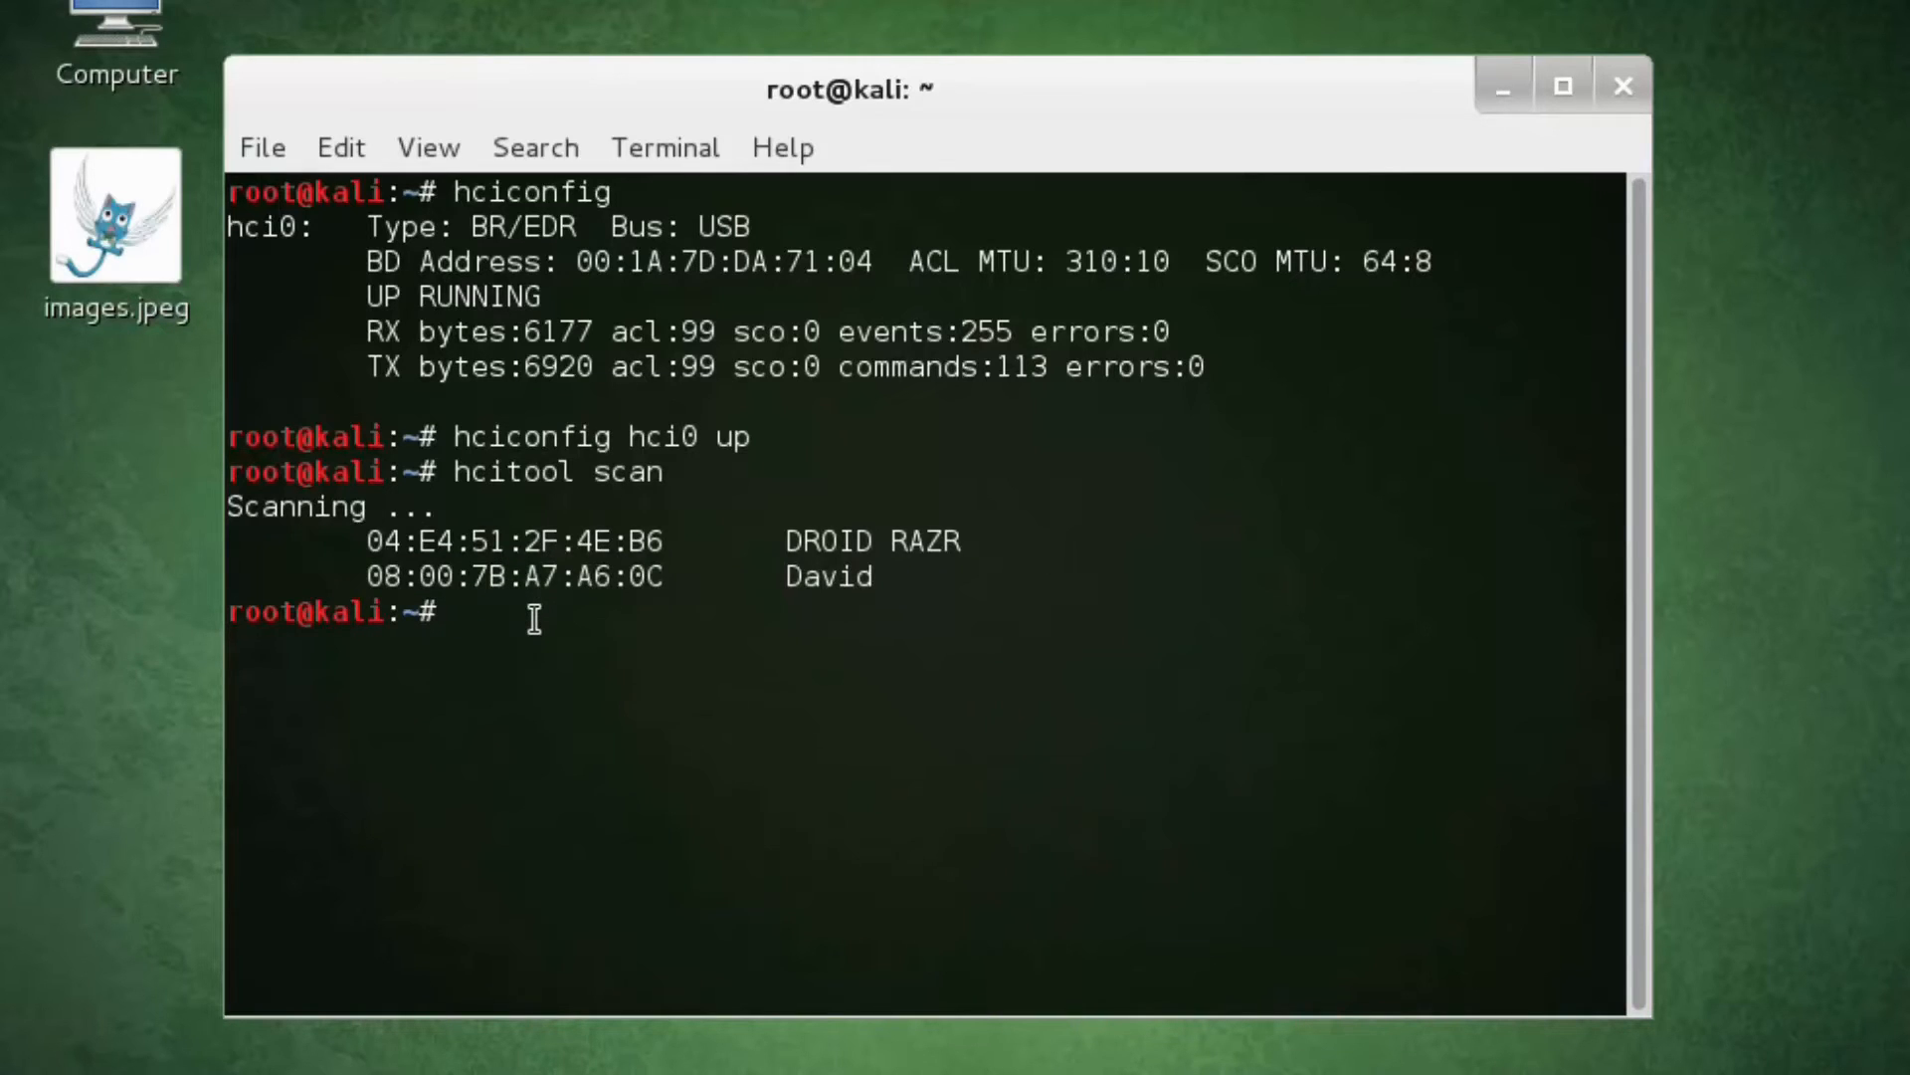
Run l2ping 08:00:7B:A7:A6:0C until 27 replies return, then stop it.
type("l2")
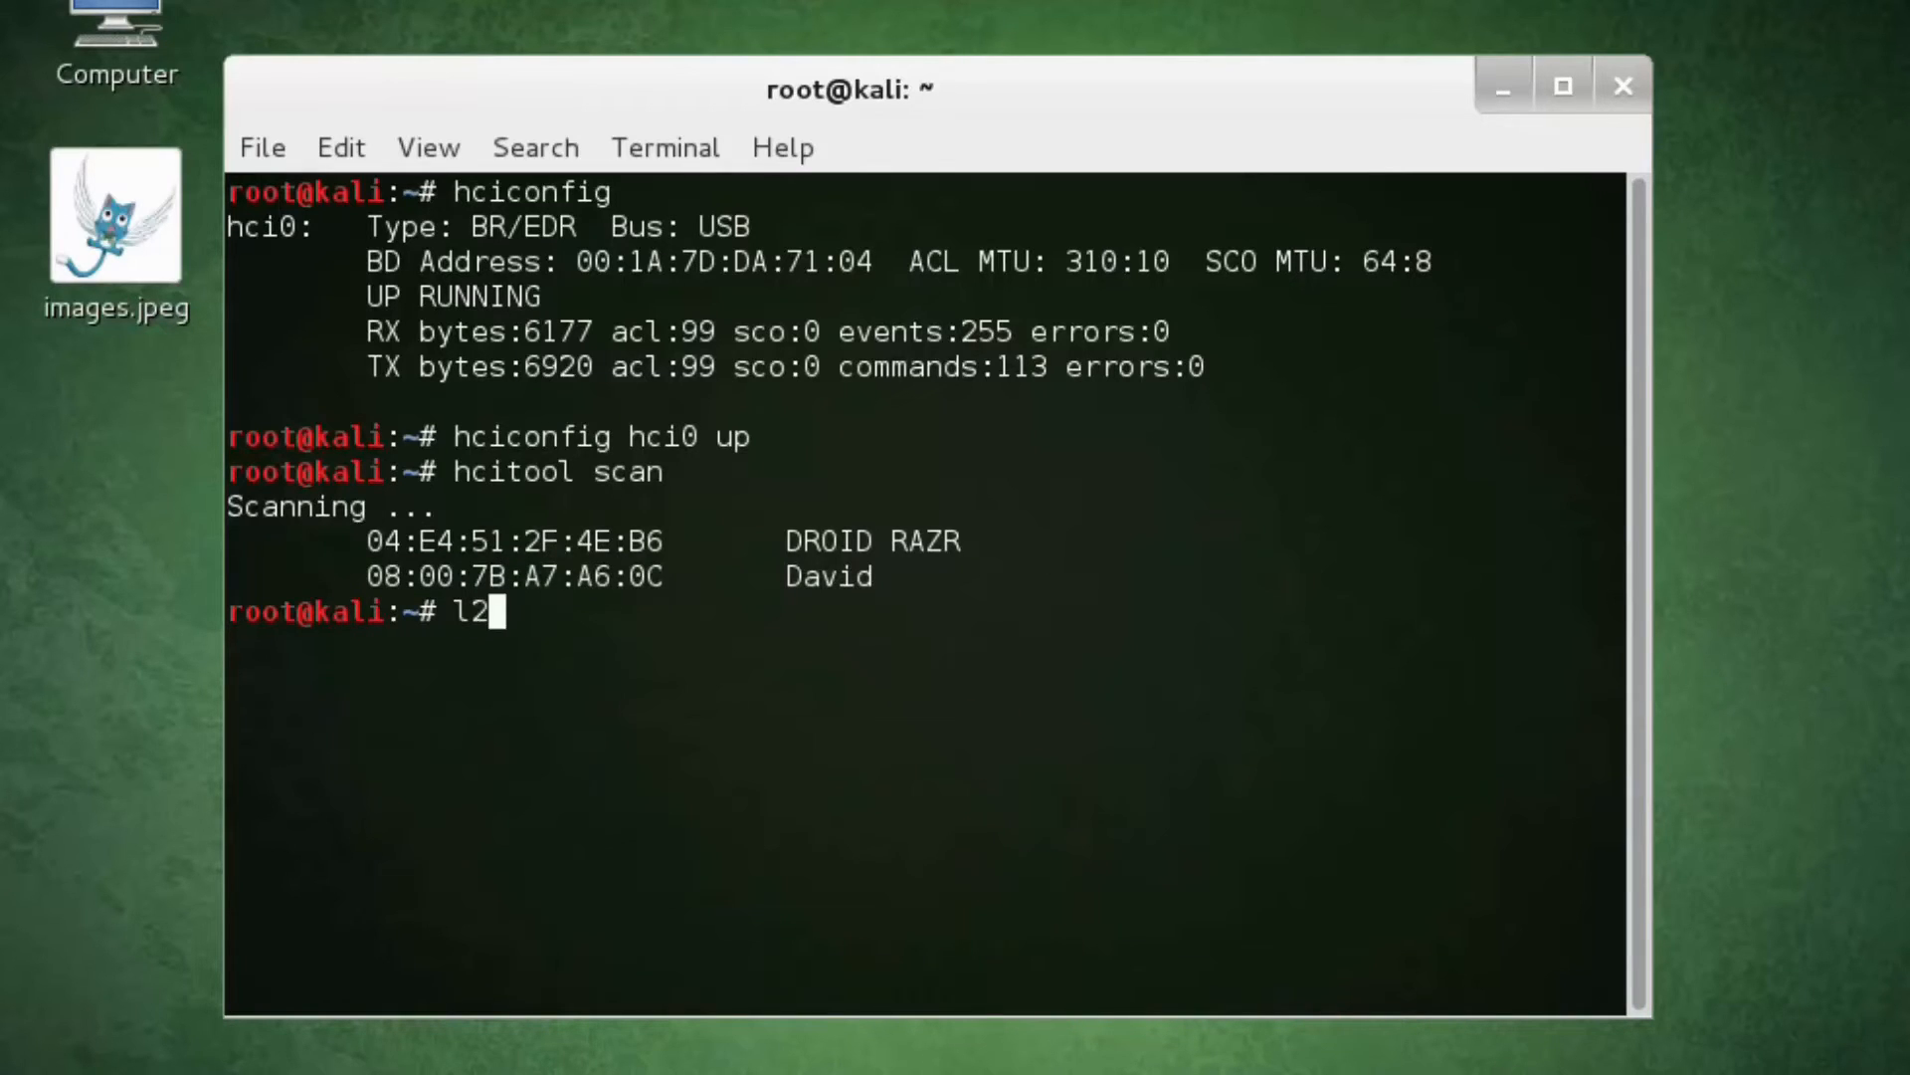
type("ping 08:00:7B:A7:A6:0C")
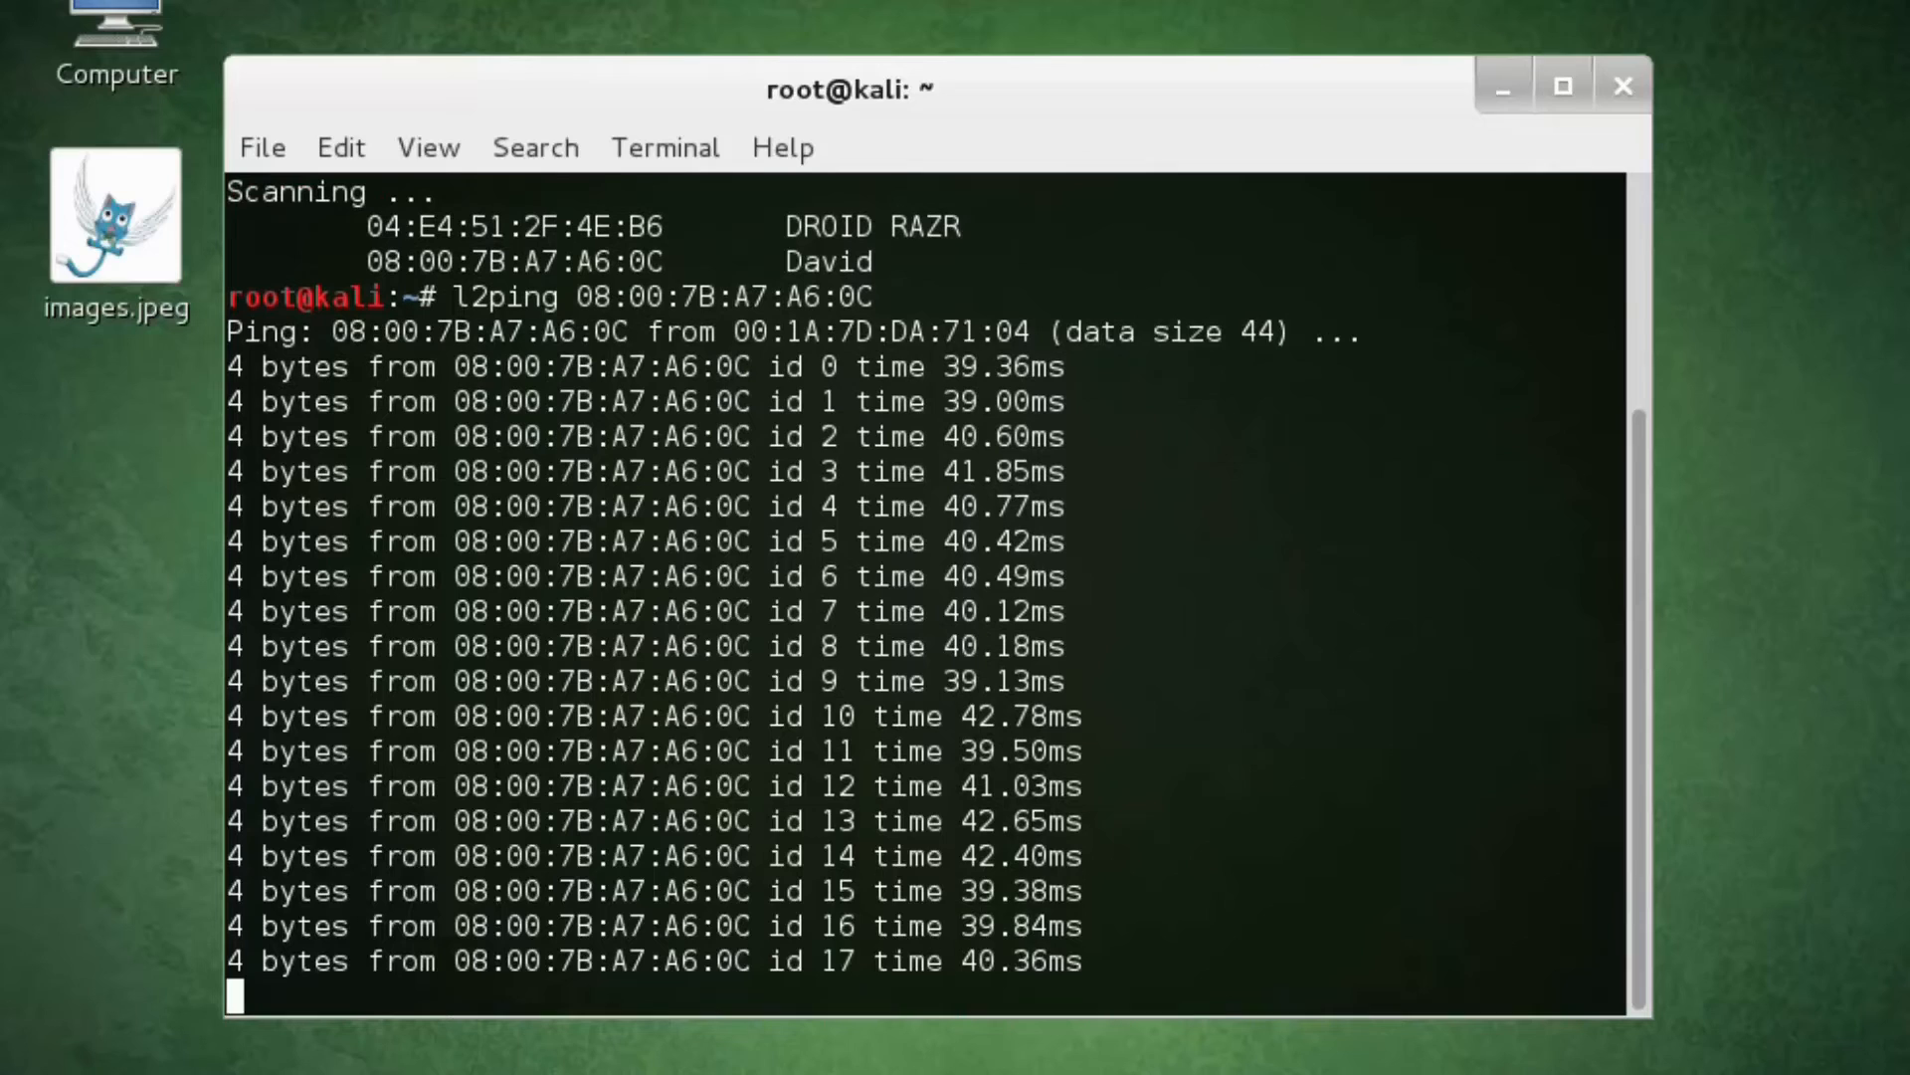
scroll("down", 3)
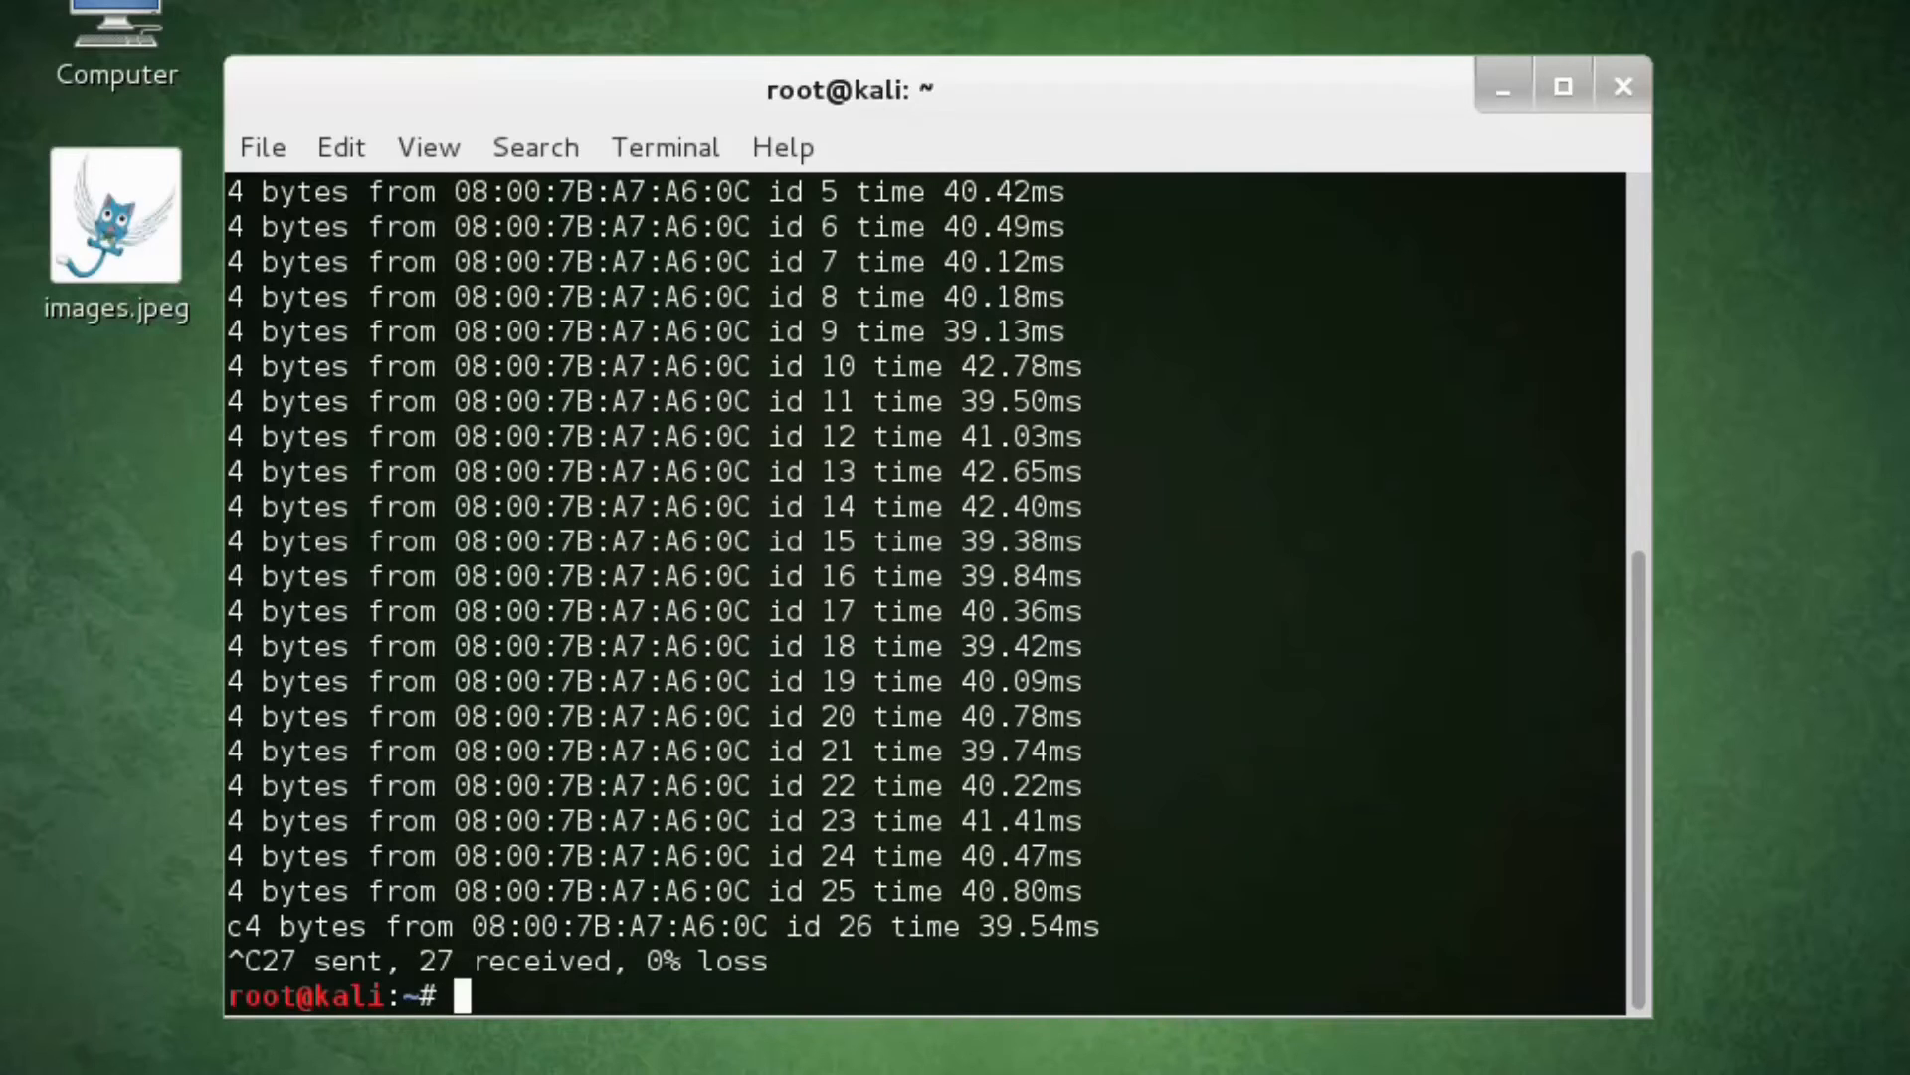
type("spd")
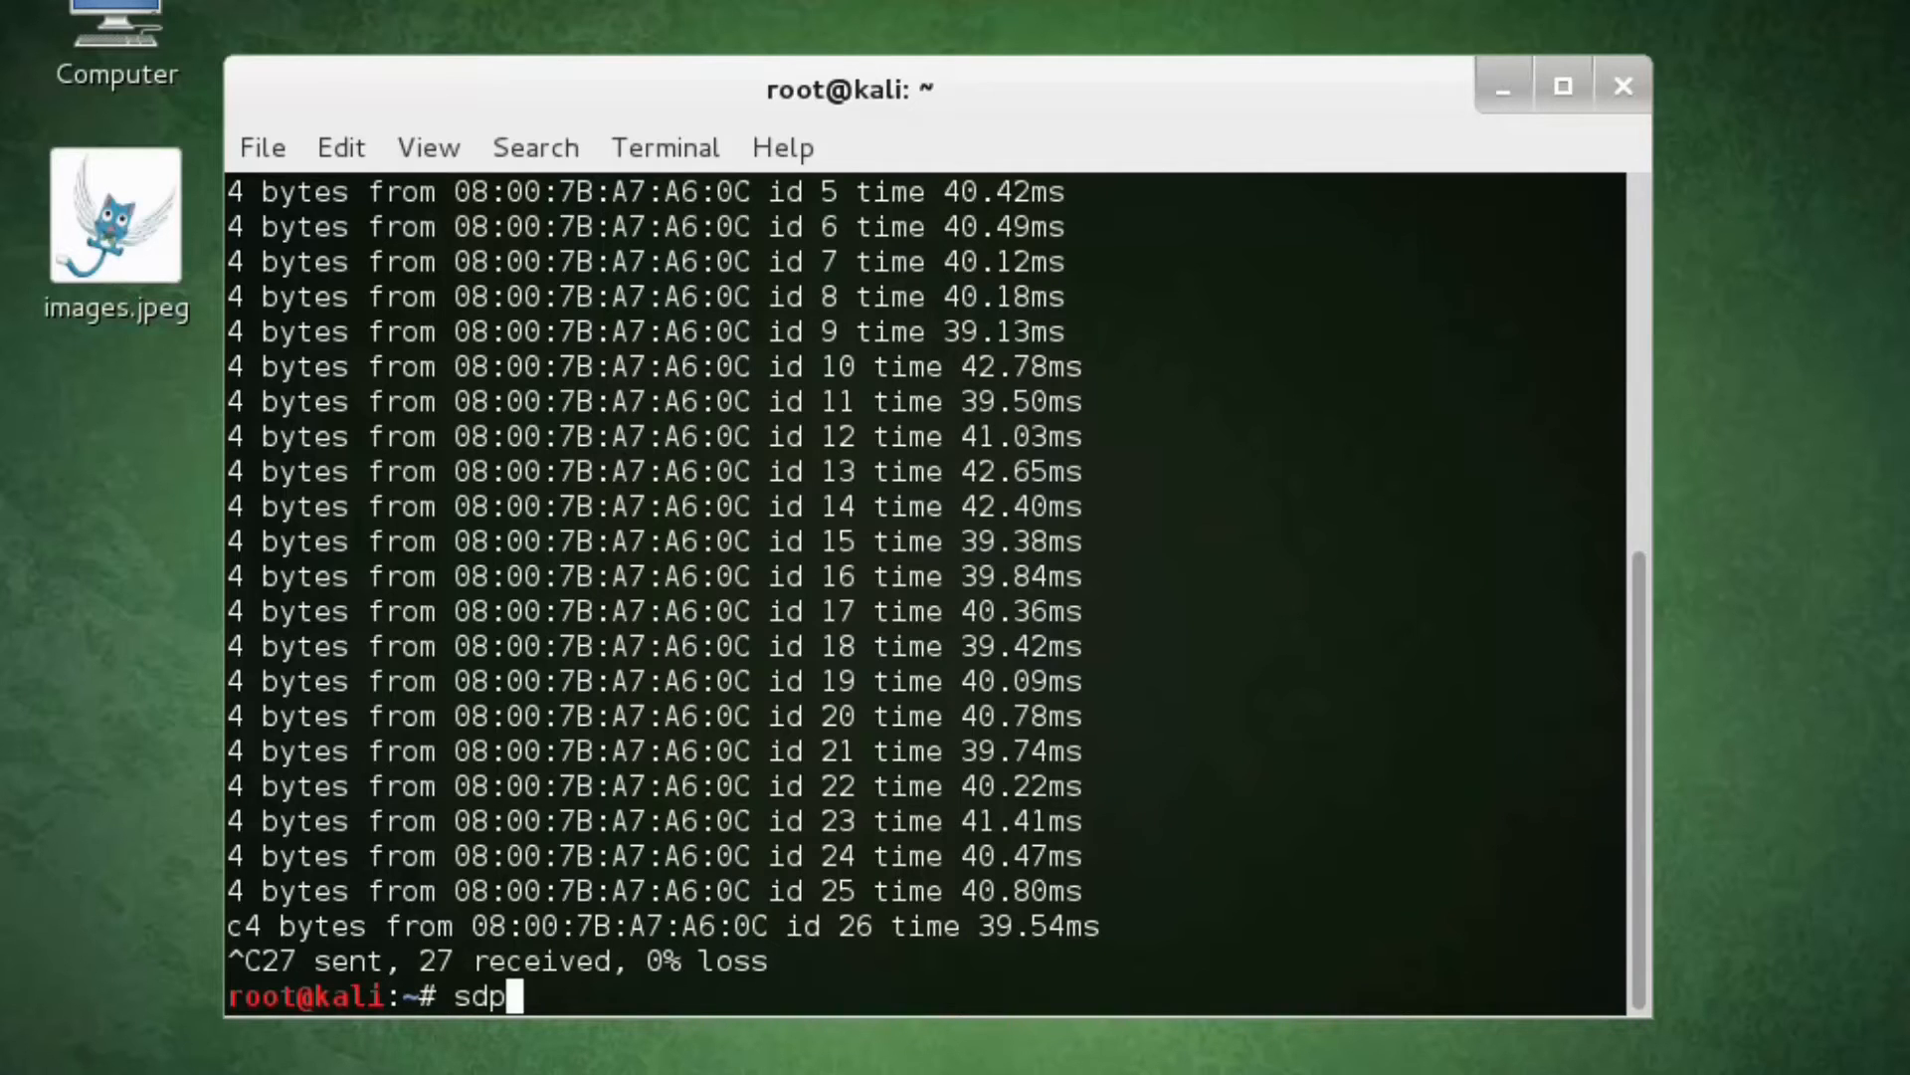
type("tool brows")
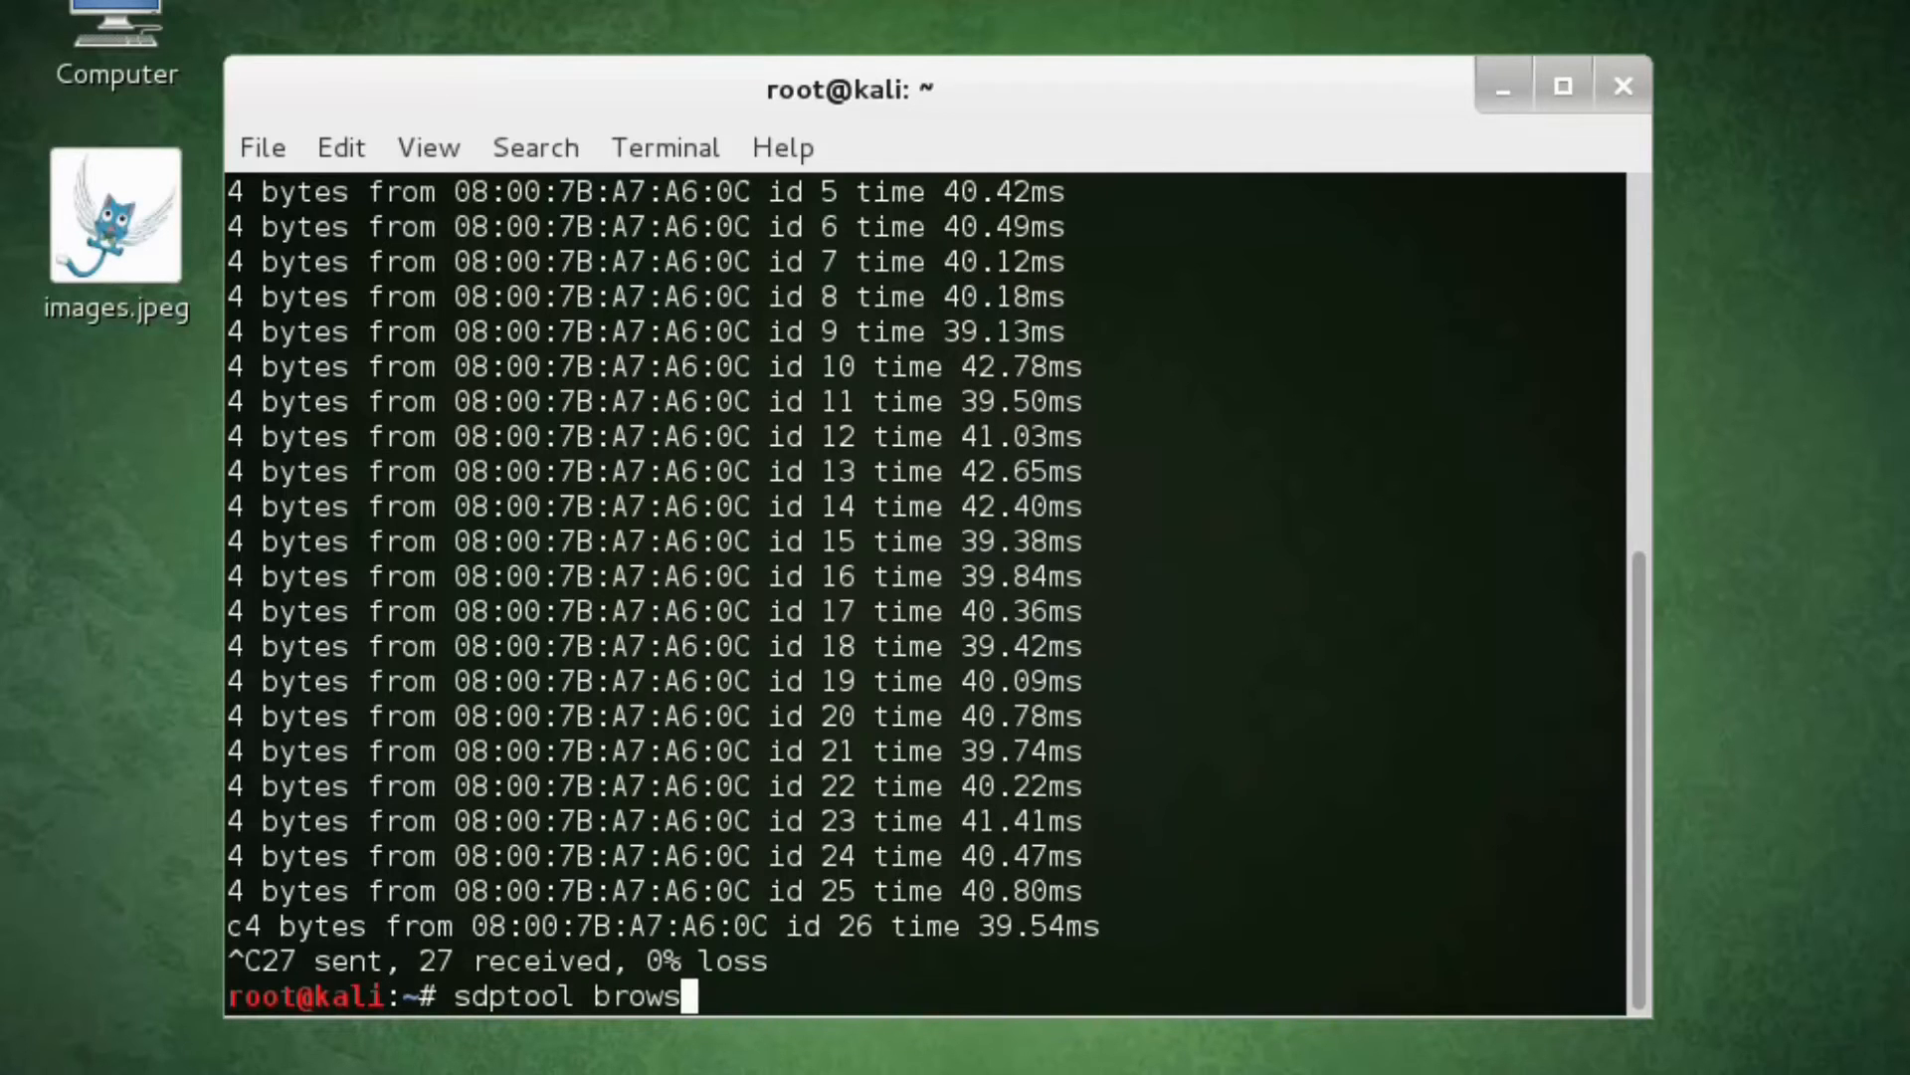
type("e --tree --")
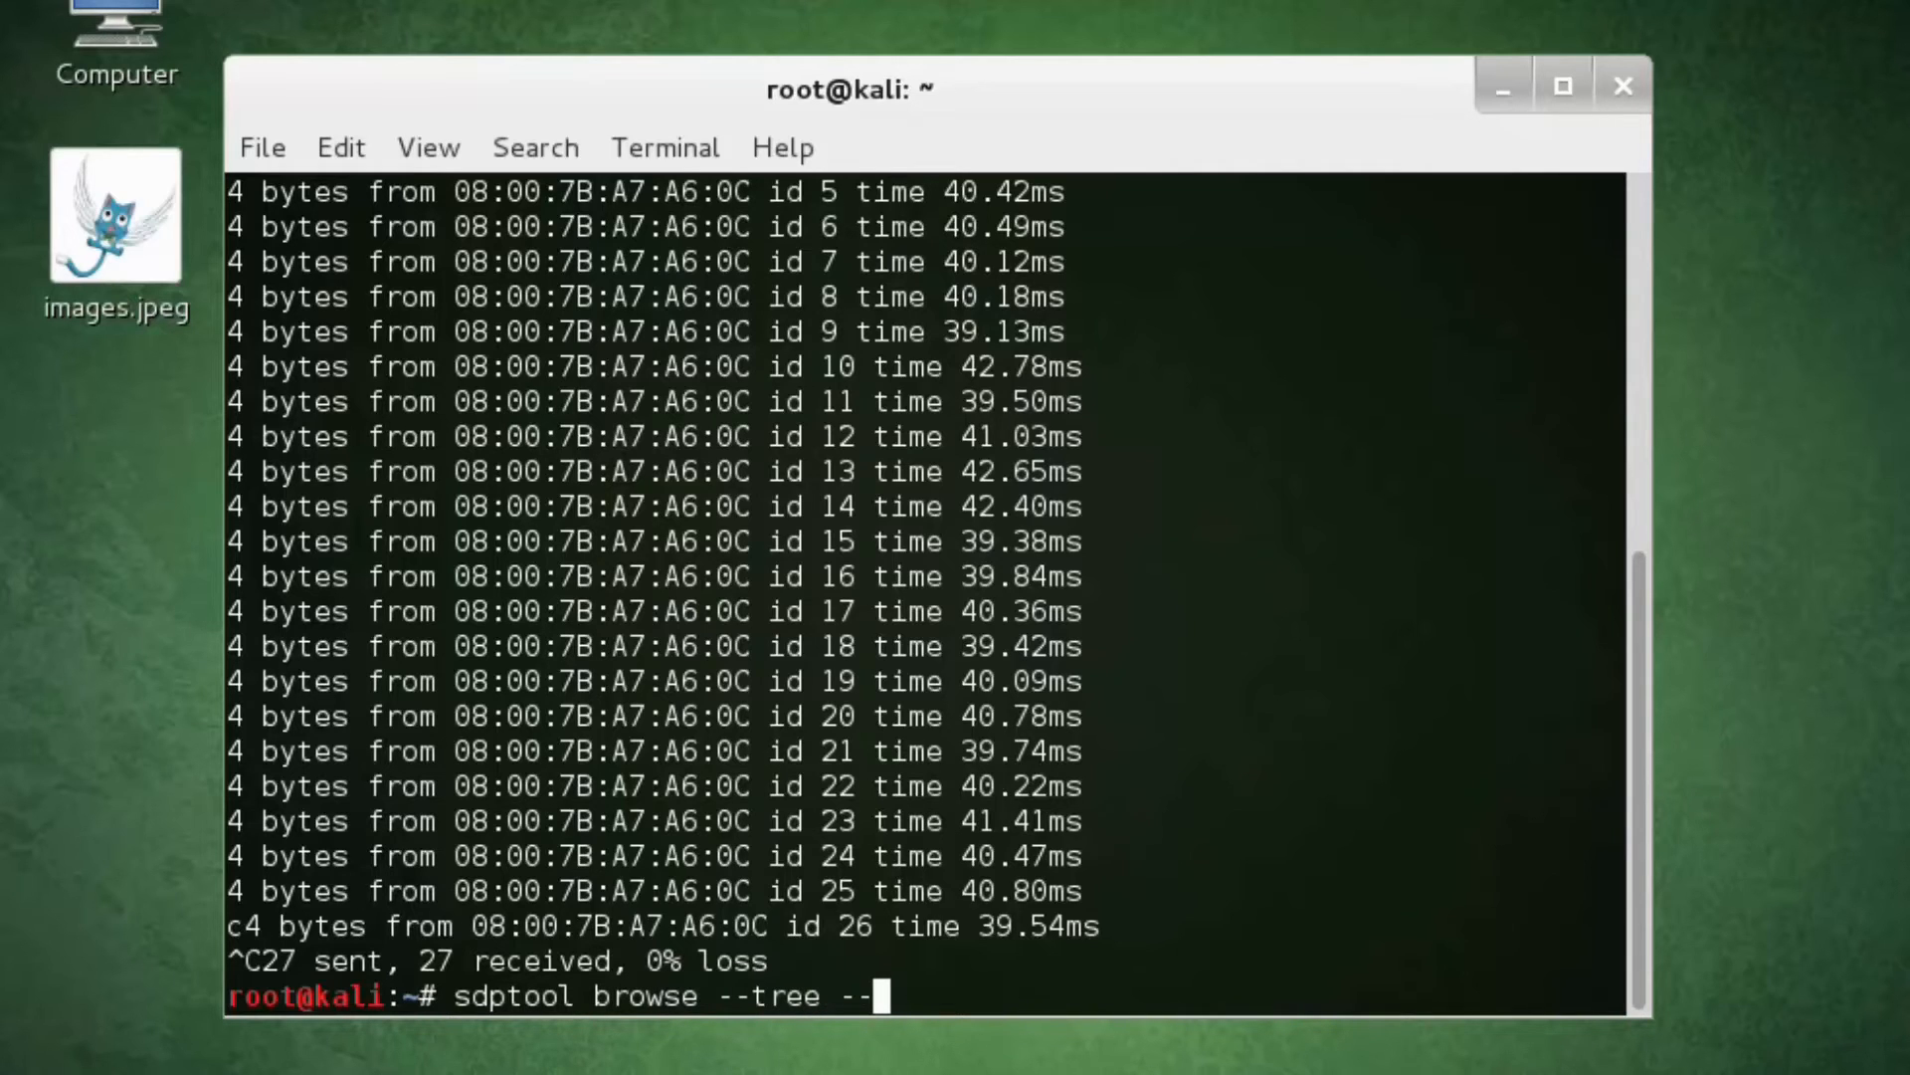
type("l2cap")
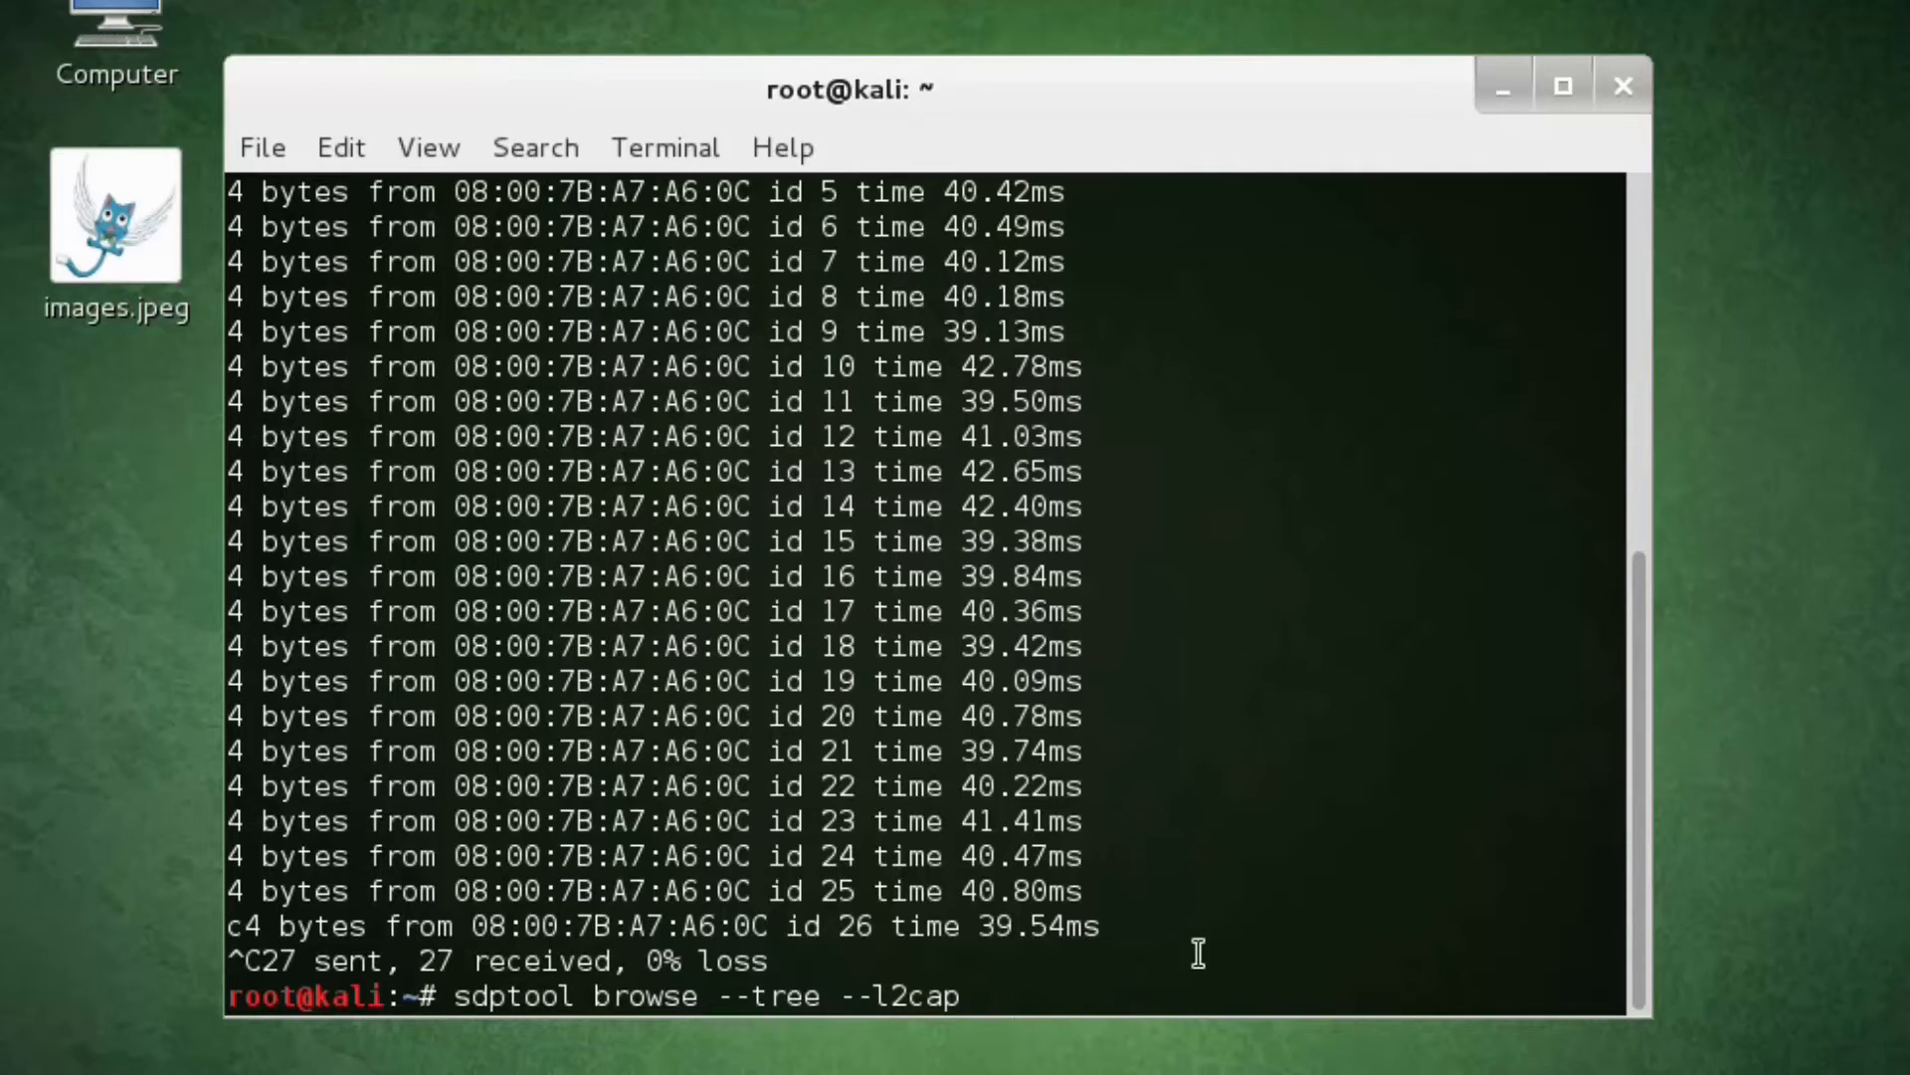
type("08:00:7B:A7:A6:0C")
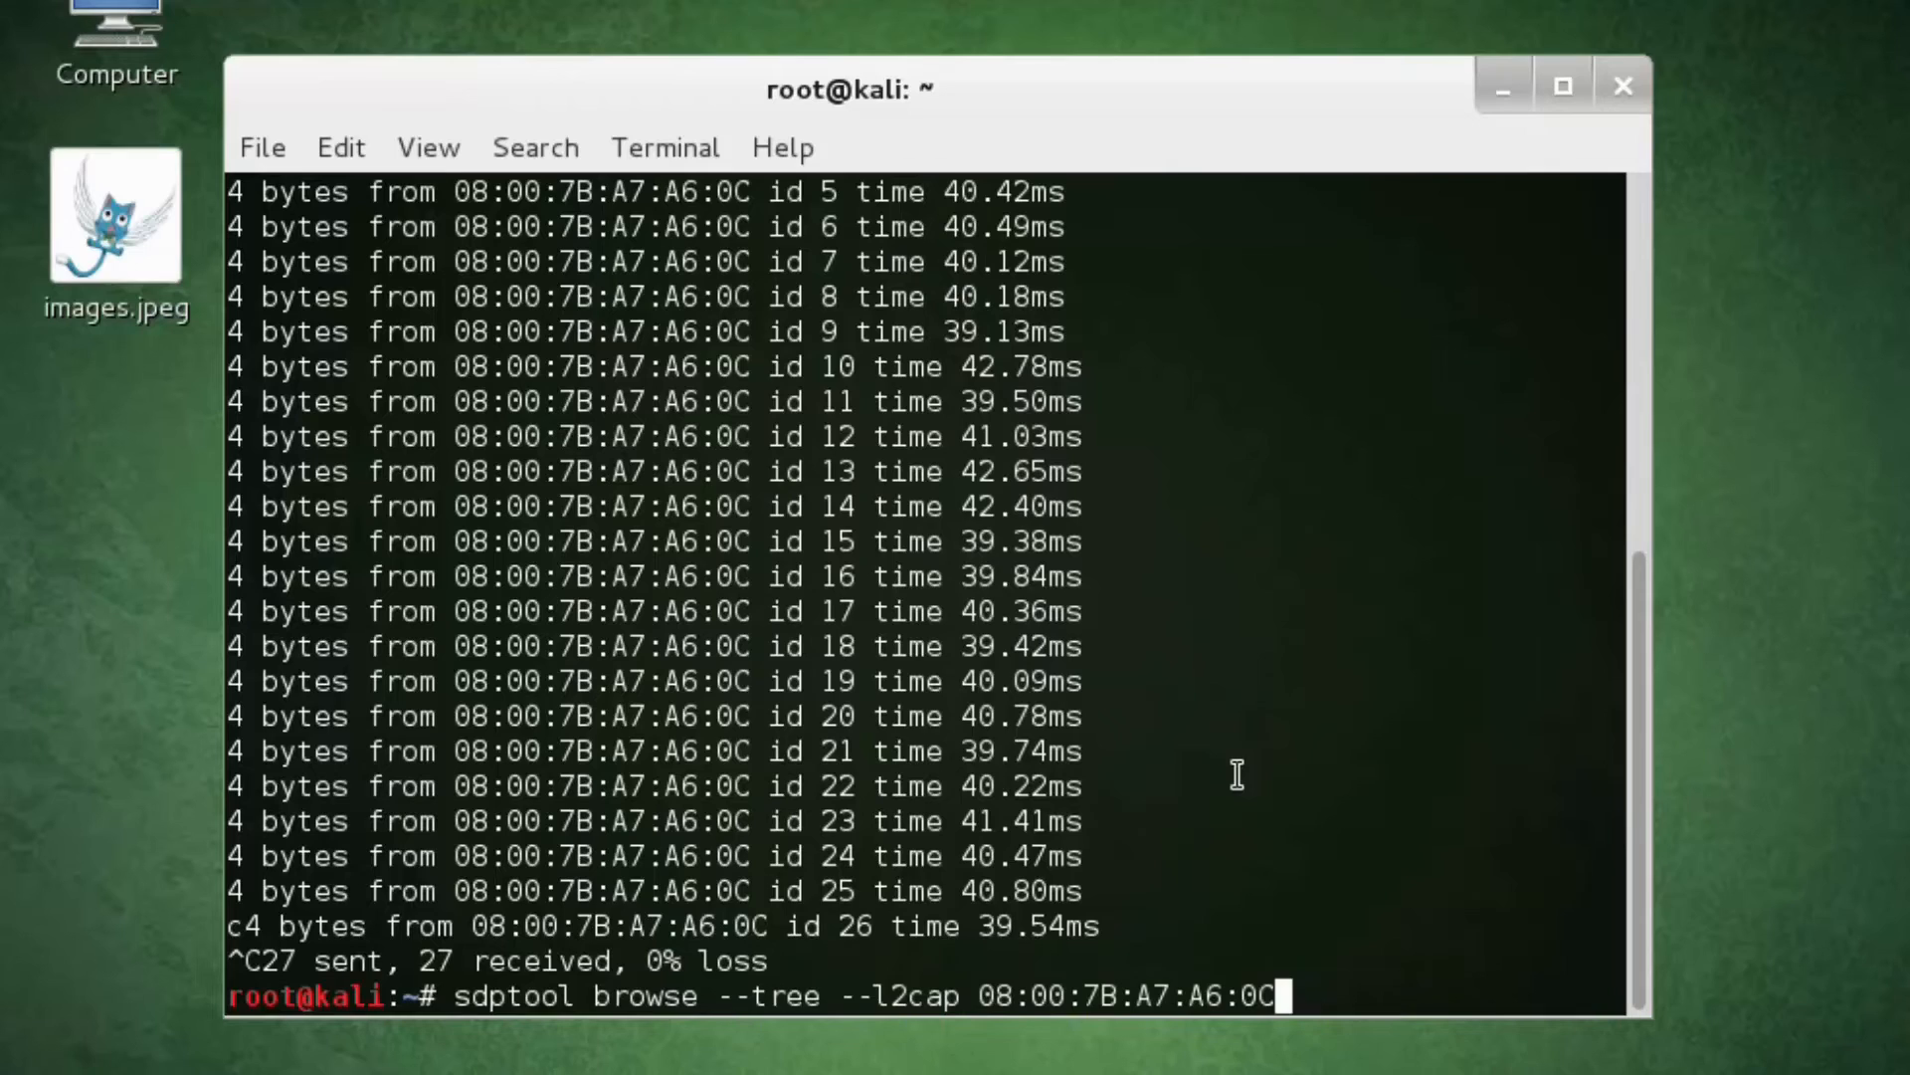
key("Return")
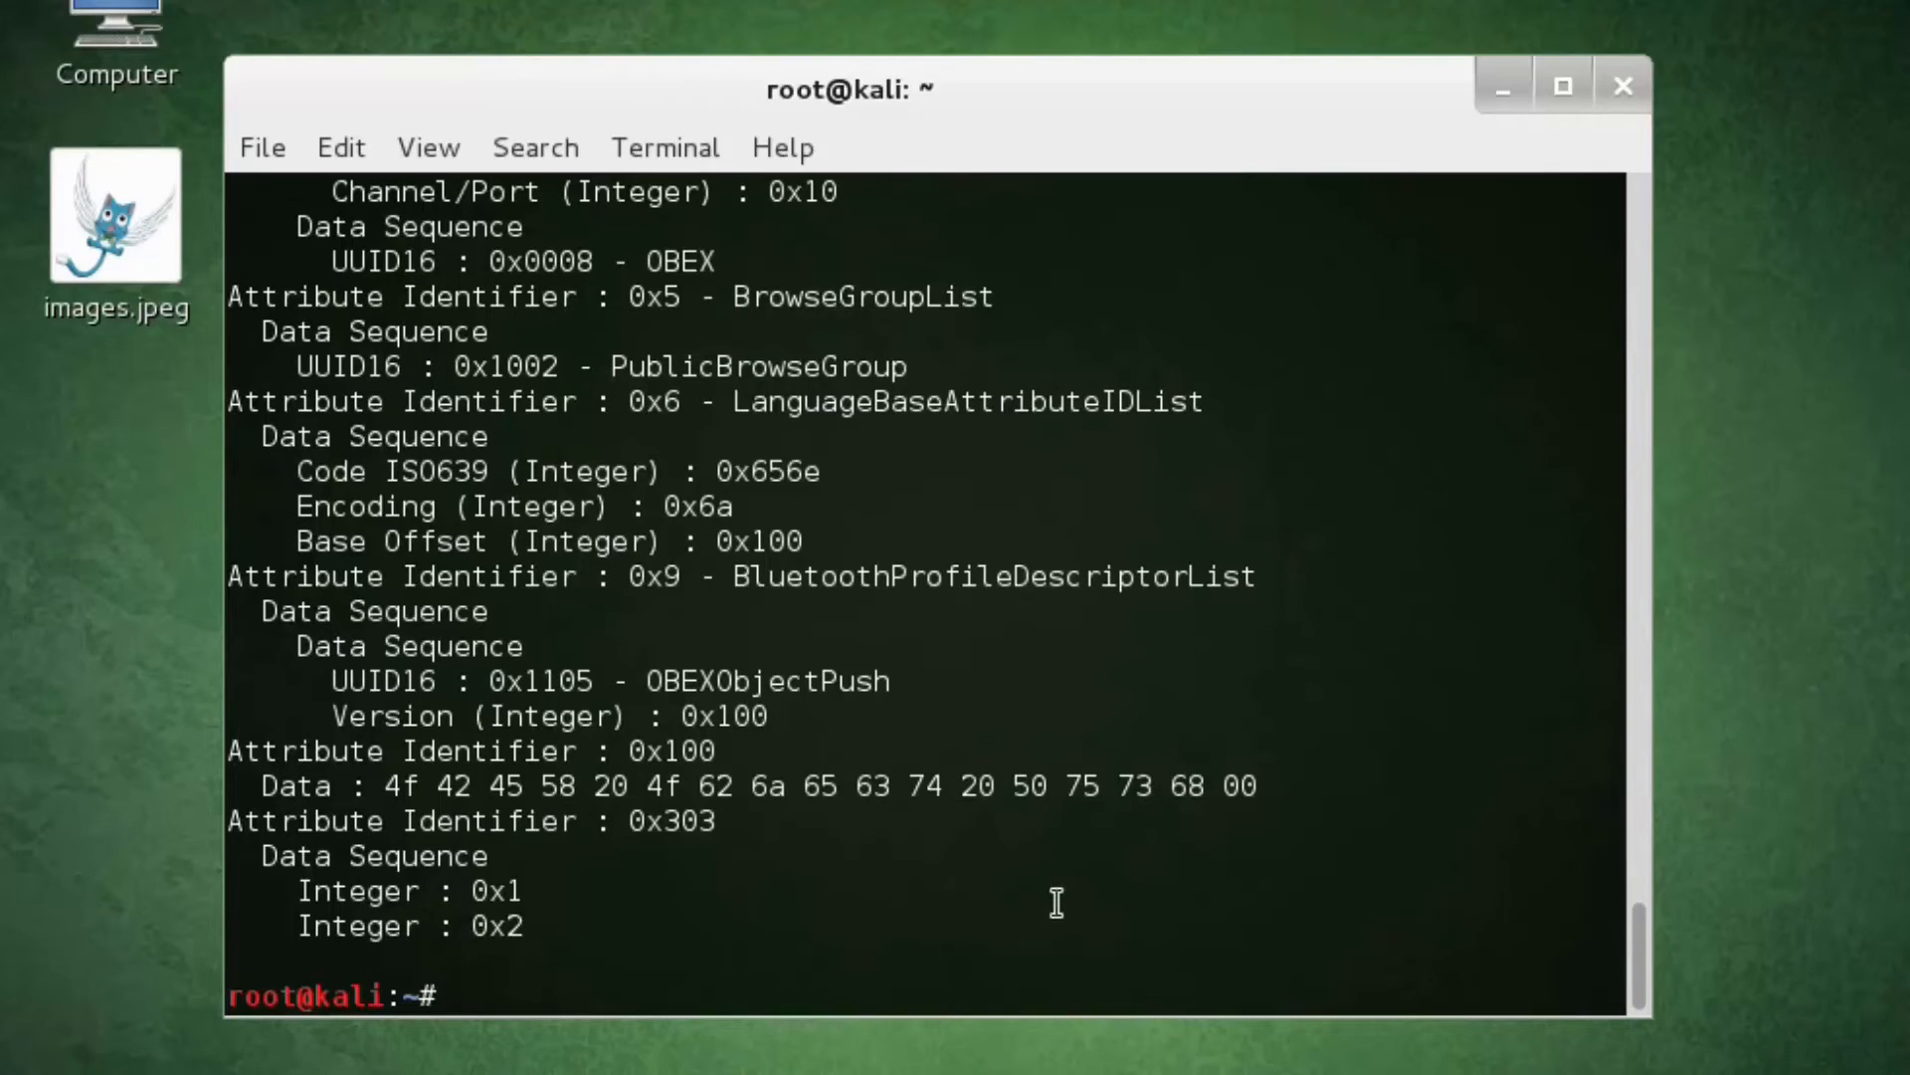
mouse_move(975, 752)
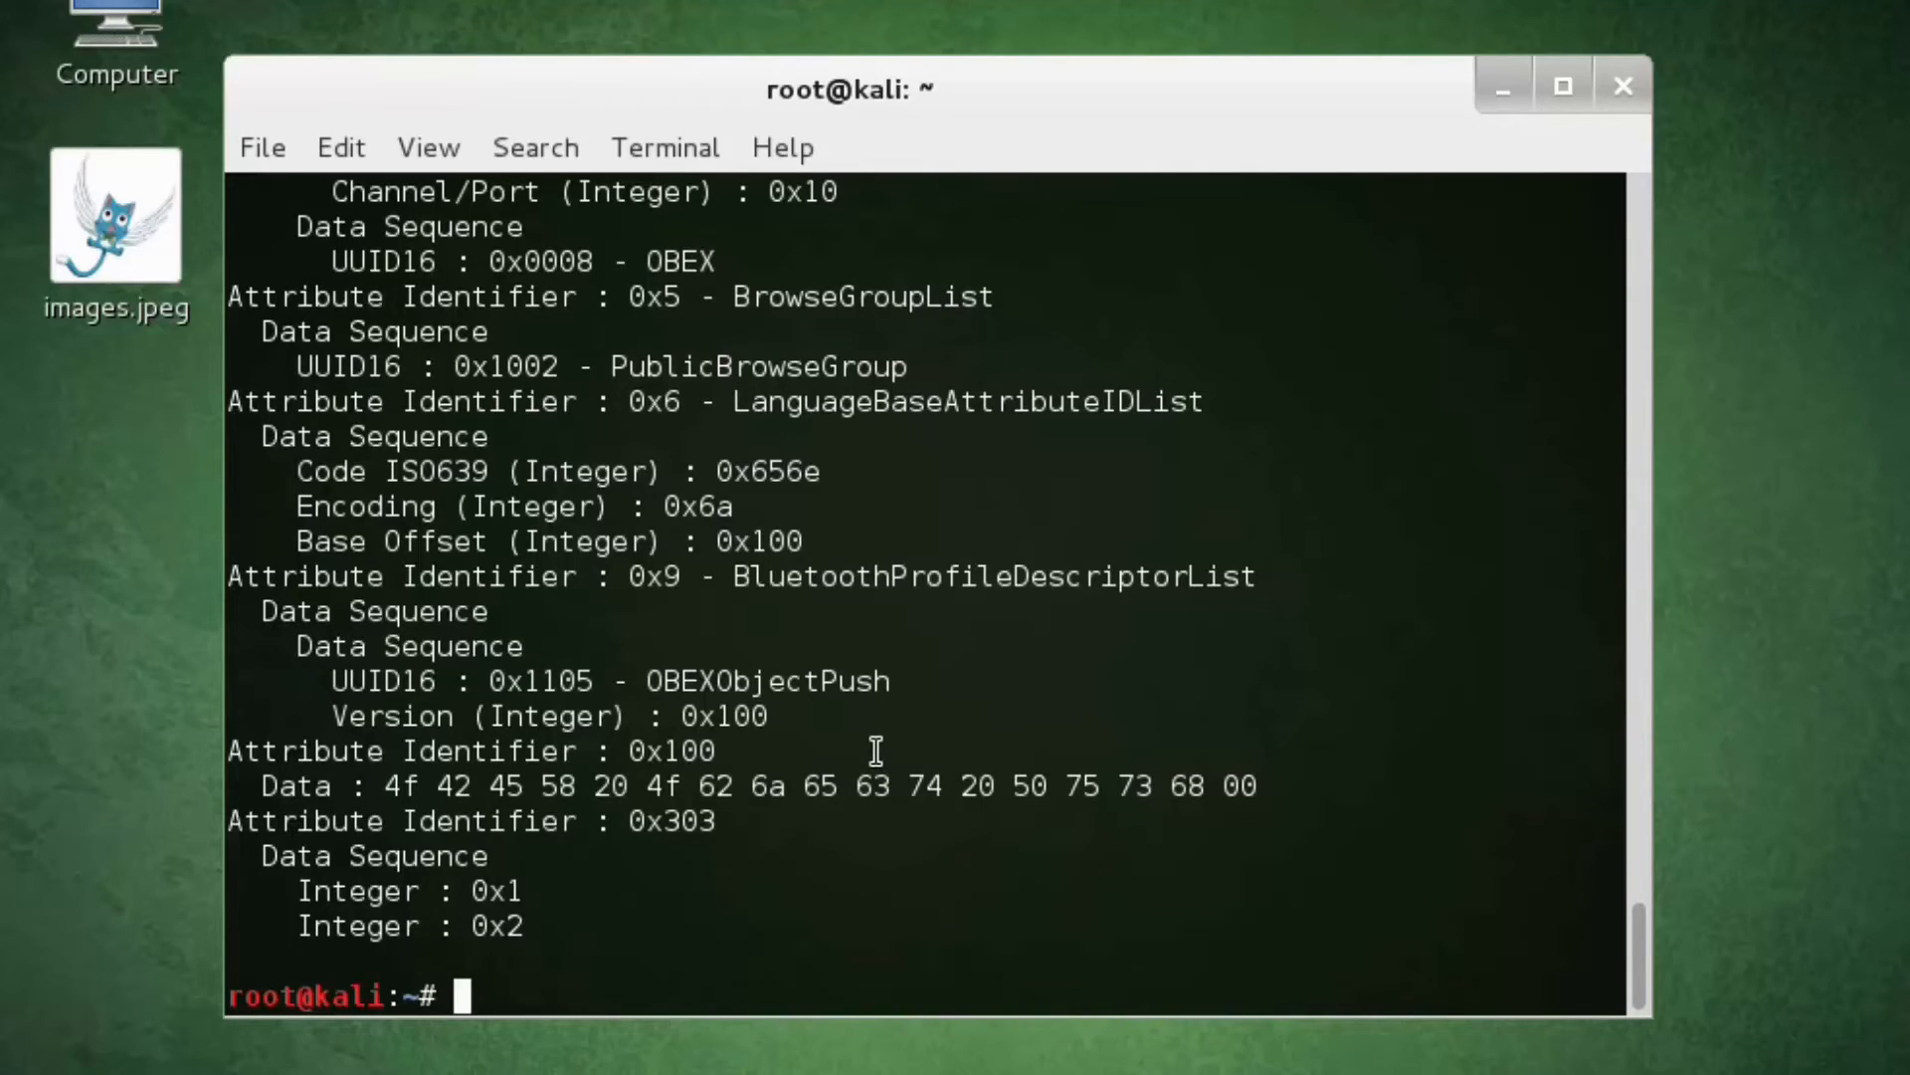
mouse_move(826, 706)
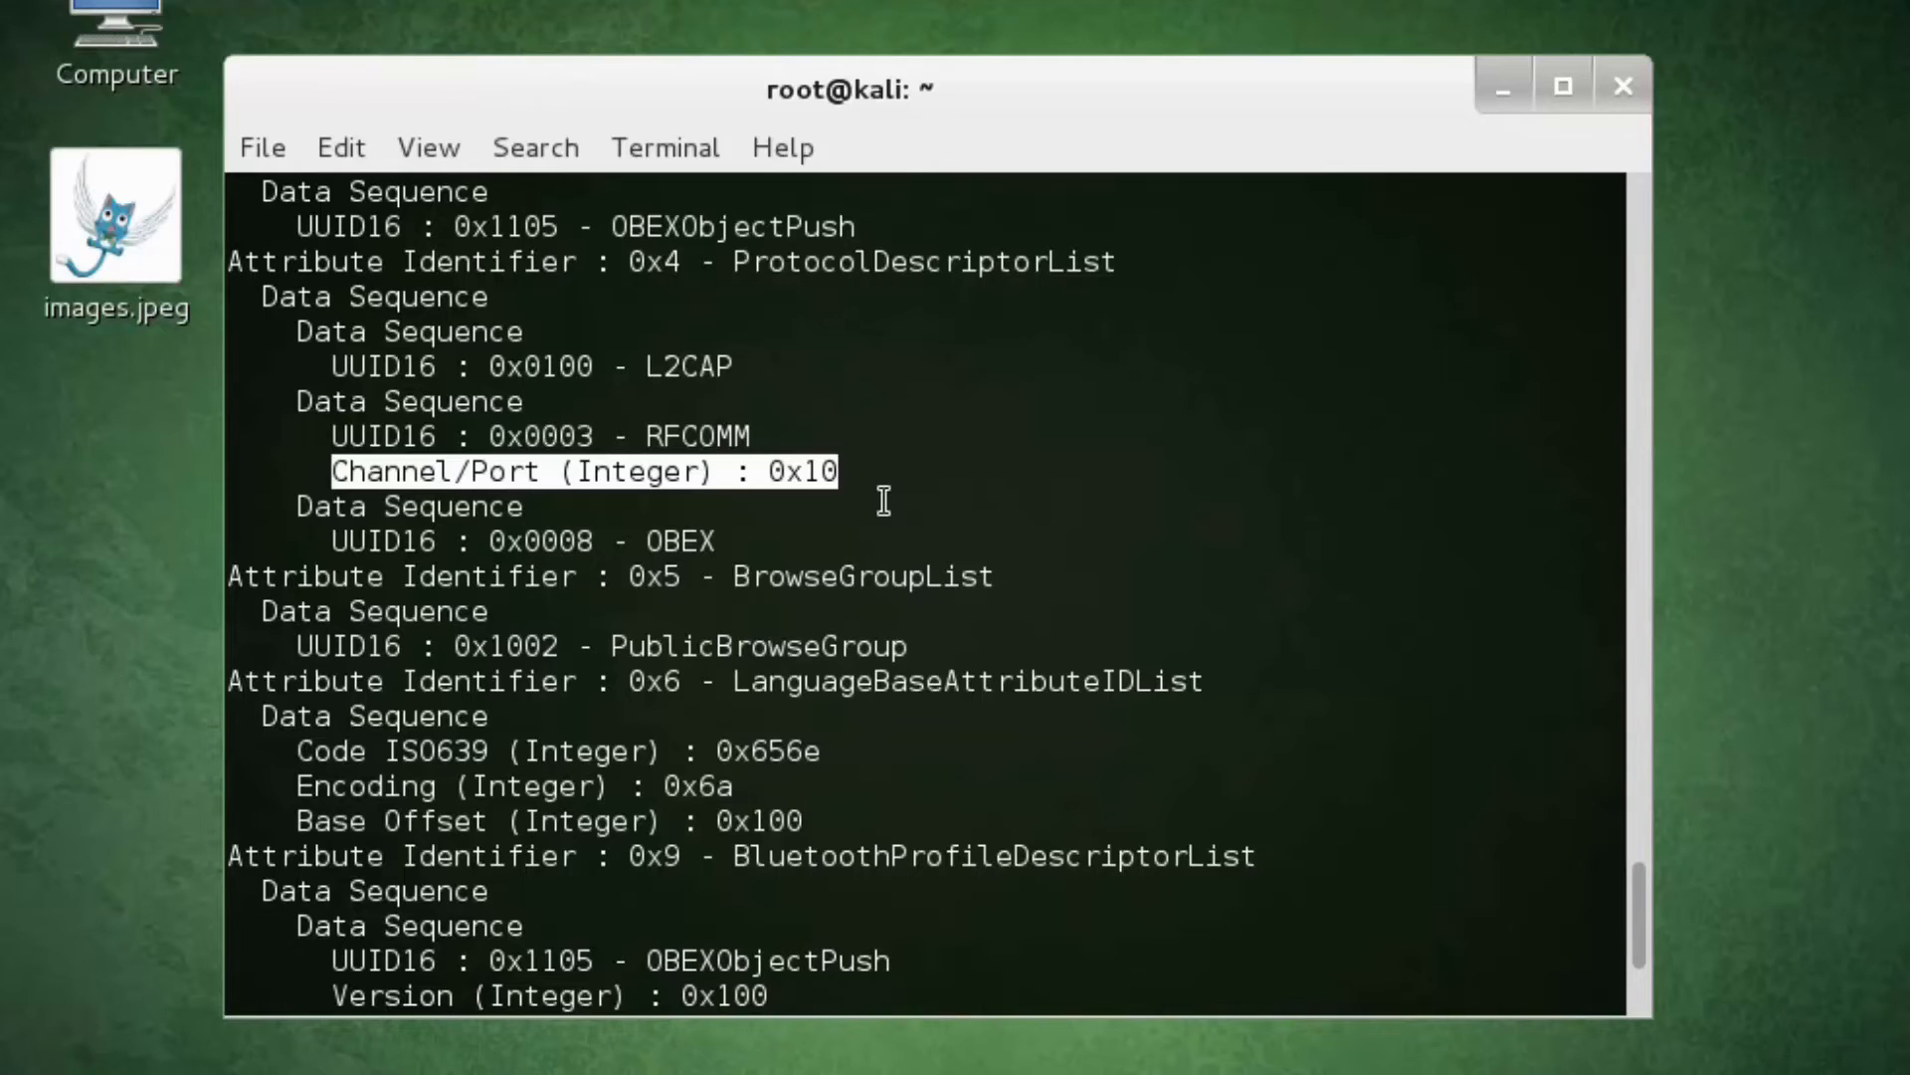
mouse_move(1483, 816)
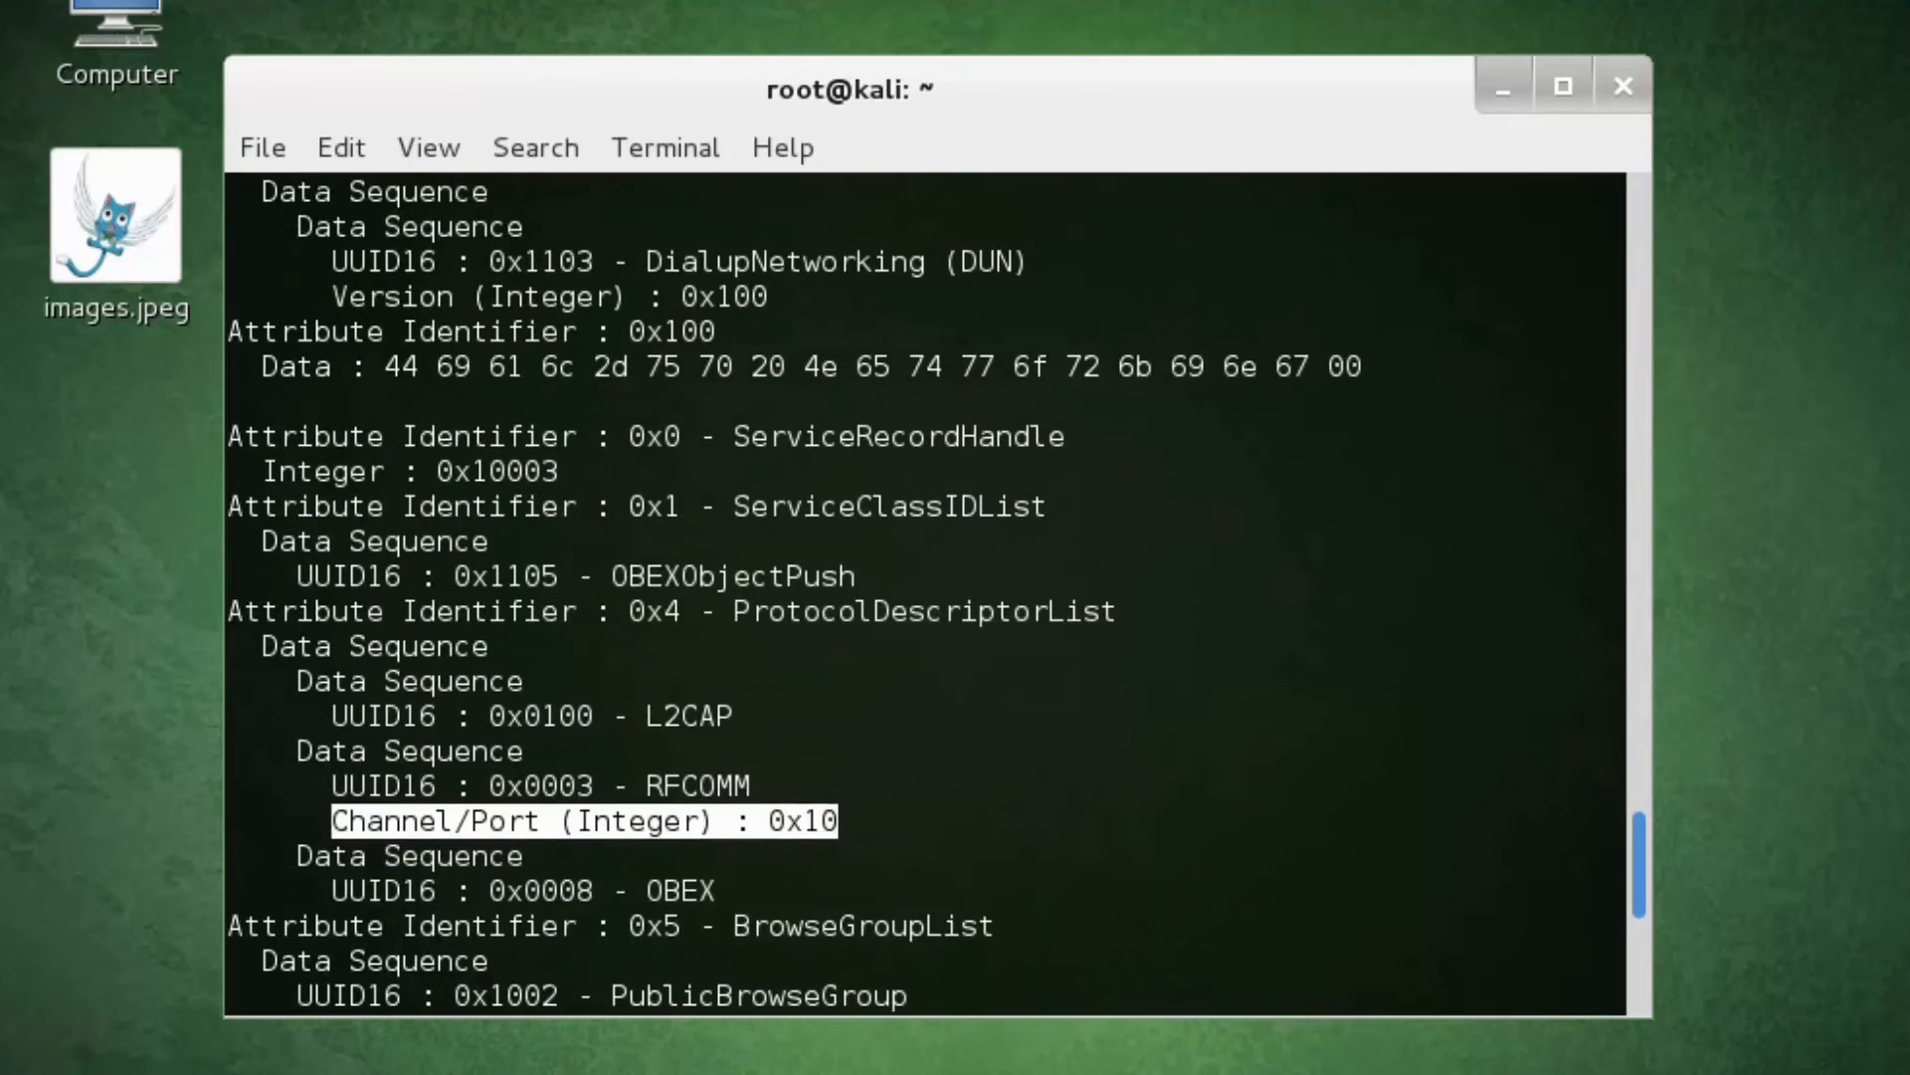
scroll("down", 3)
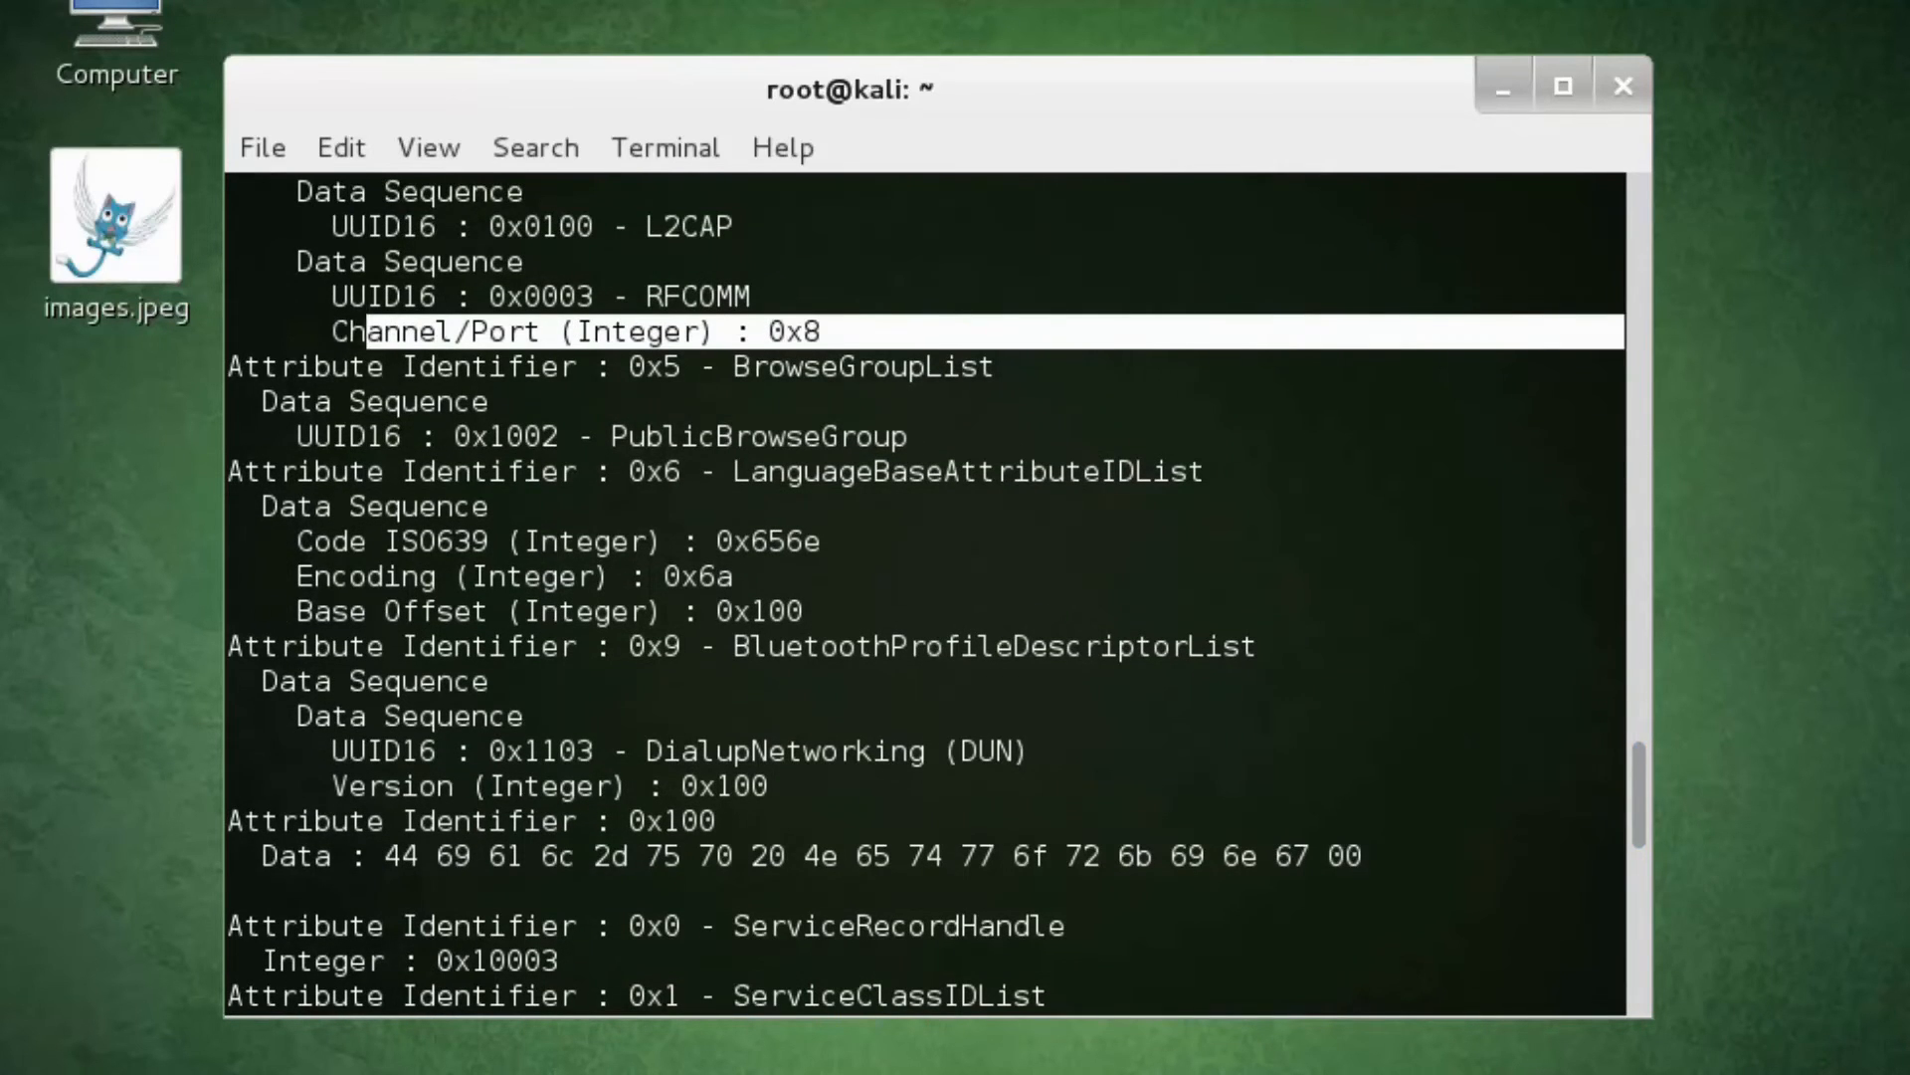
scroll("down", 3)
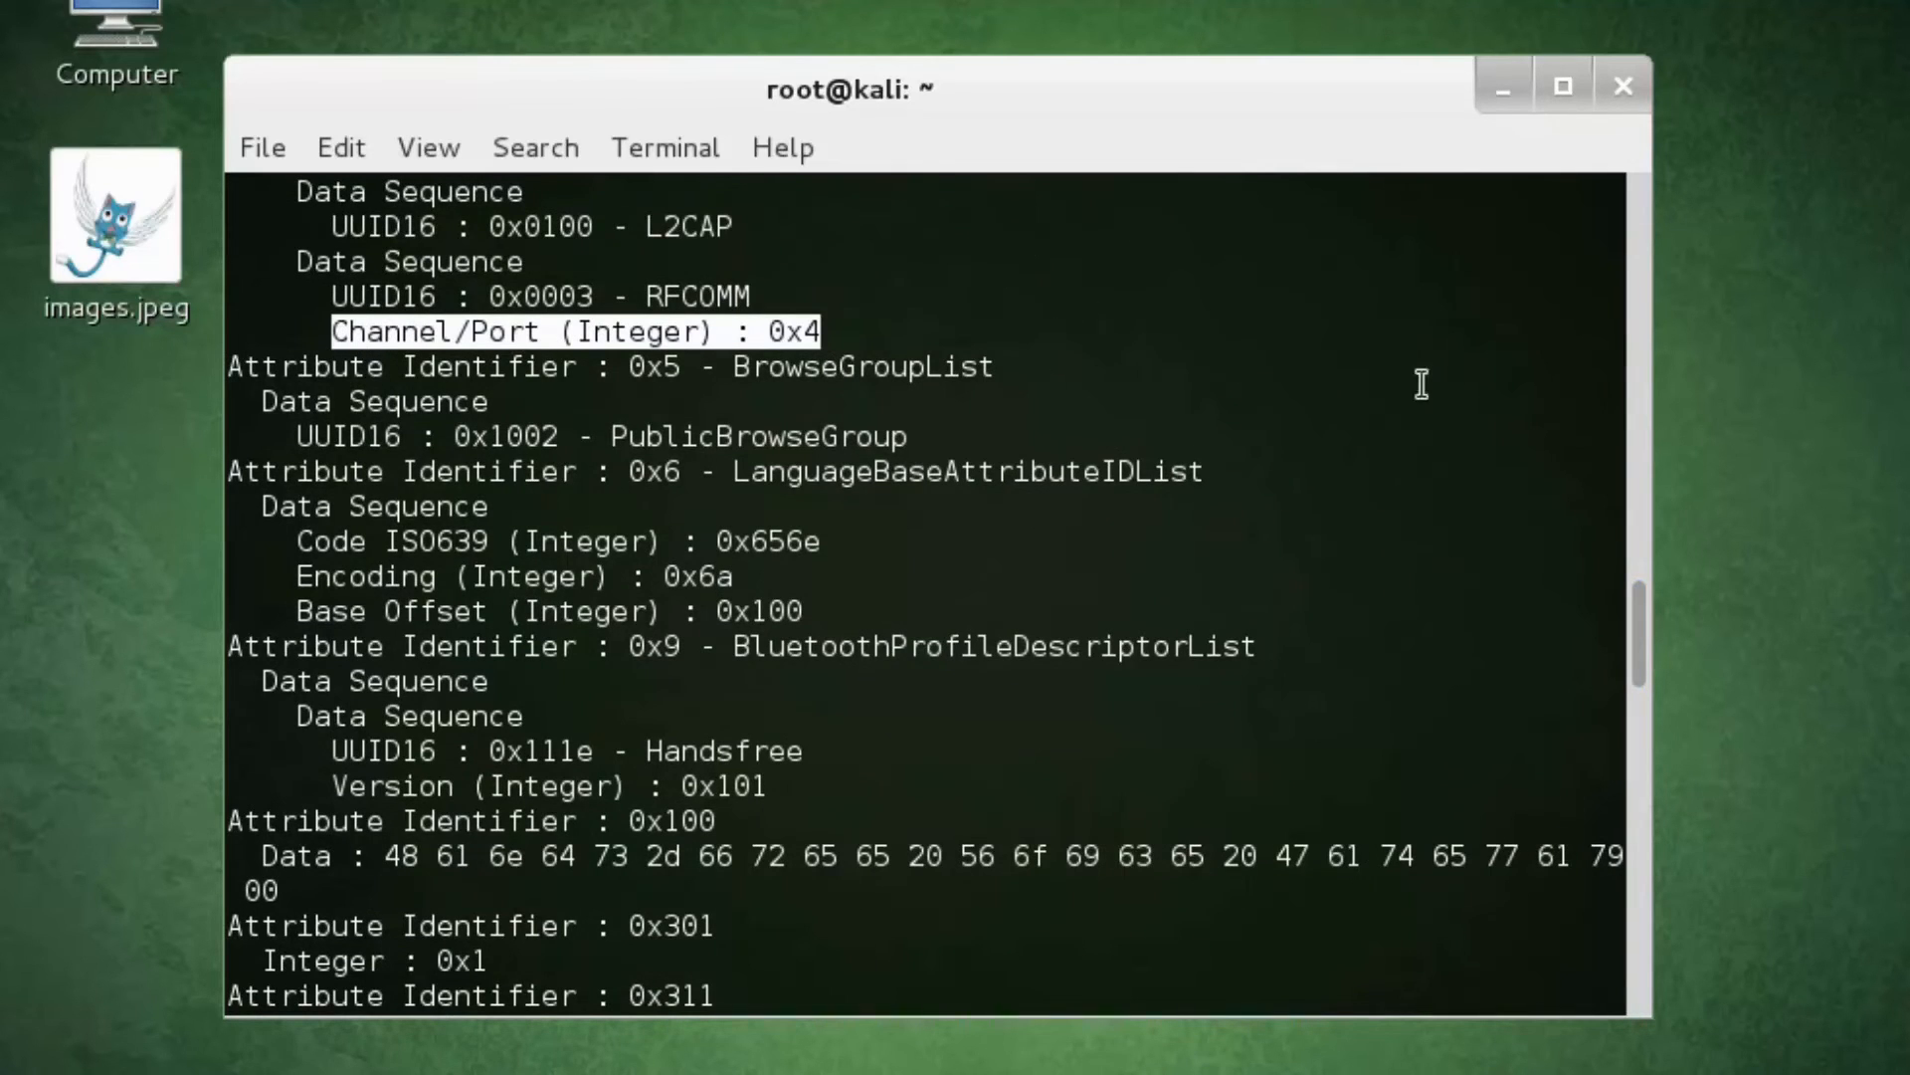
scroll("down", 3)
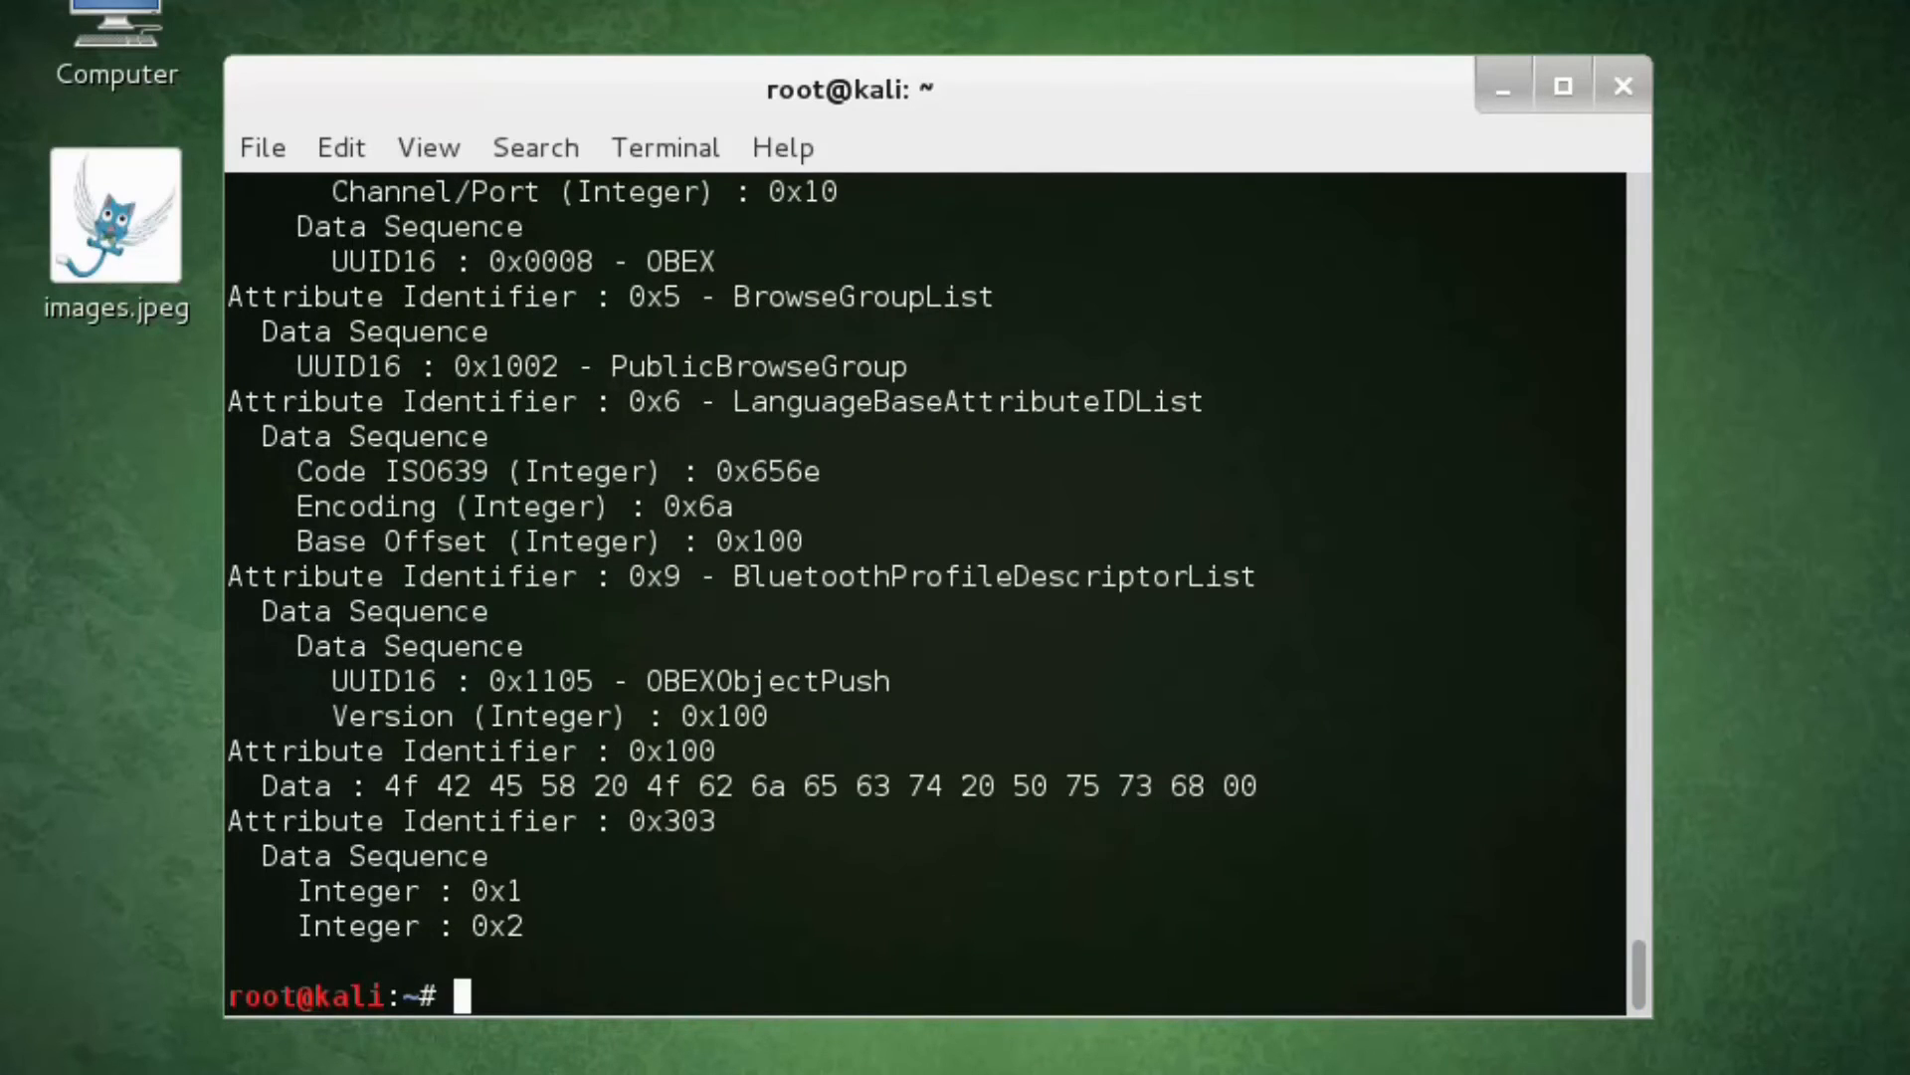
type("btsc")
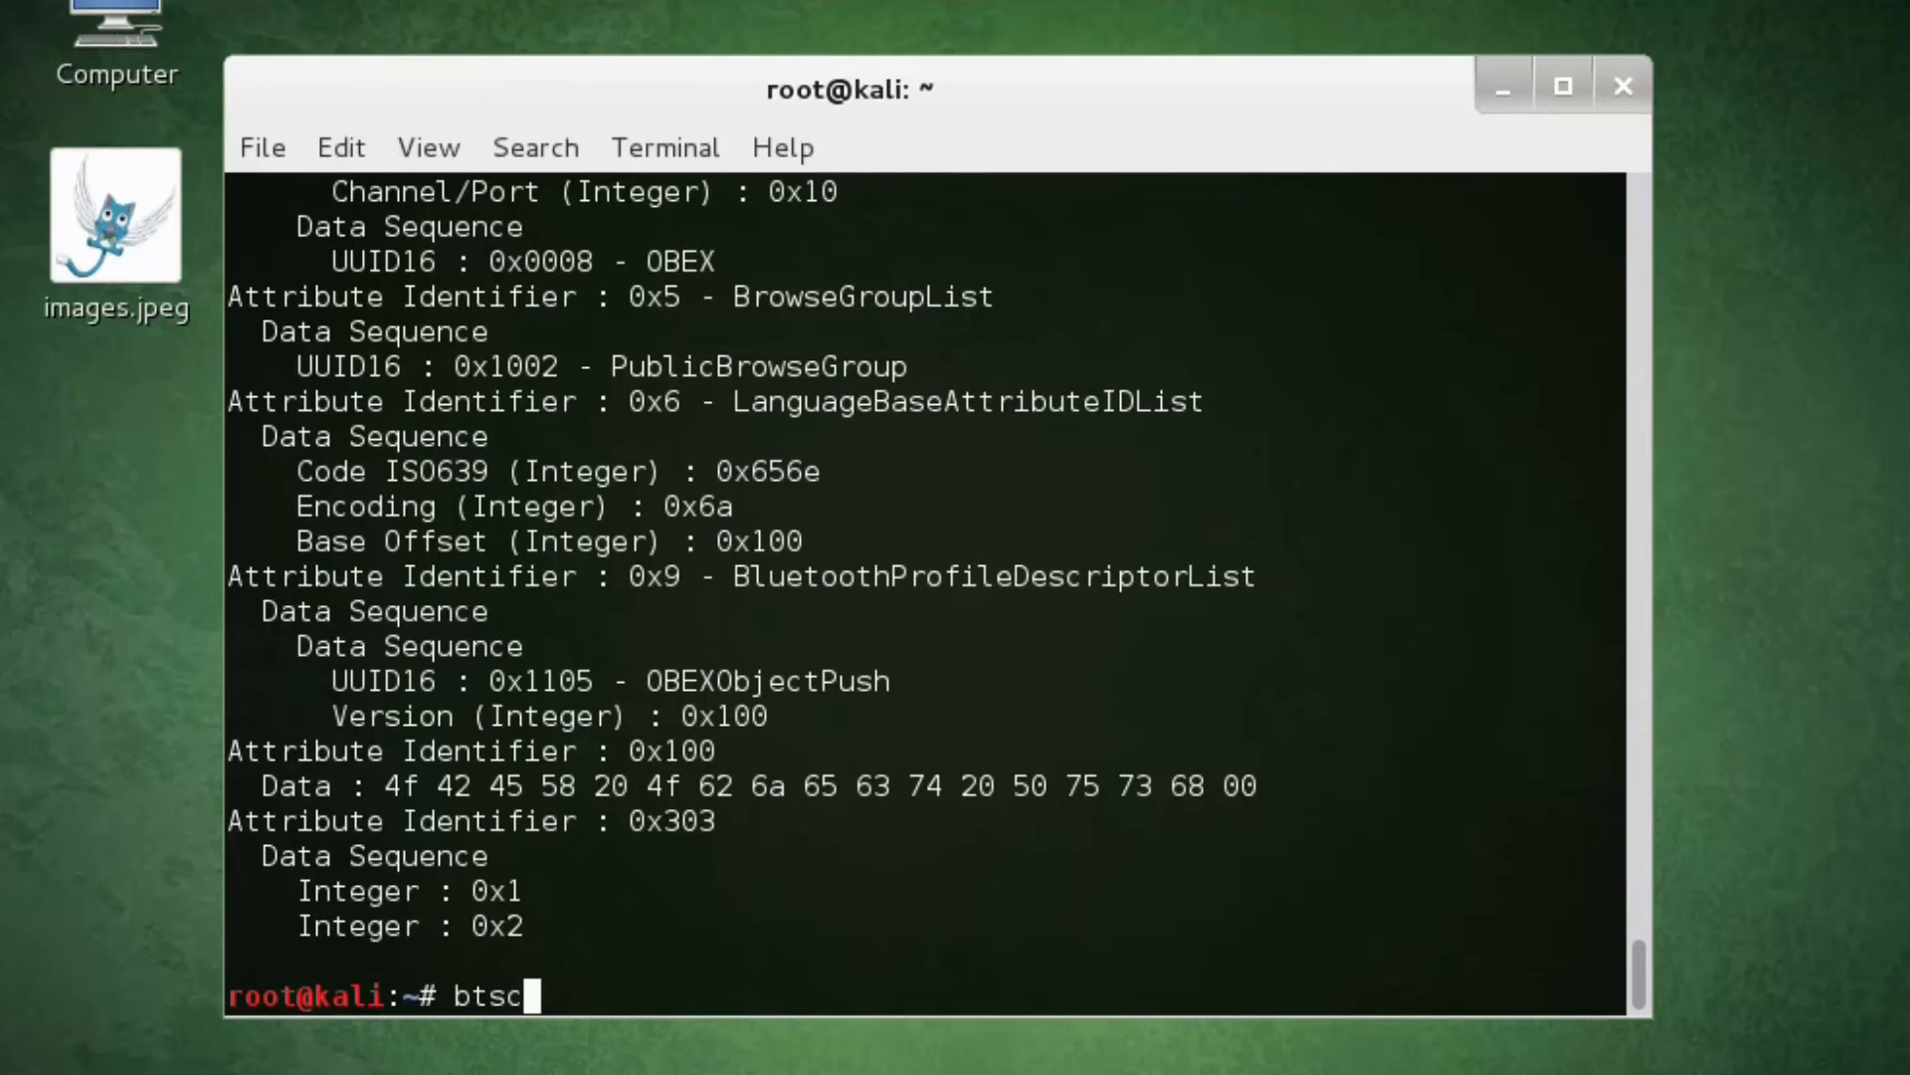
type("anner")
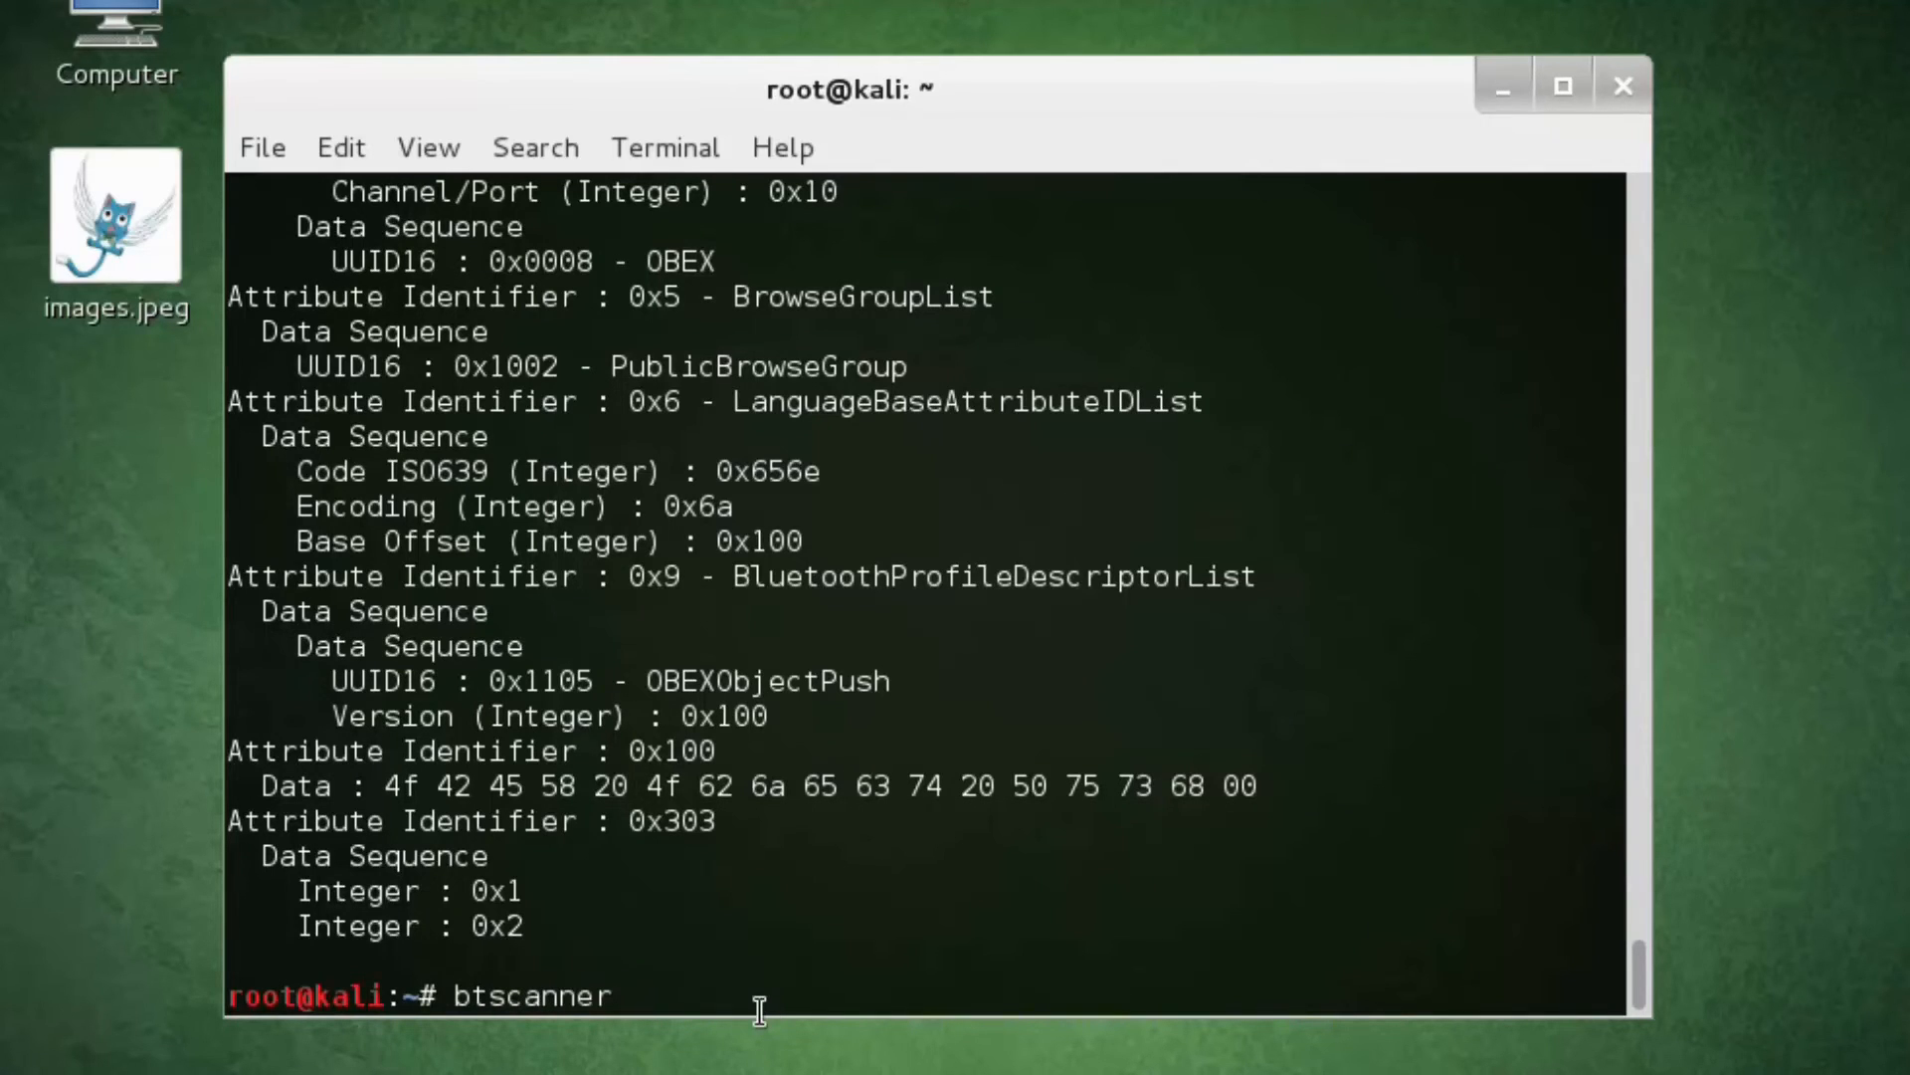
right_click(755, 1011)
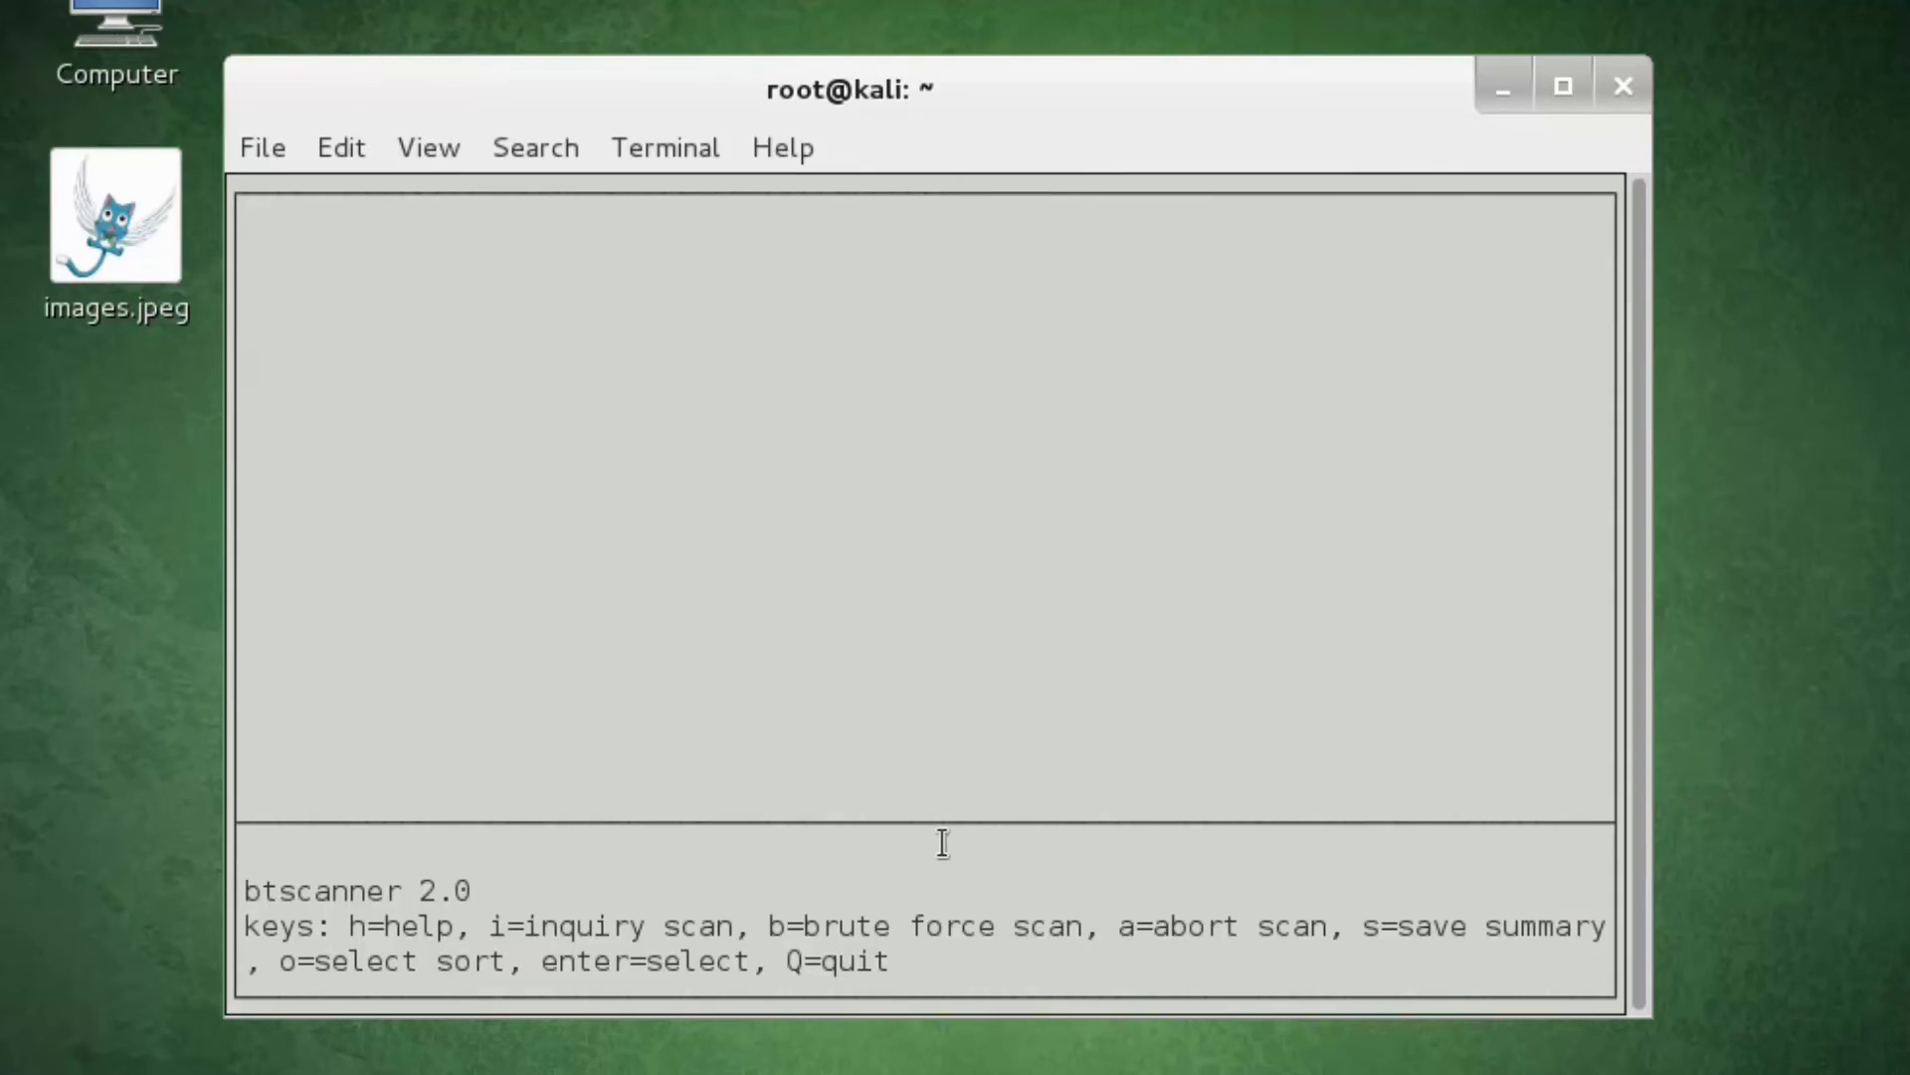
mouse_move(932, 104)
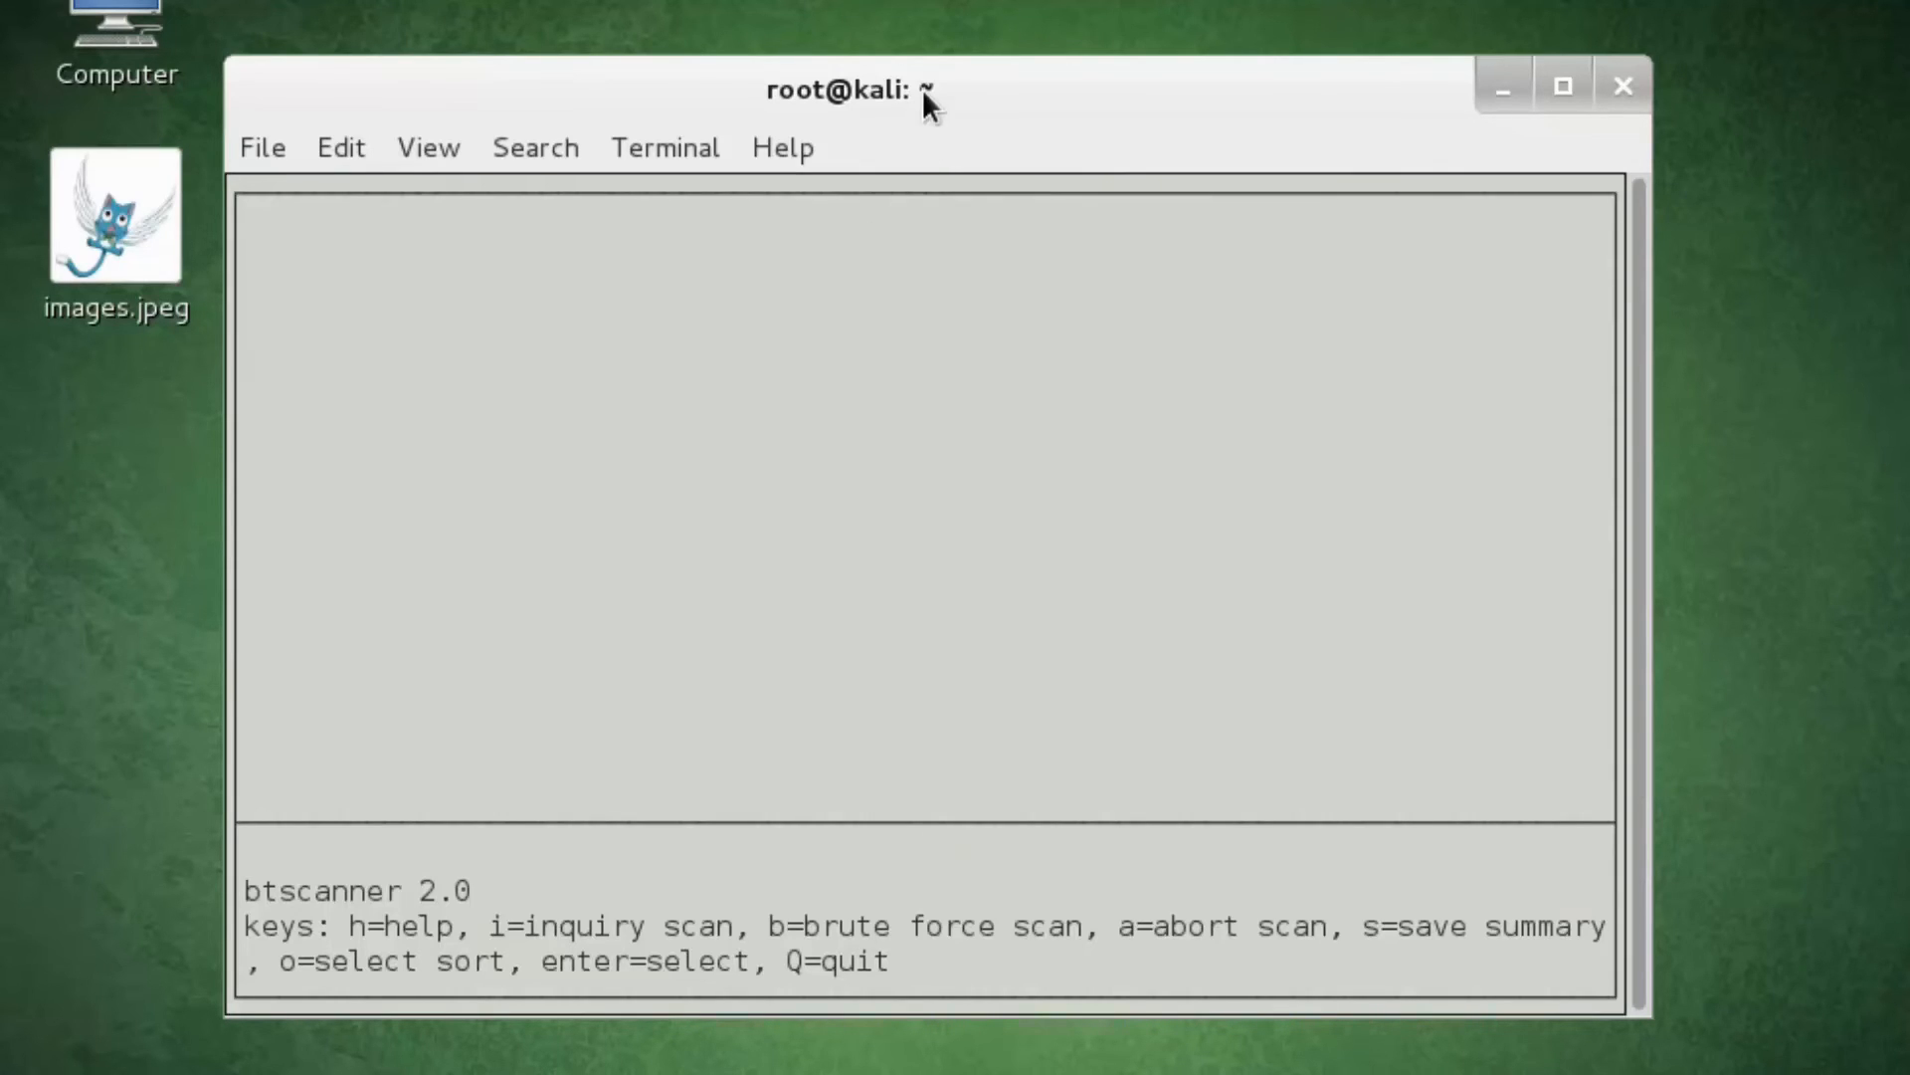
double_click(554, 926)
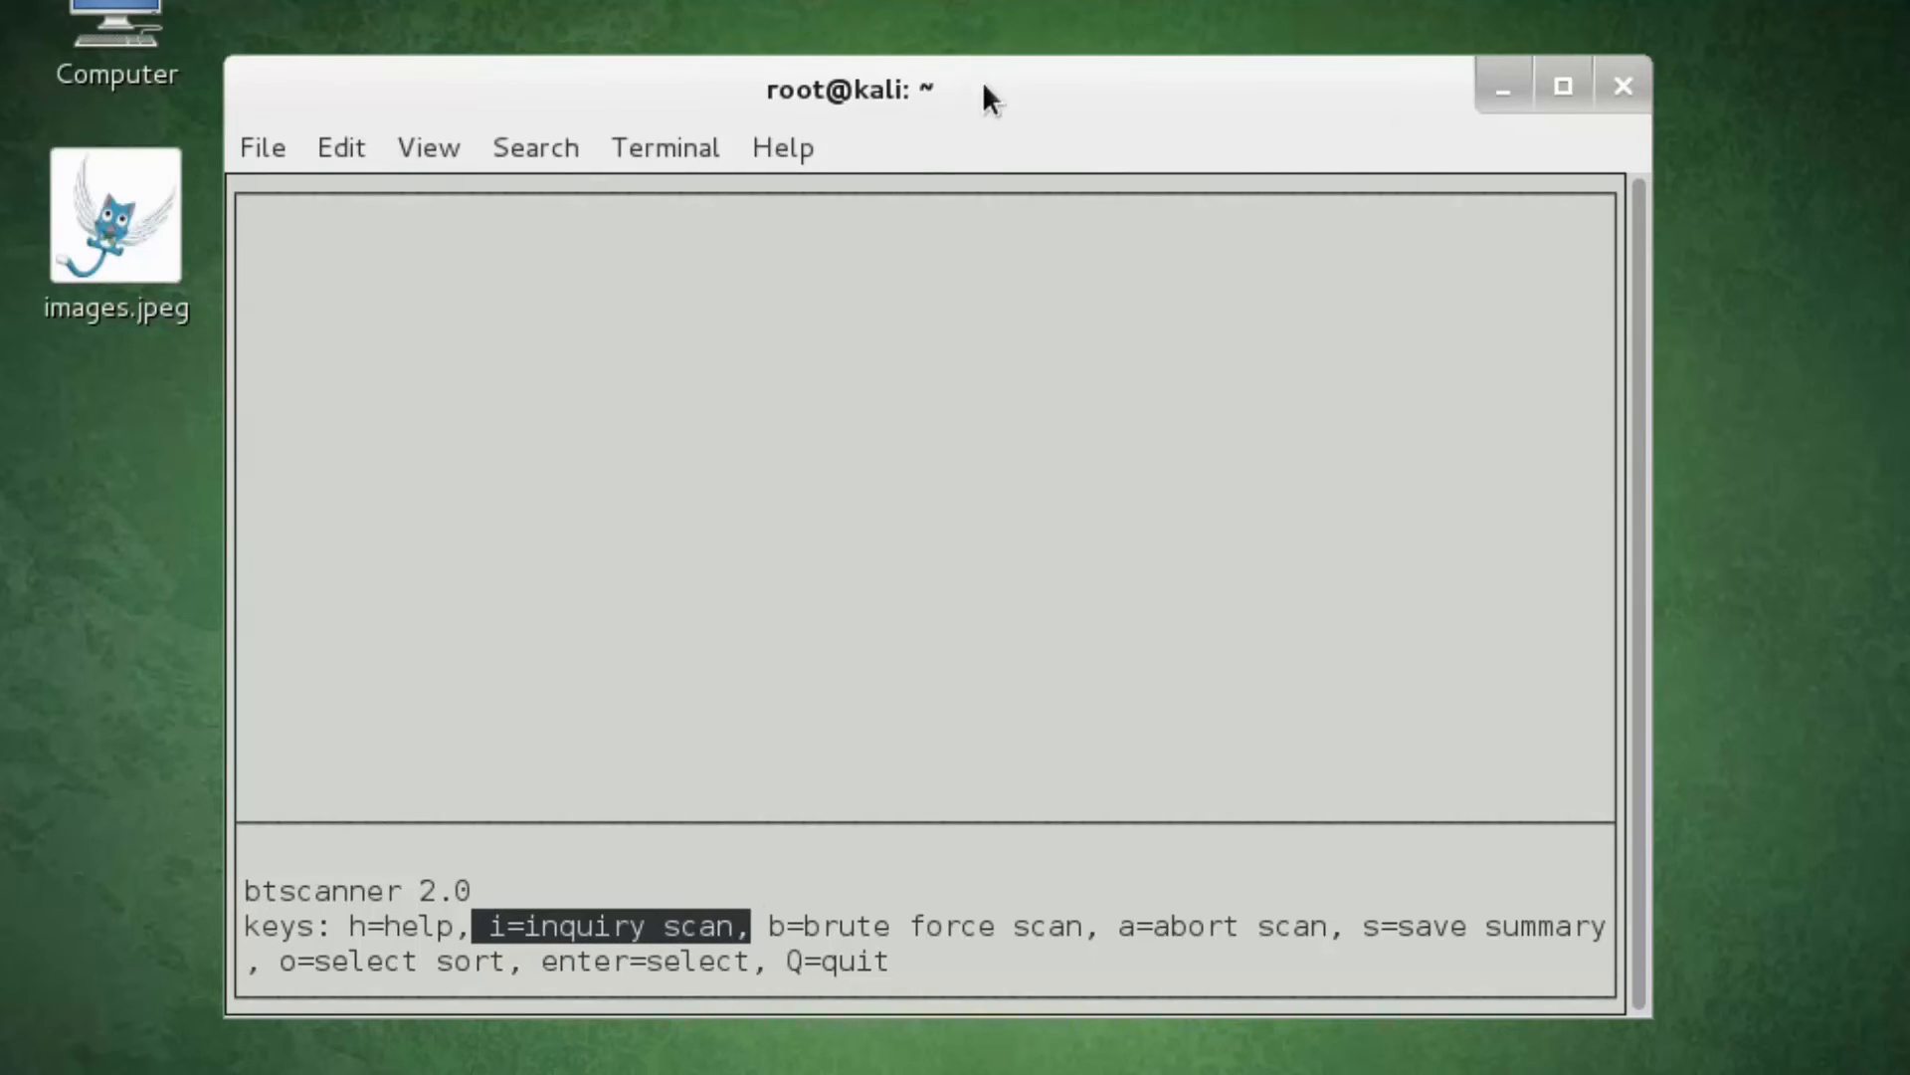
key("i")
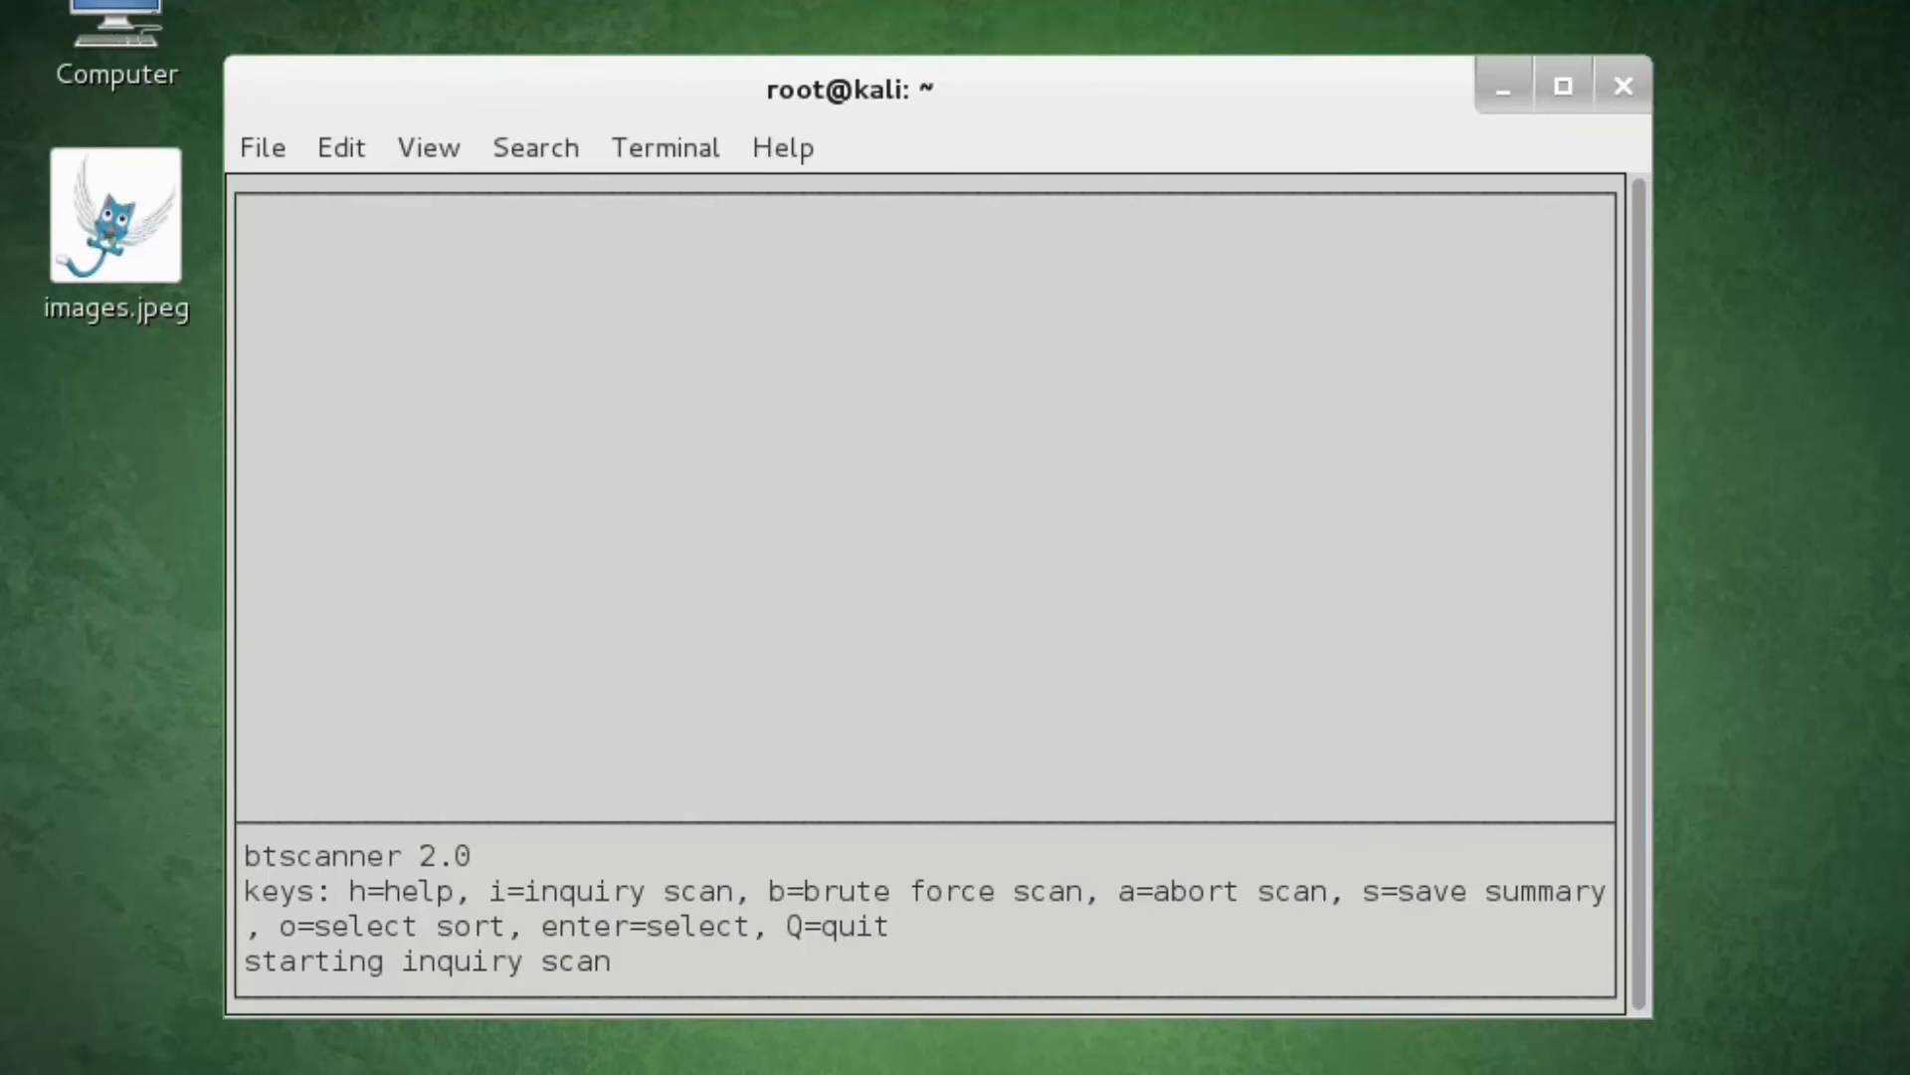
mouse_move(1111, 912)
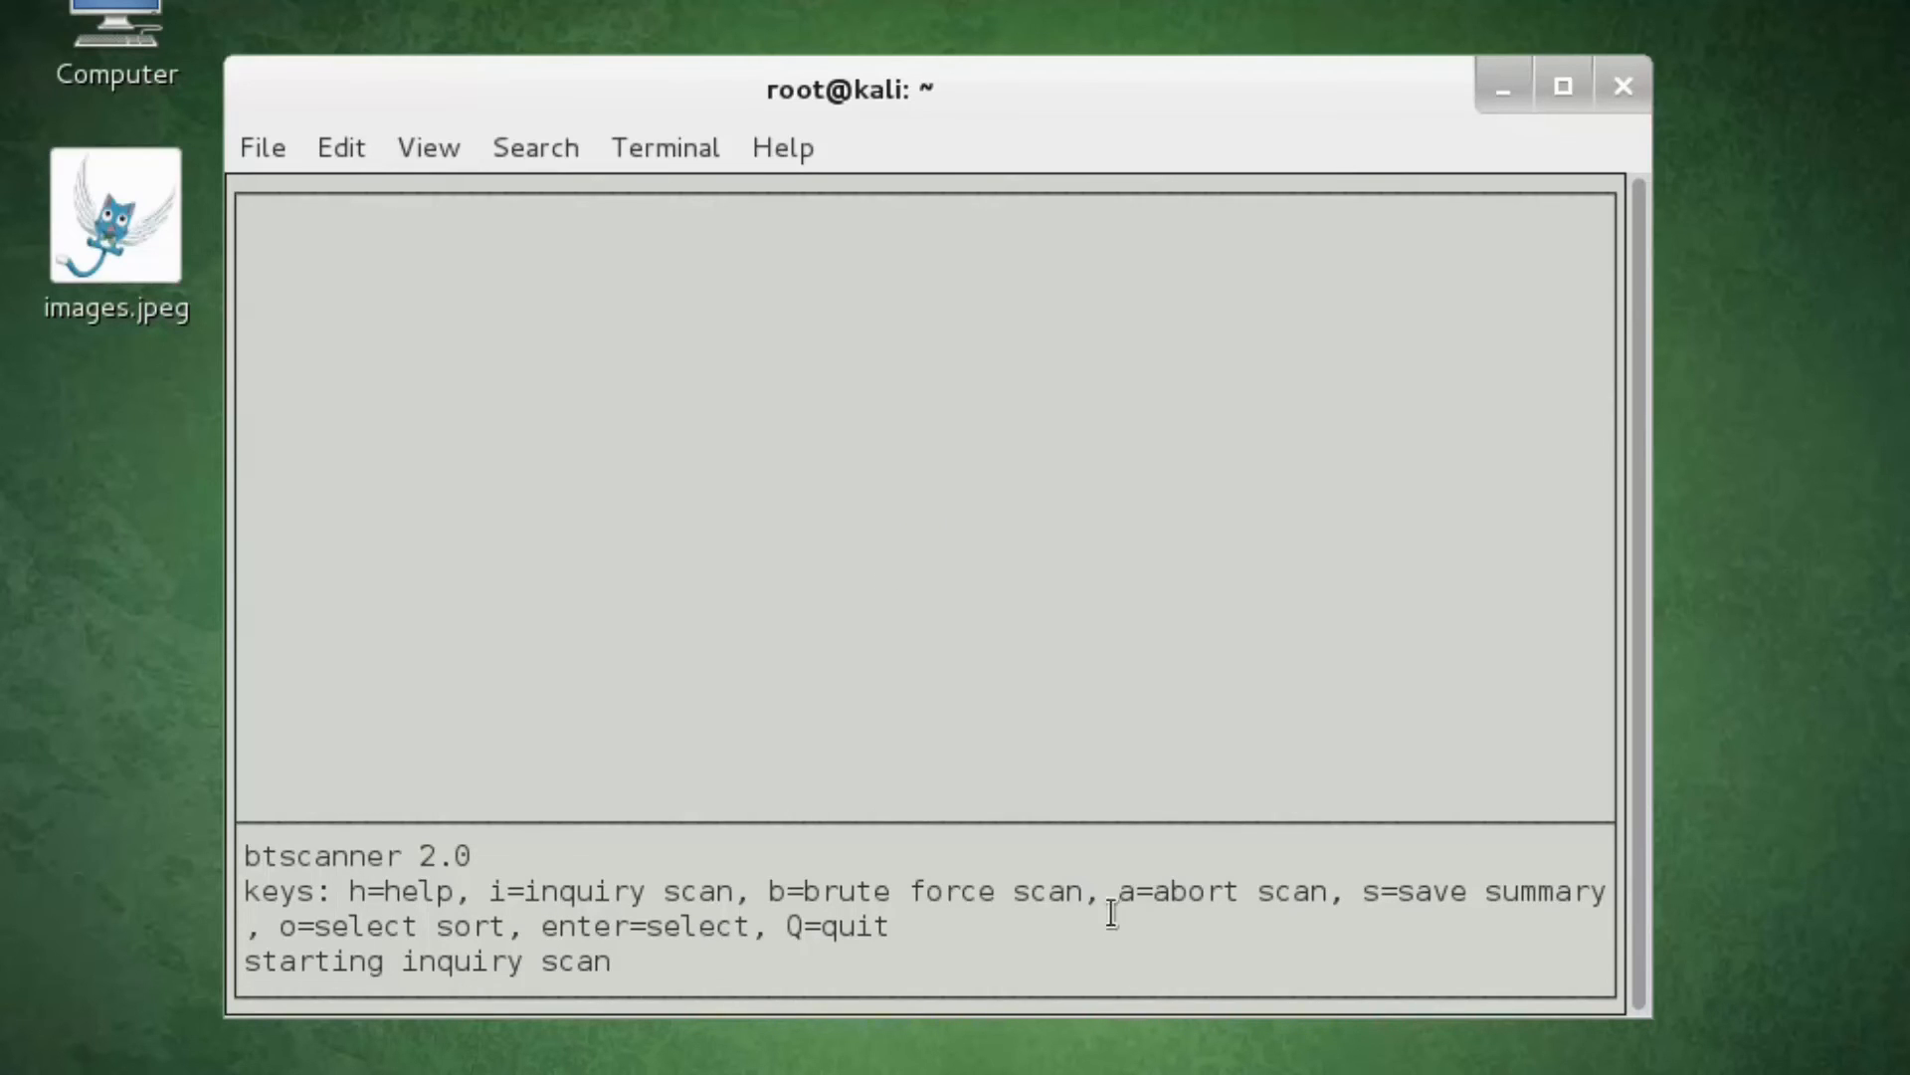
double_click(1223, 891)
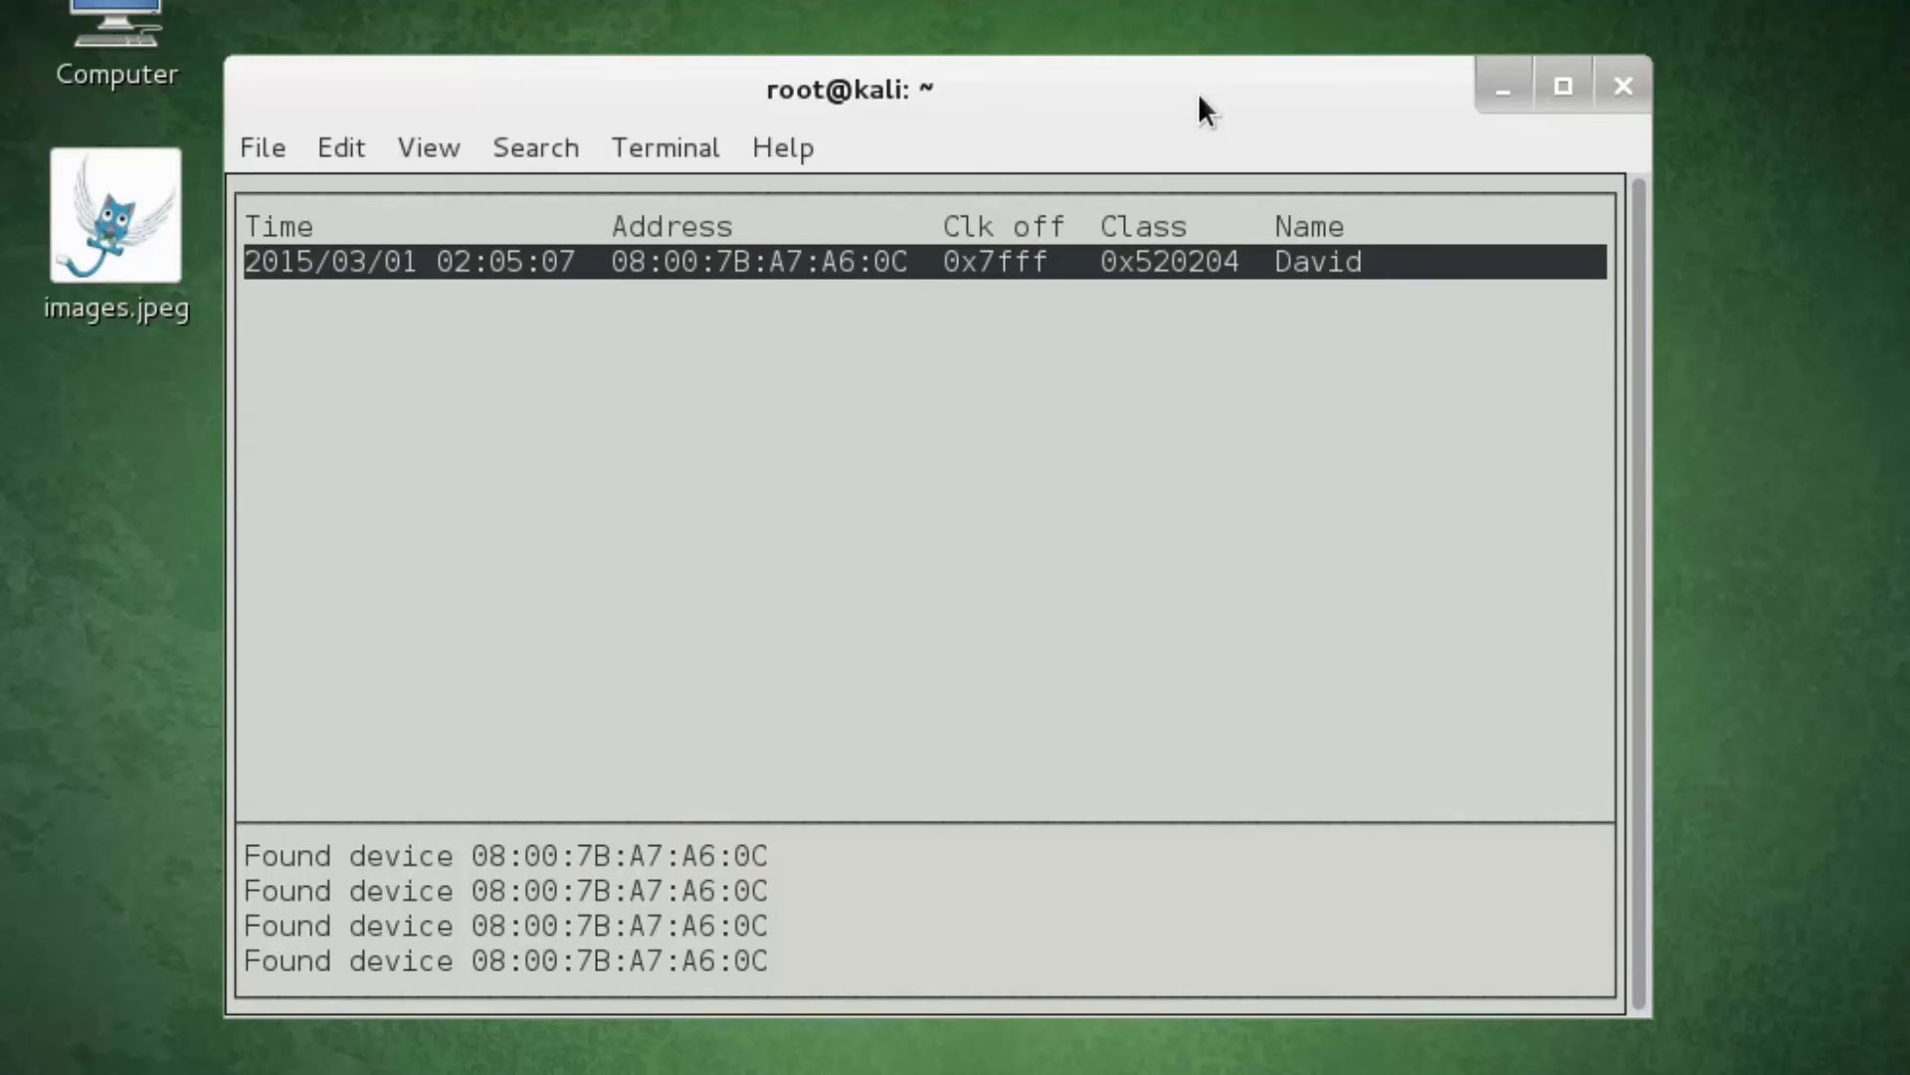
mouse_move(987, 83)
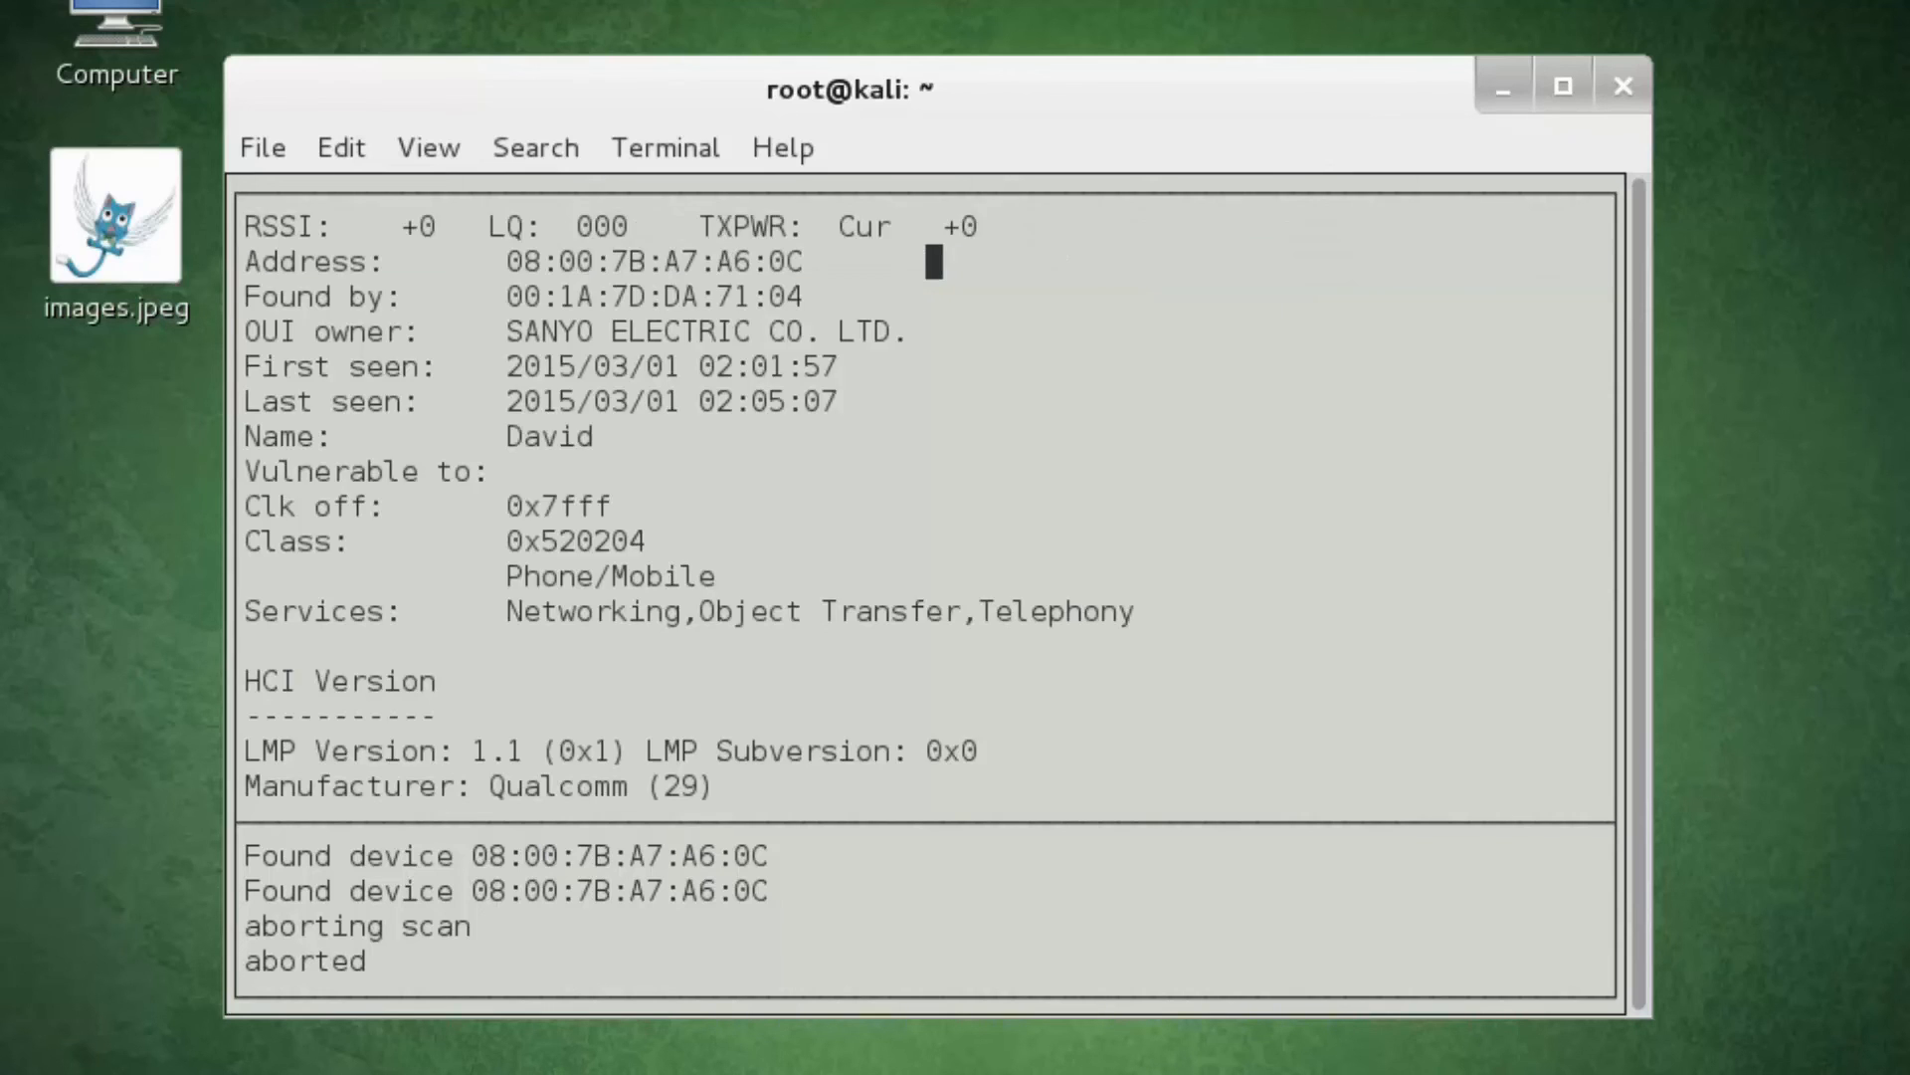
mouse_move(985, 548)
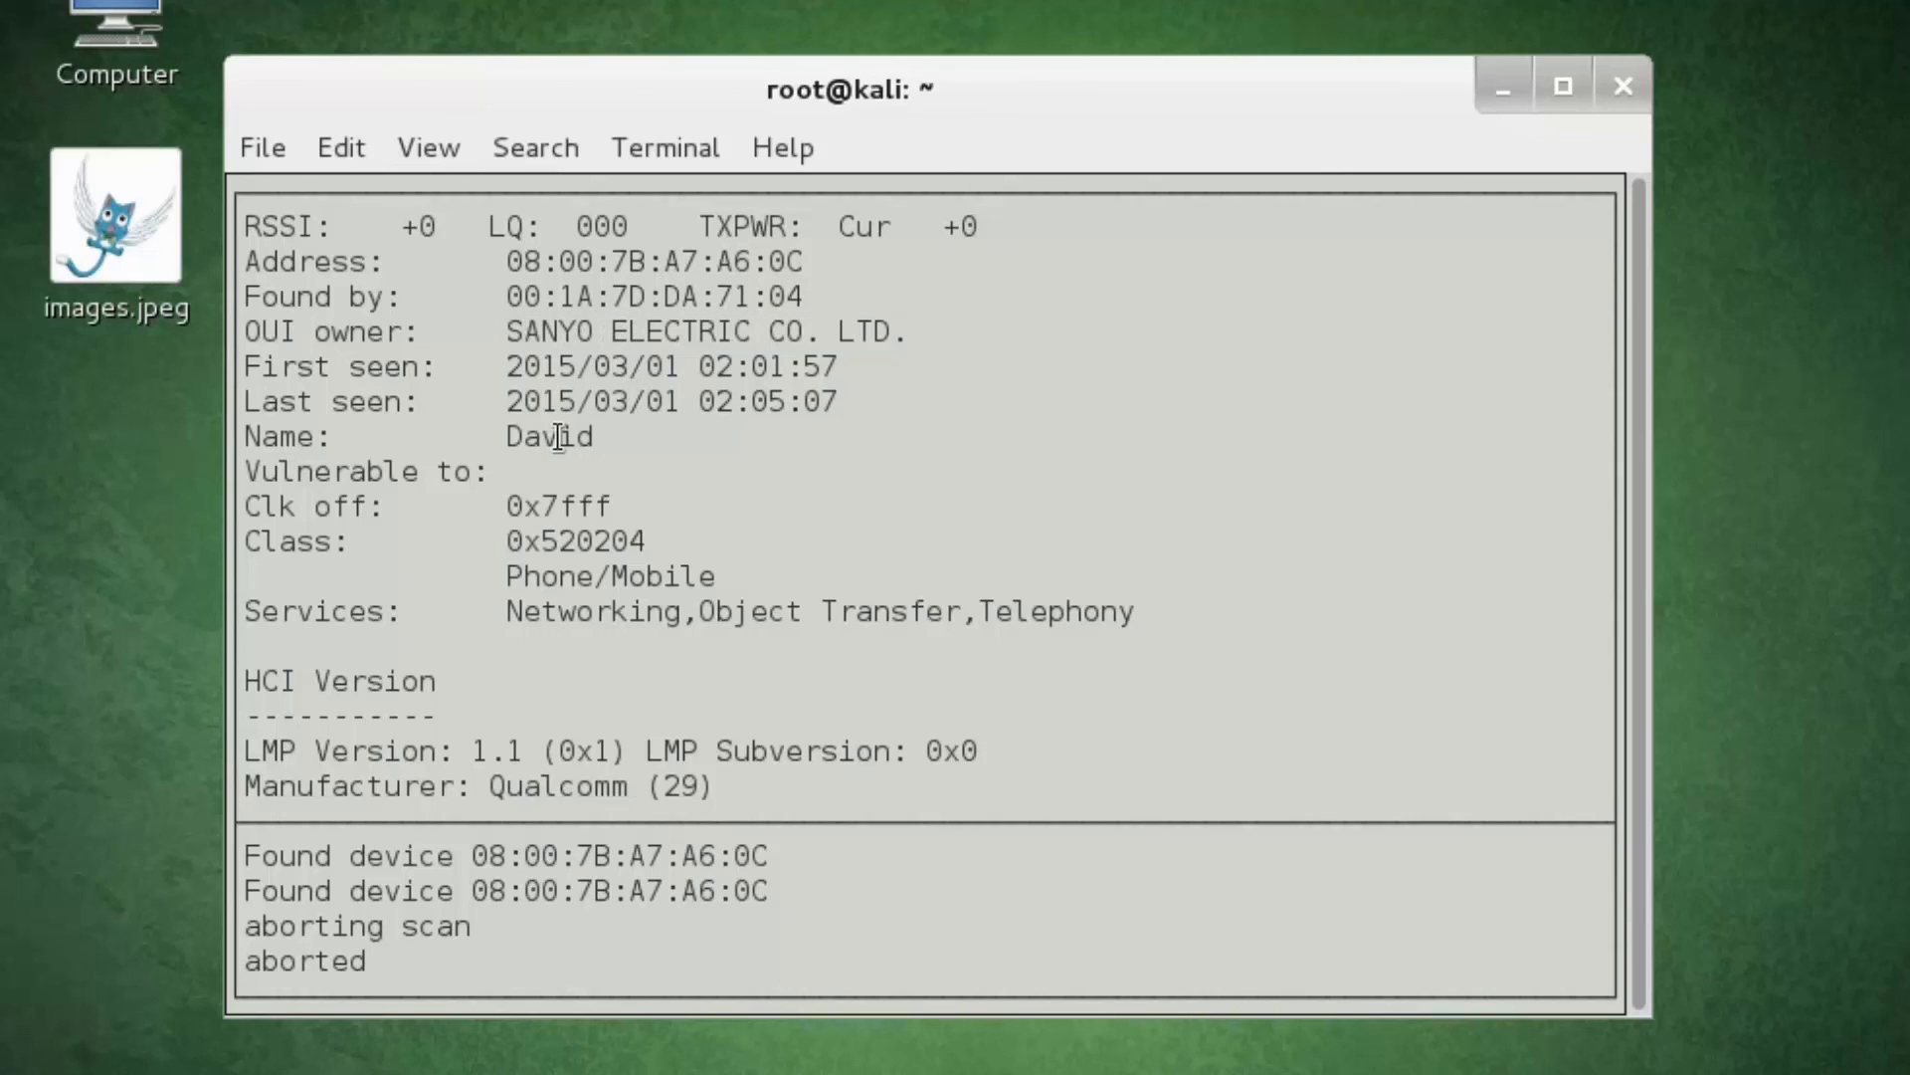
Open David's detail view showing Sanyo OUI, Phone/Mobile class, services and LMP 1.1.
double_click(548, 436)
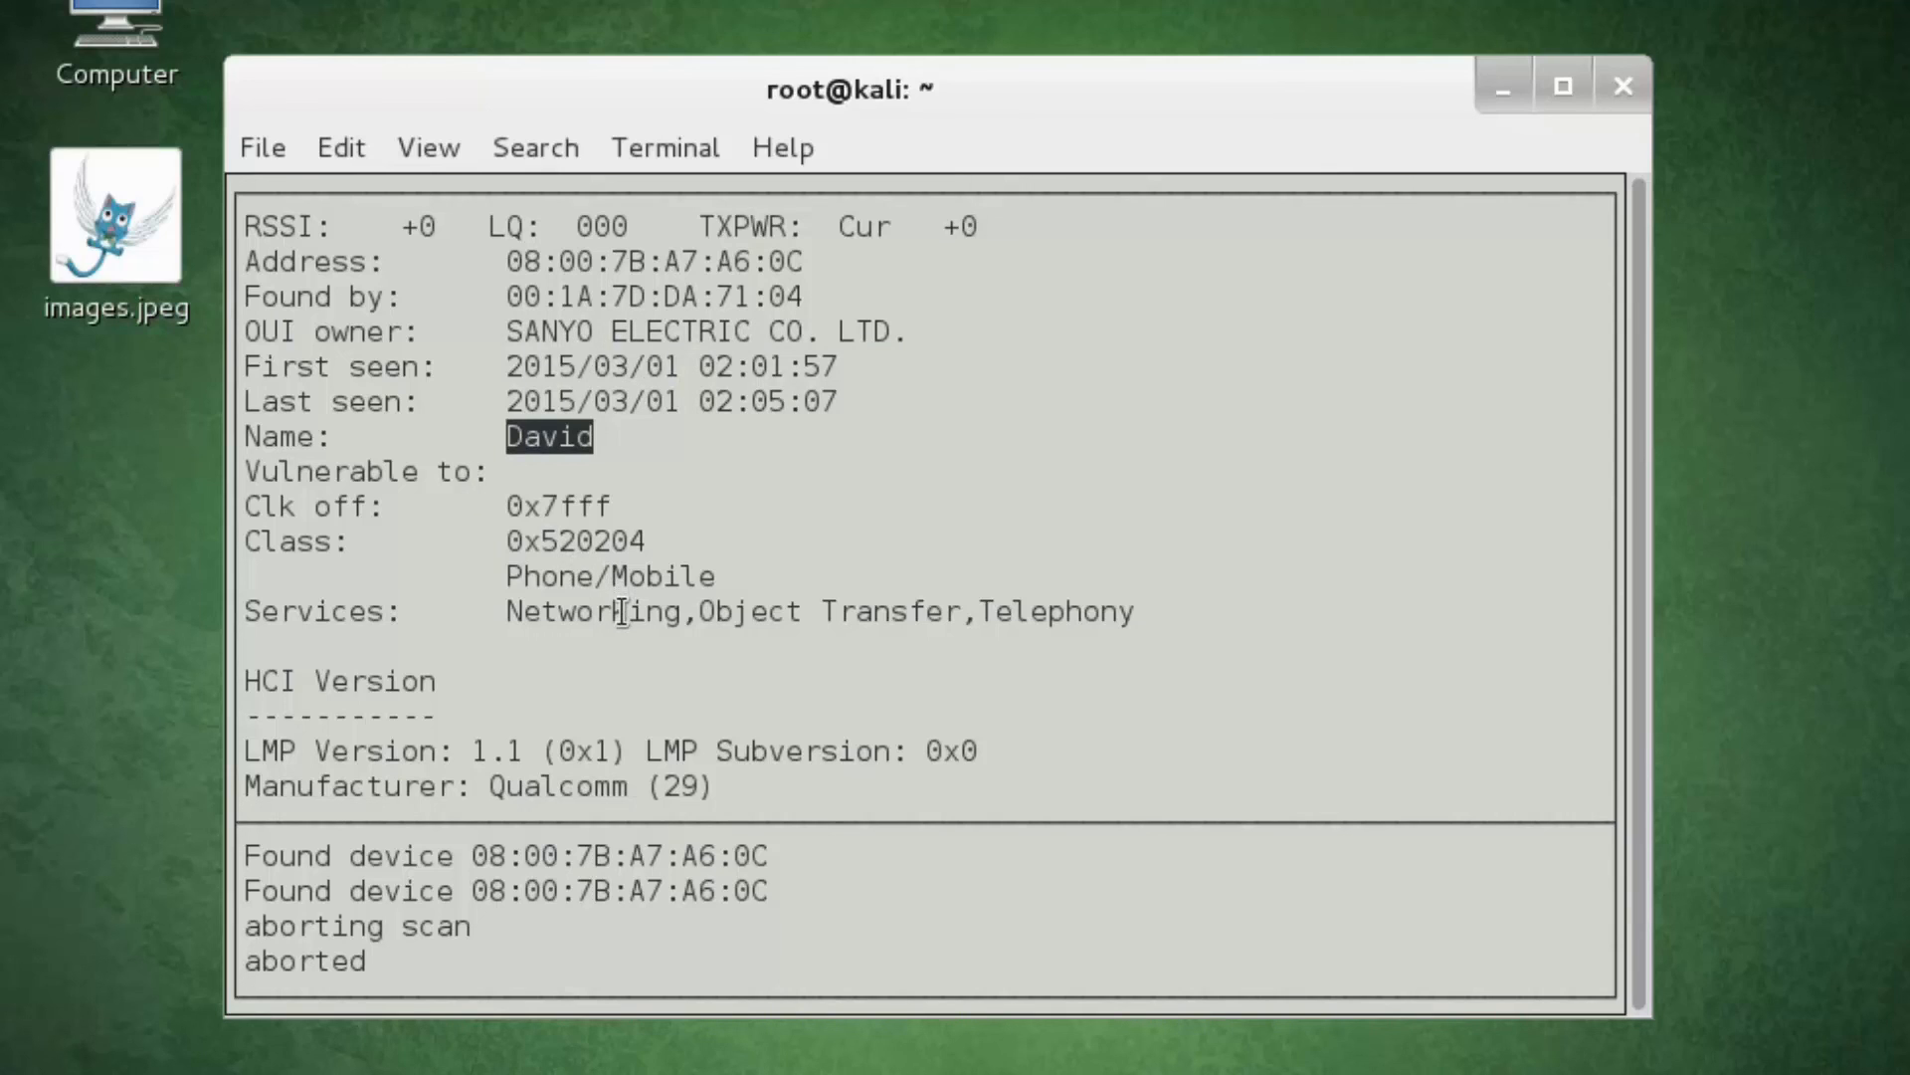
mouse_move(526, 614)
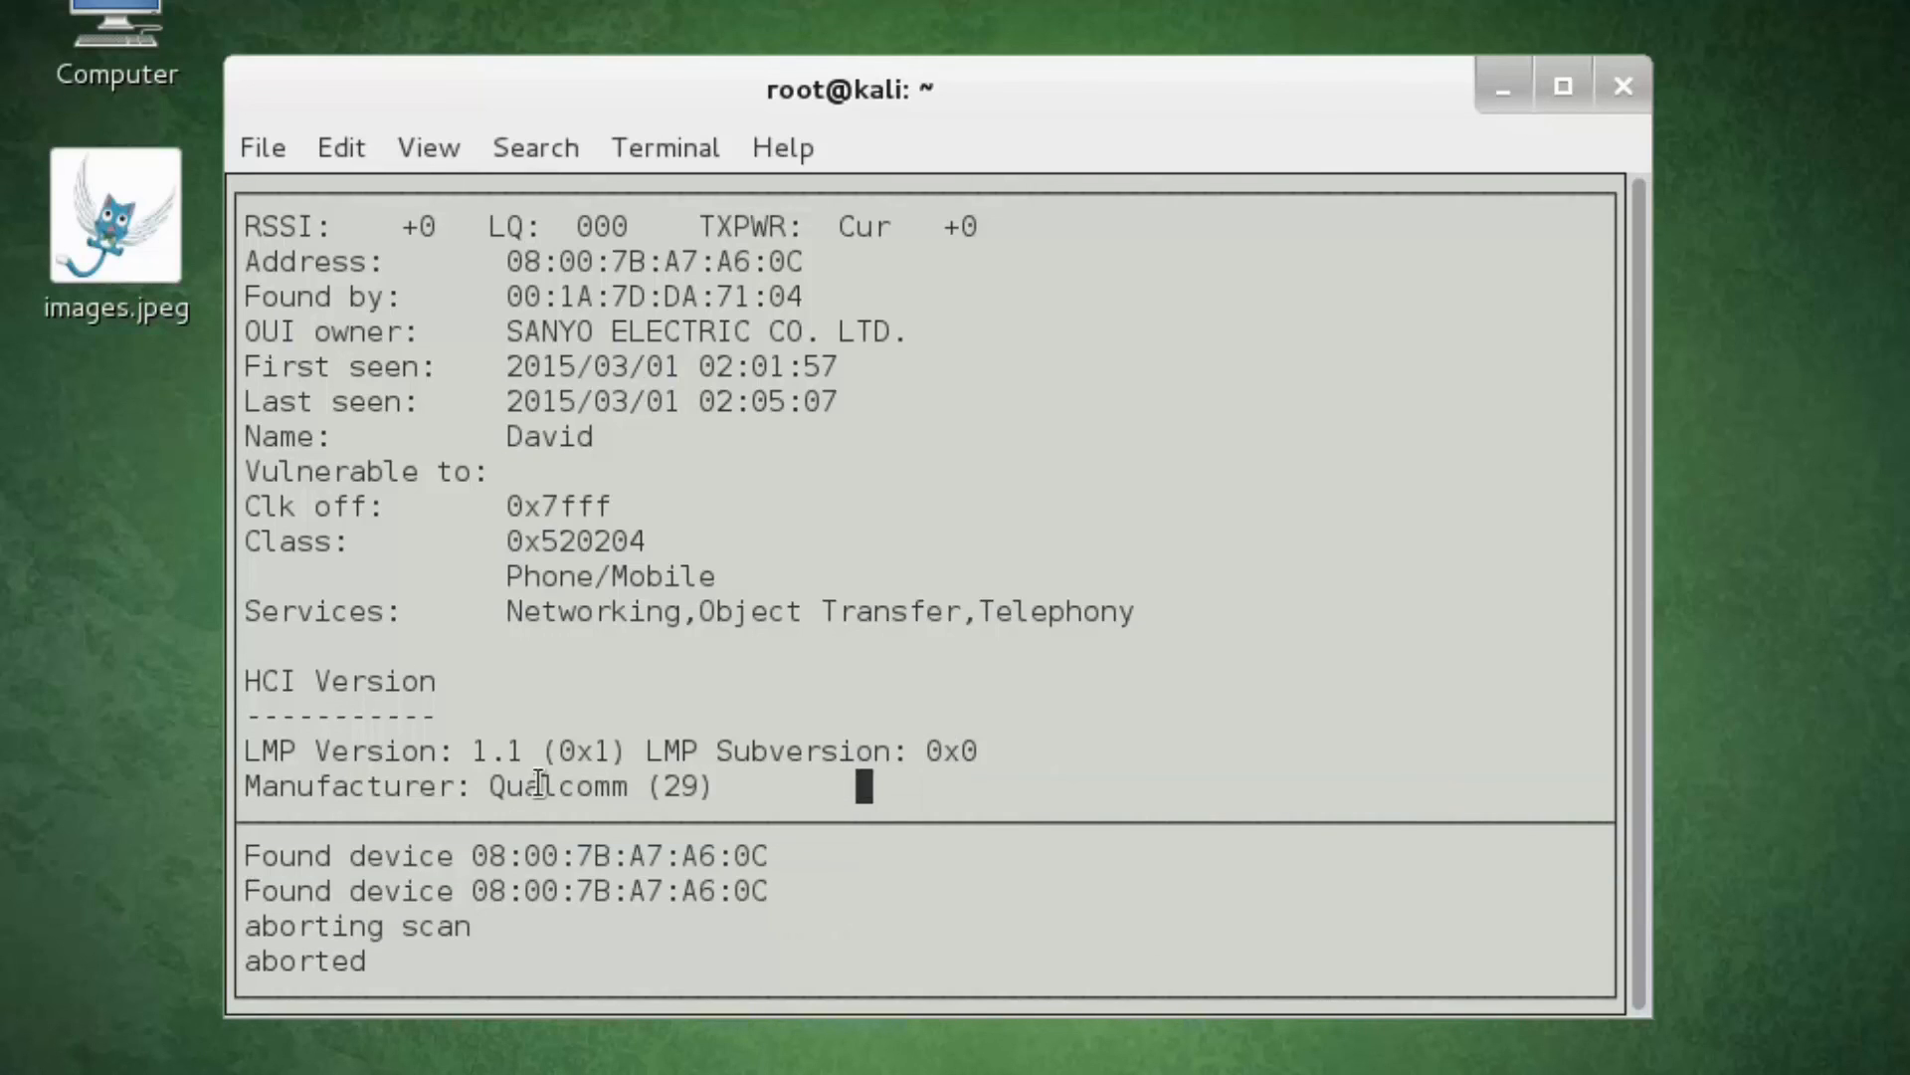
double_click(559, 786)
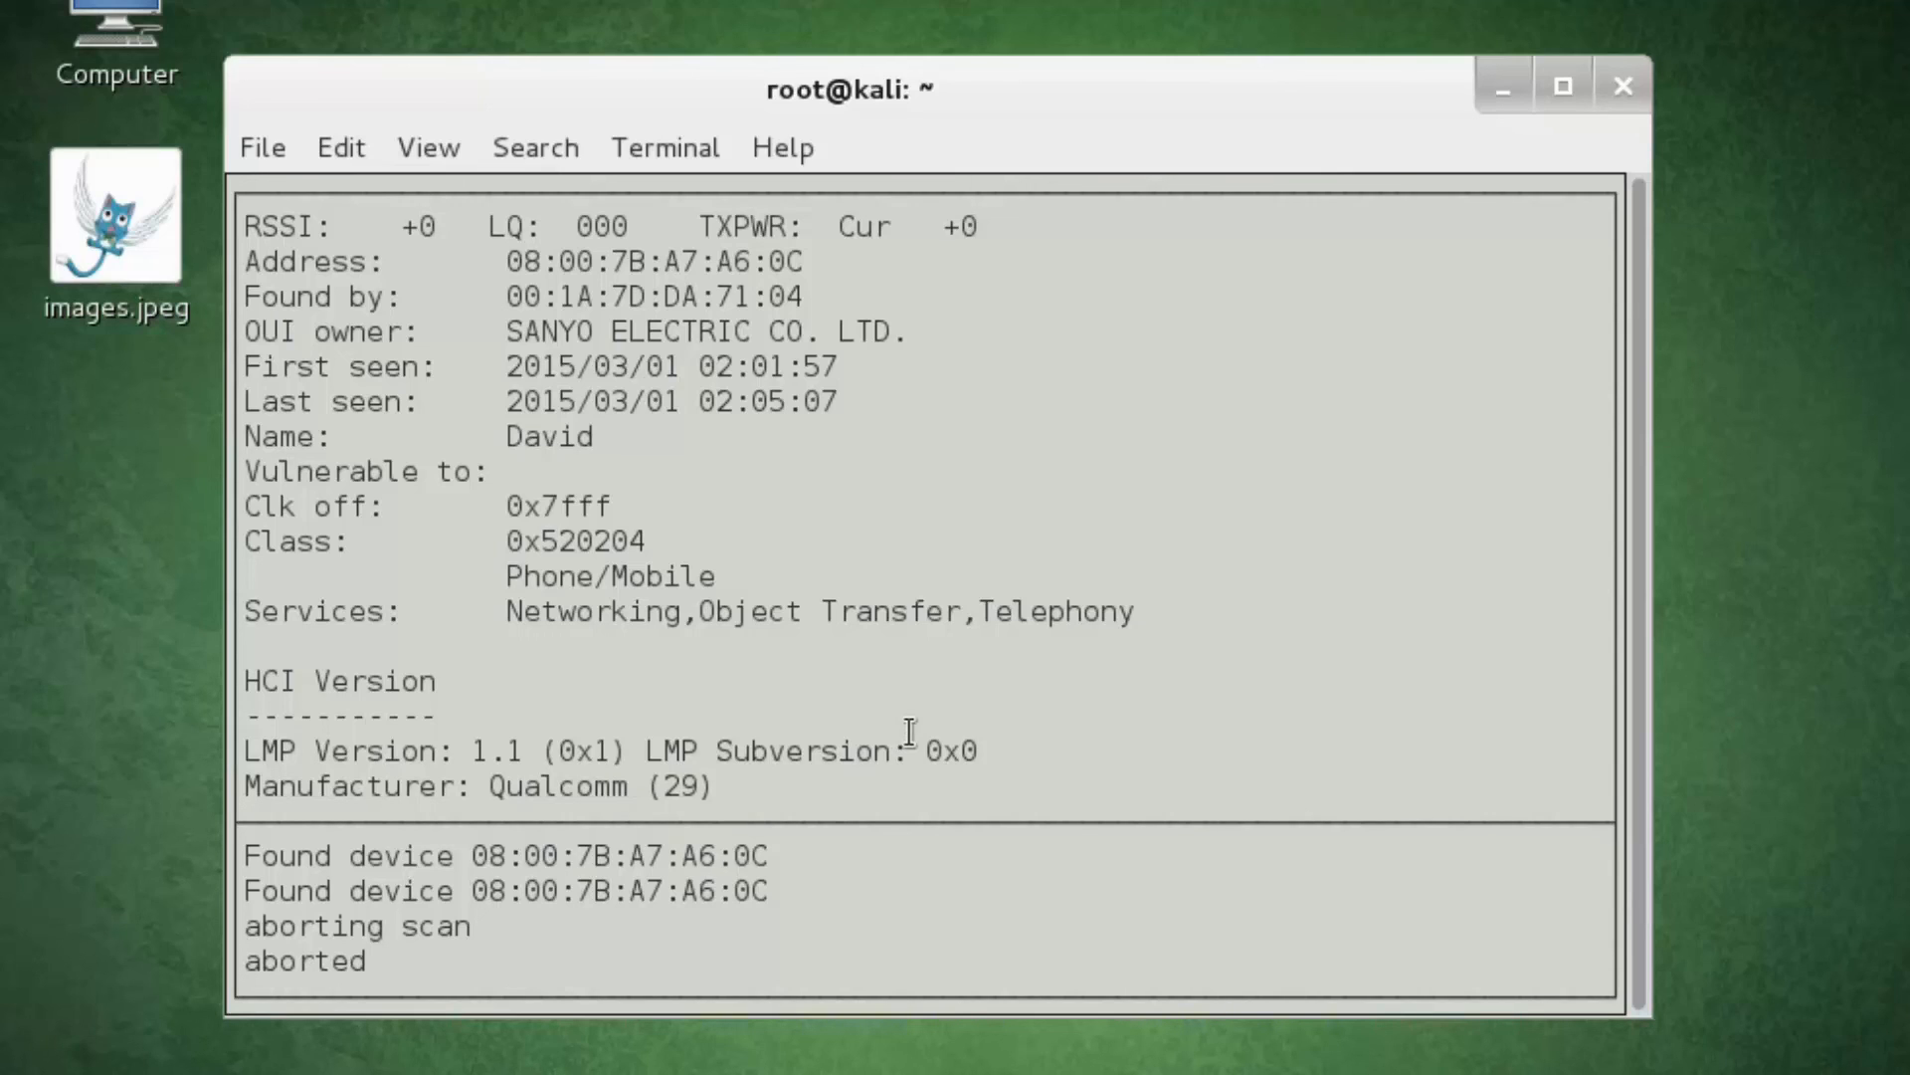
mouse_move(743, 1063)
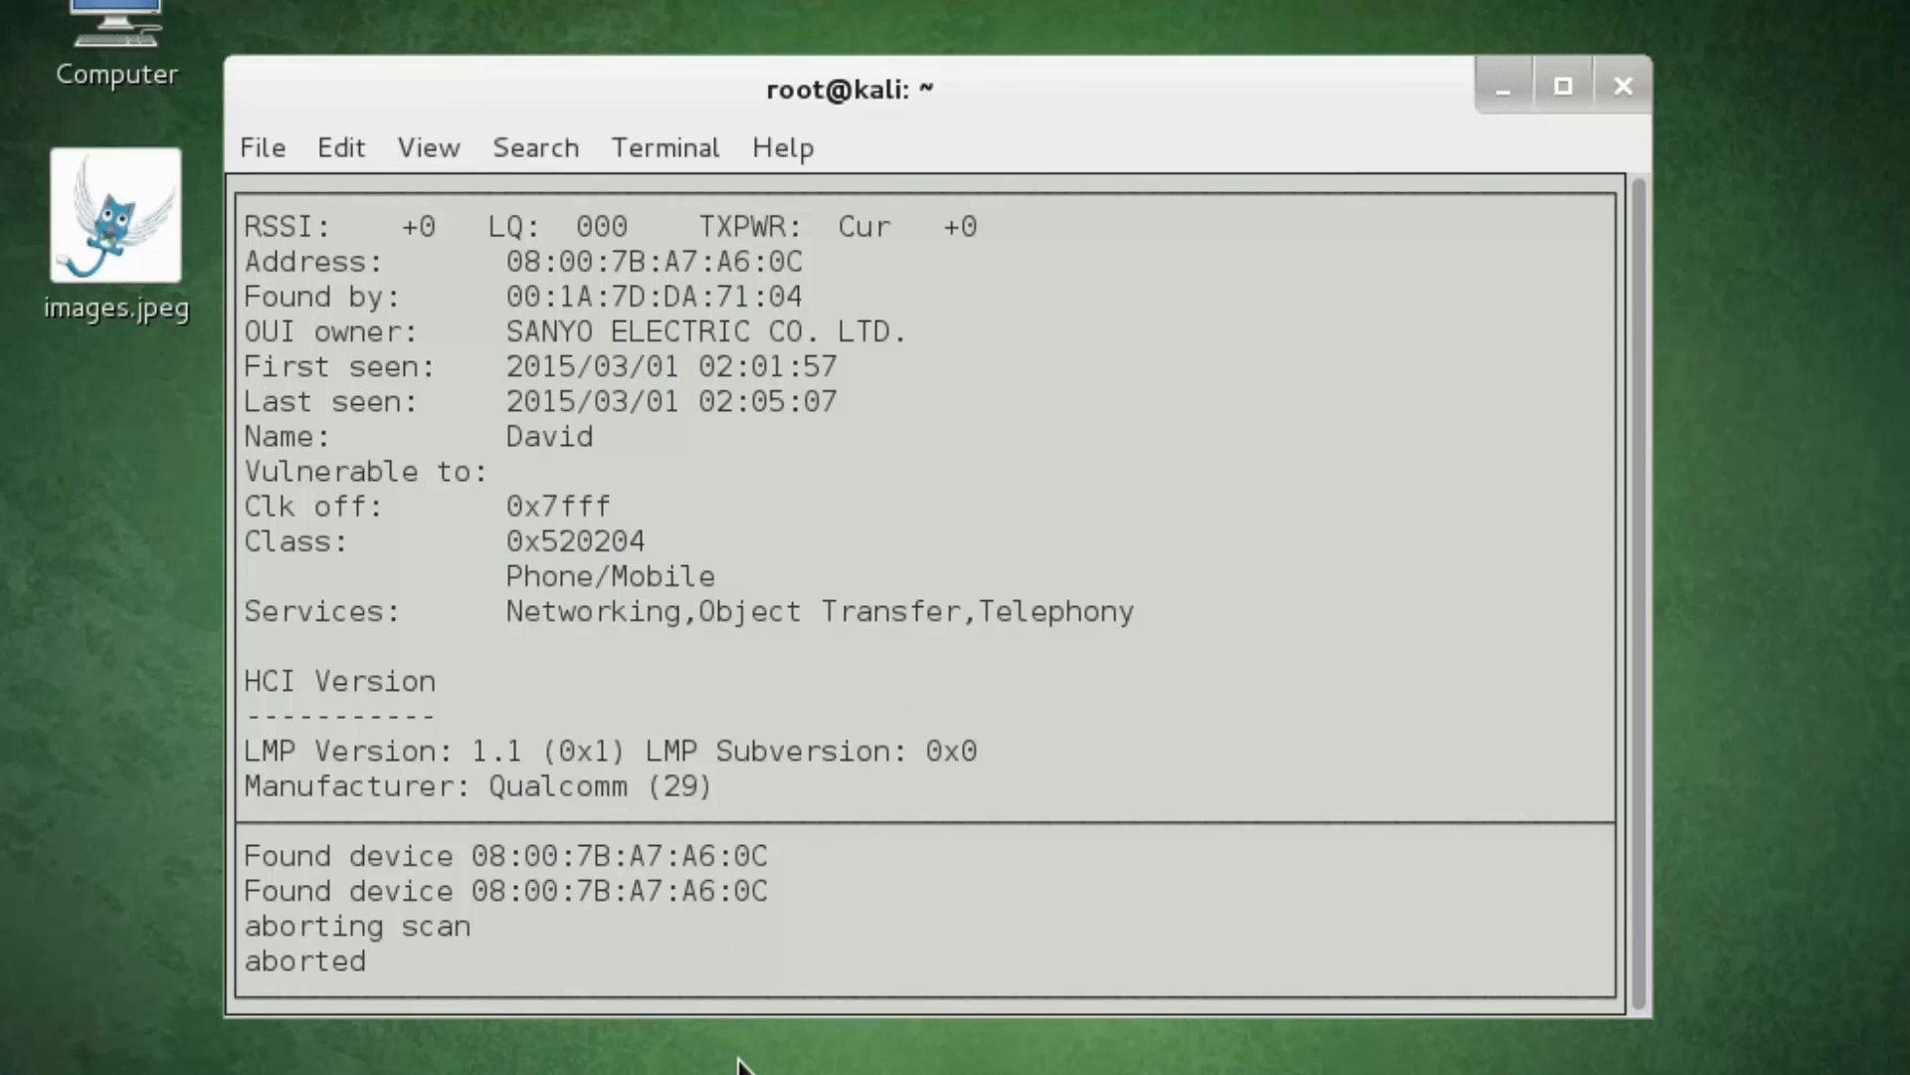